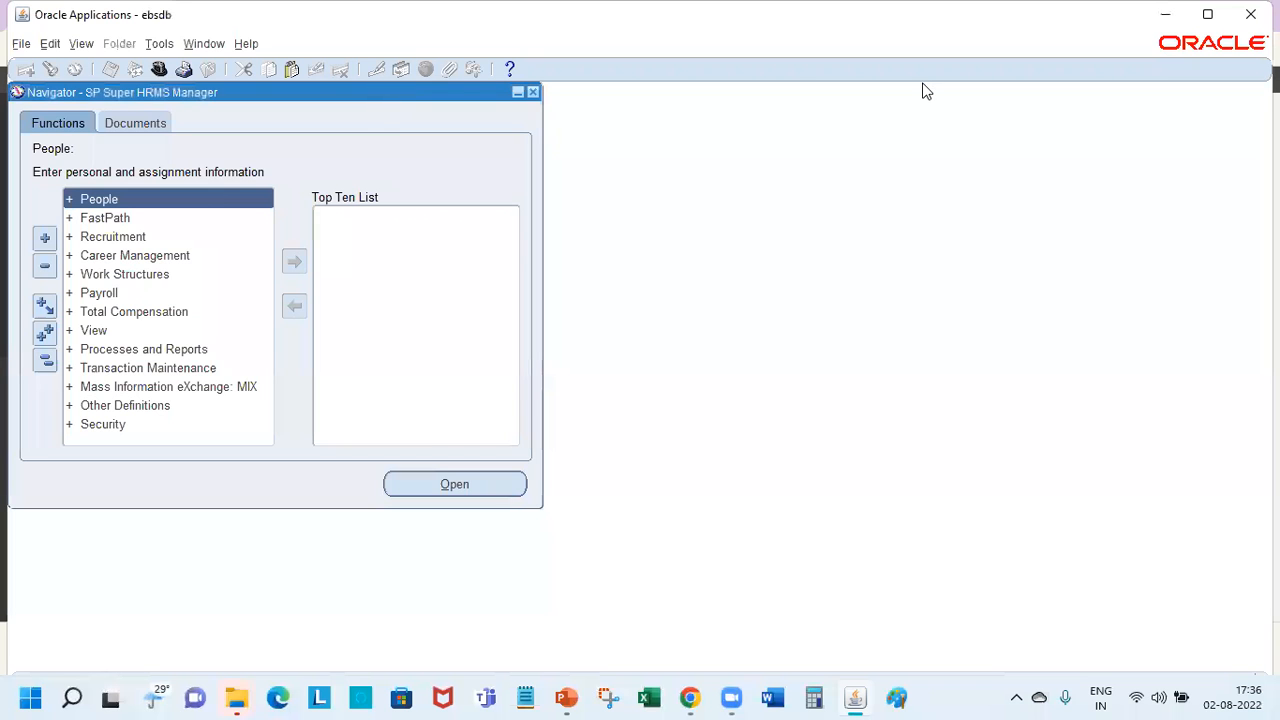
{"action": "mouse_move", "coordinate": [736, 388]}
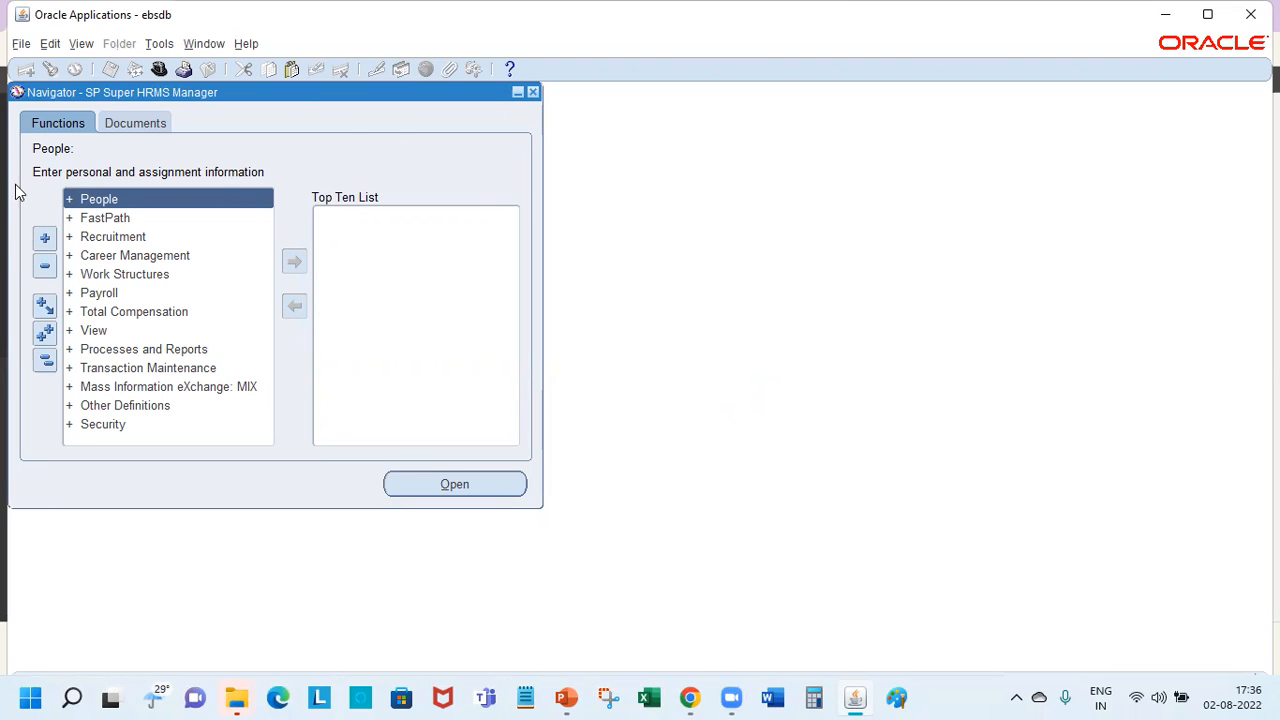
{"action": "mouse_move", "coordinate": [48, 268]}
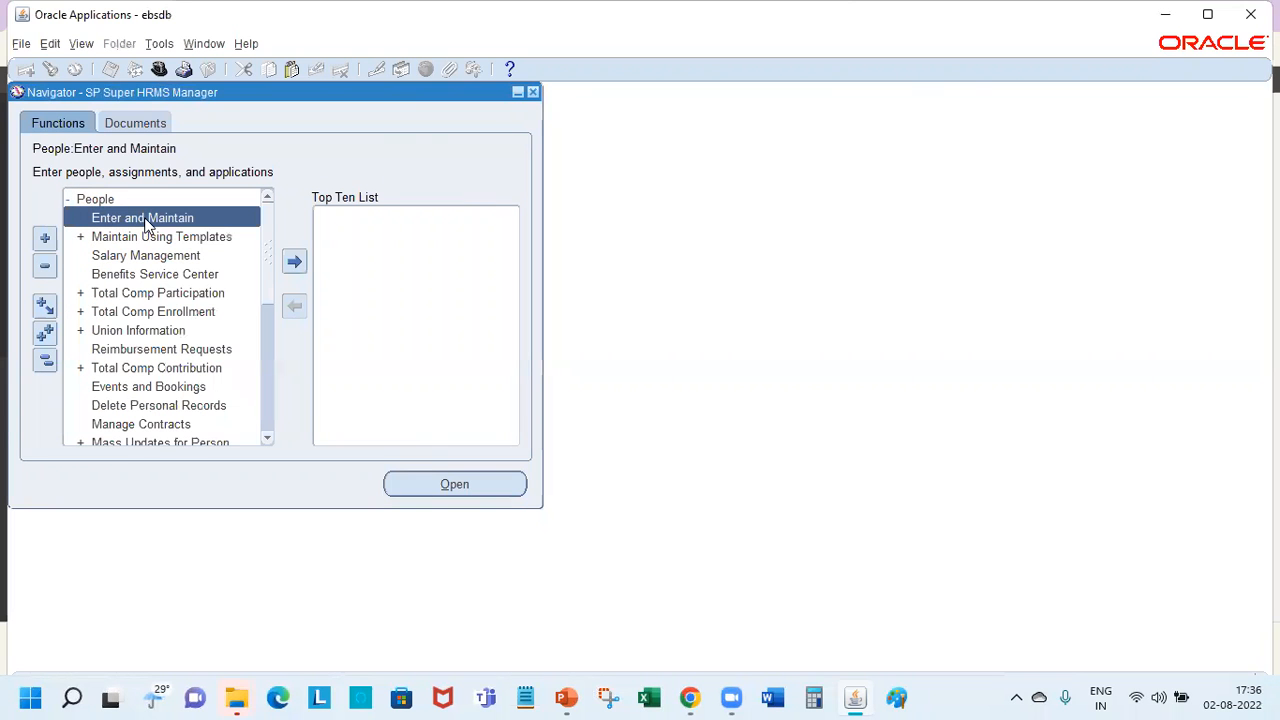
Search Find People with a % wildcard from Enter and Maintain to list everyone
{"action": "left_click", "coordinate": [454, 484]}
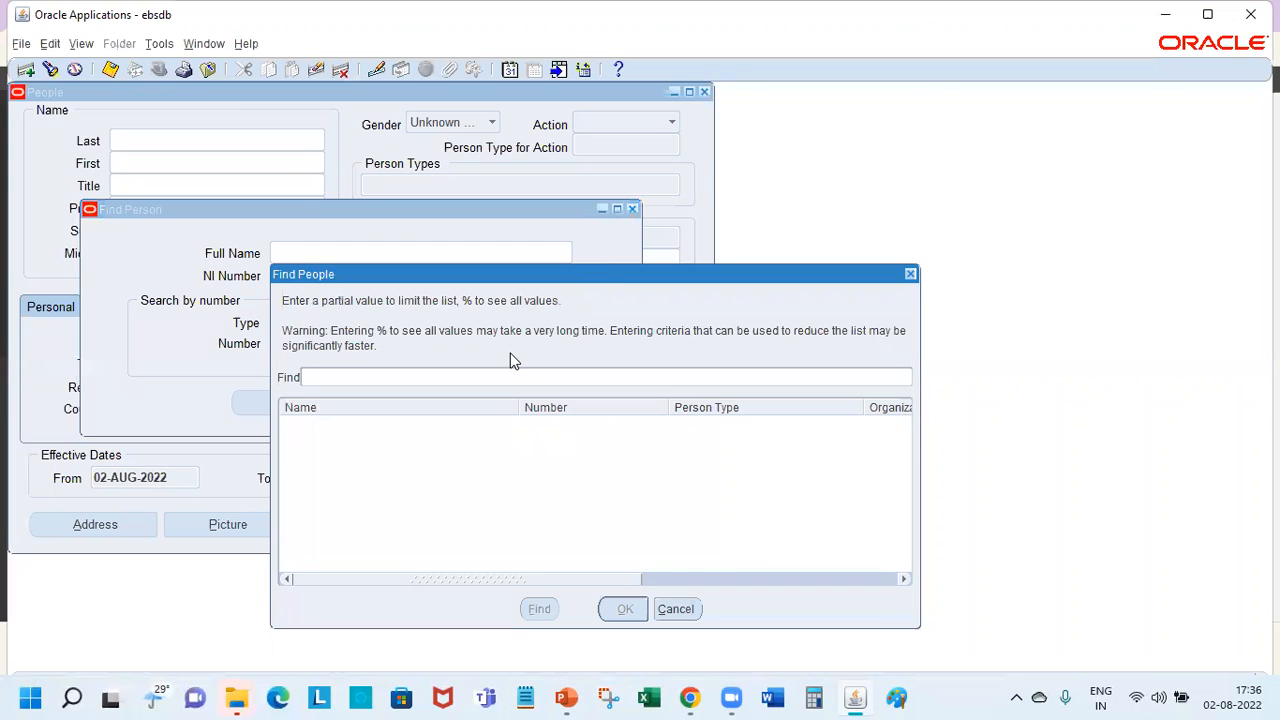
{"action": "type", "text": "%"}
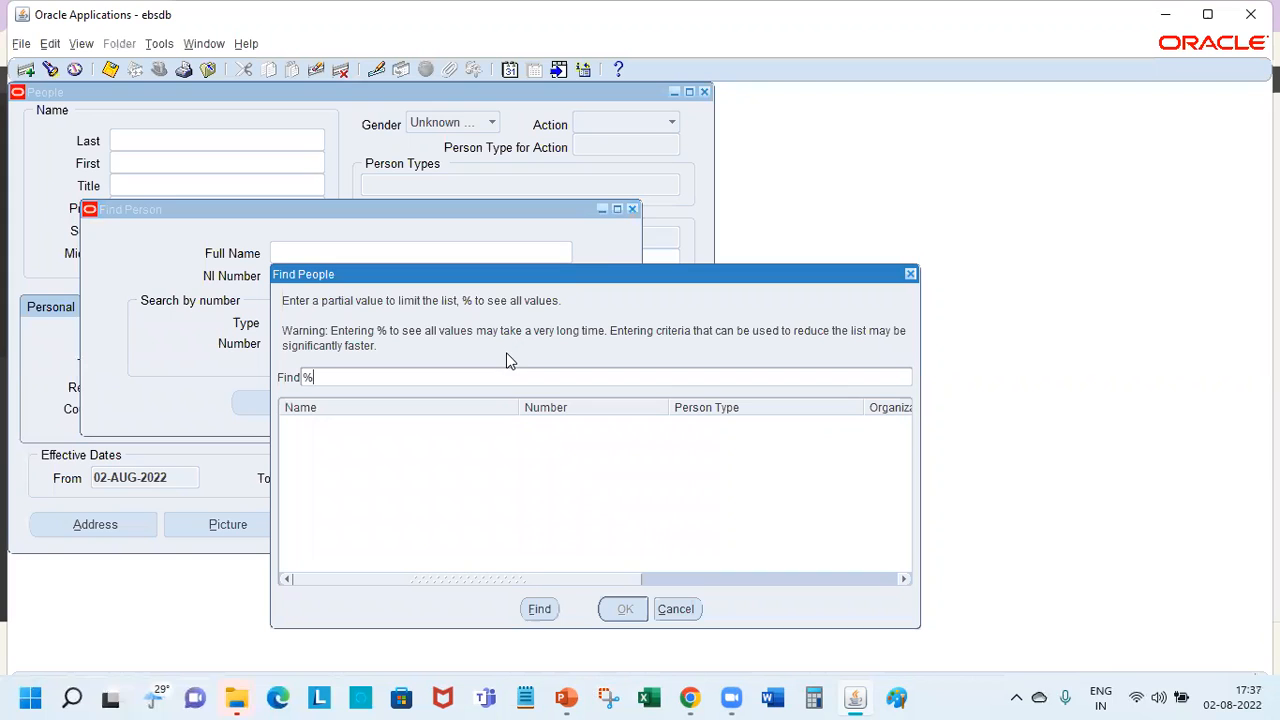
{"action": "left_click", "coordinate": [540, 608]}
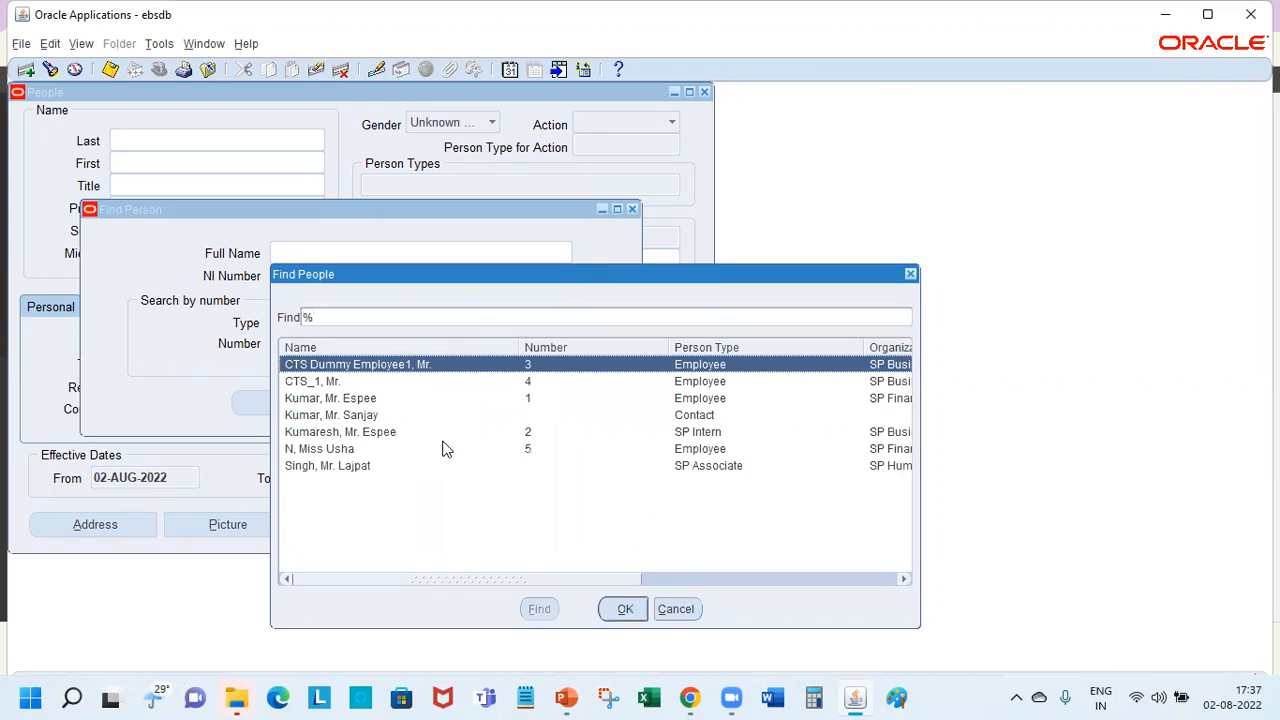
{"action": "mouse_move", "coordinate": [718, 392]}
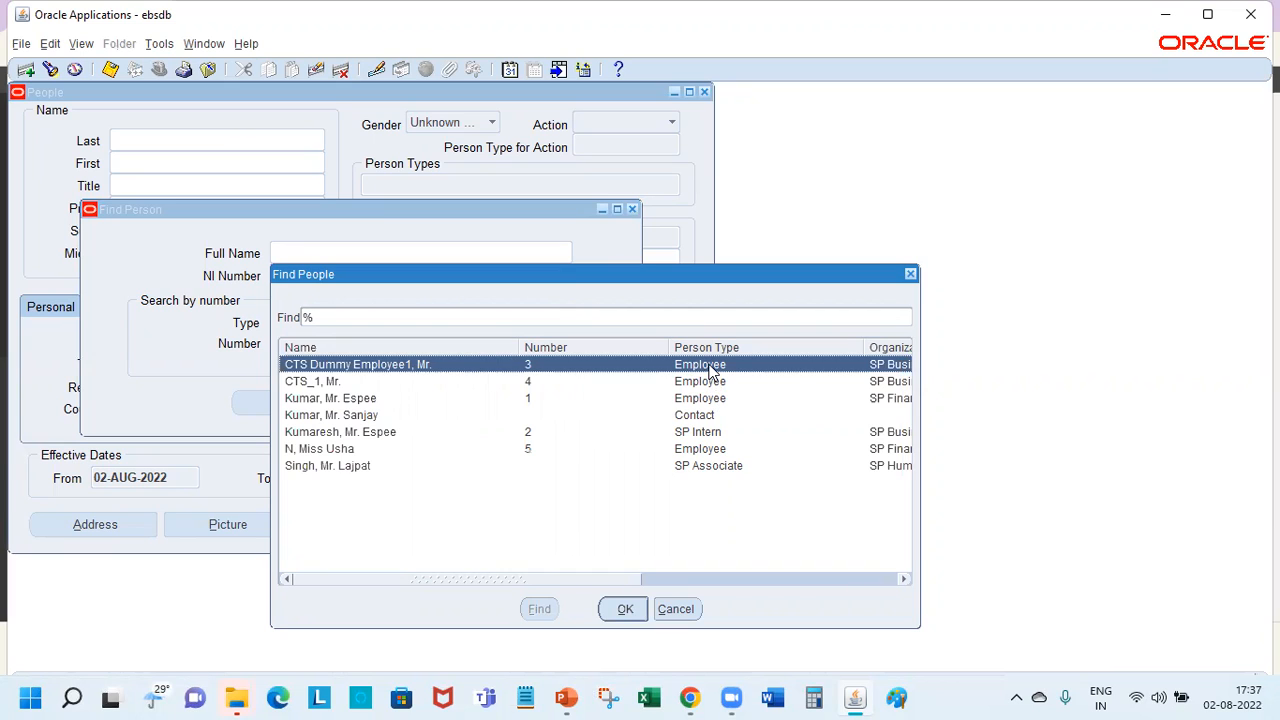
Review the Kumar, Kumaresh and Singh entries, then cancel the people list
{"action": "left_click", "coordinate": [332, 414]}
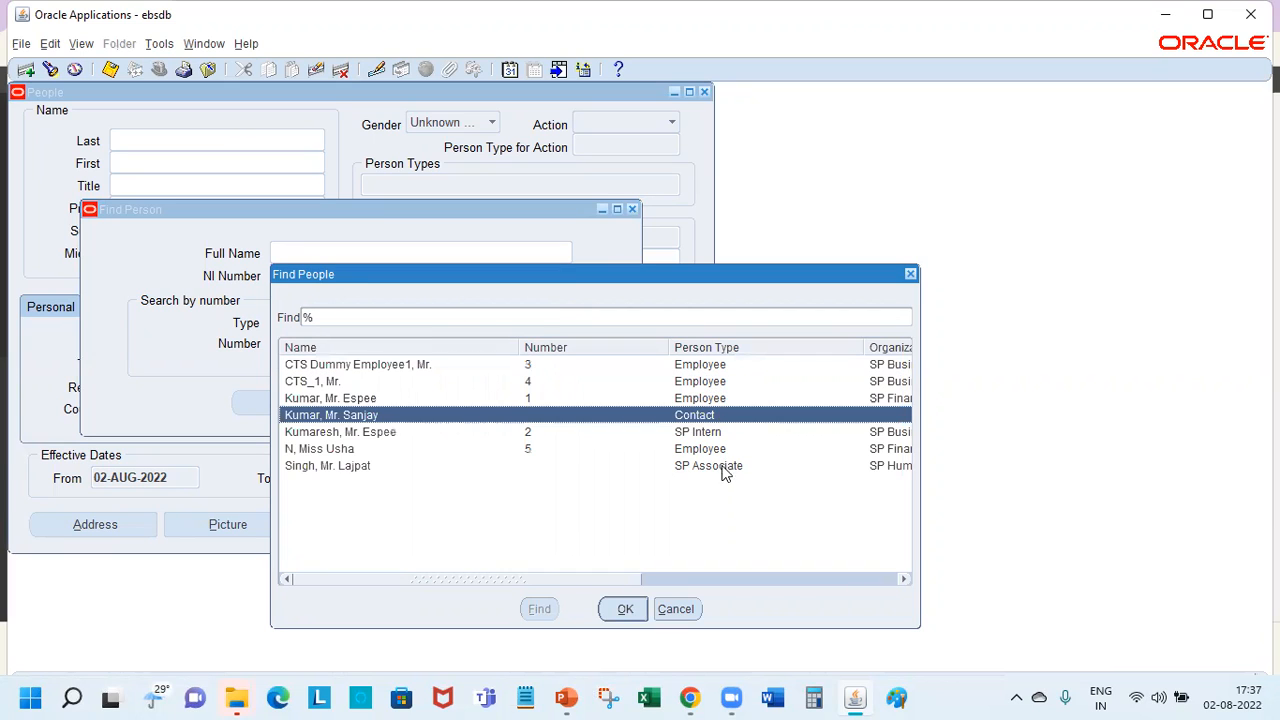
{"action": "left_click", "coordinate": [340, 432]}
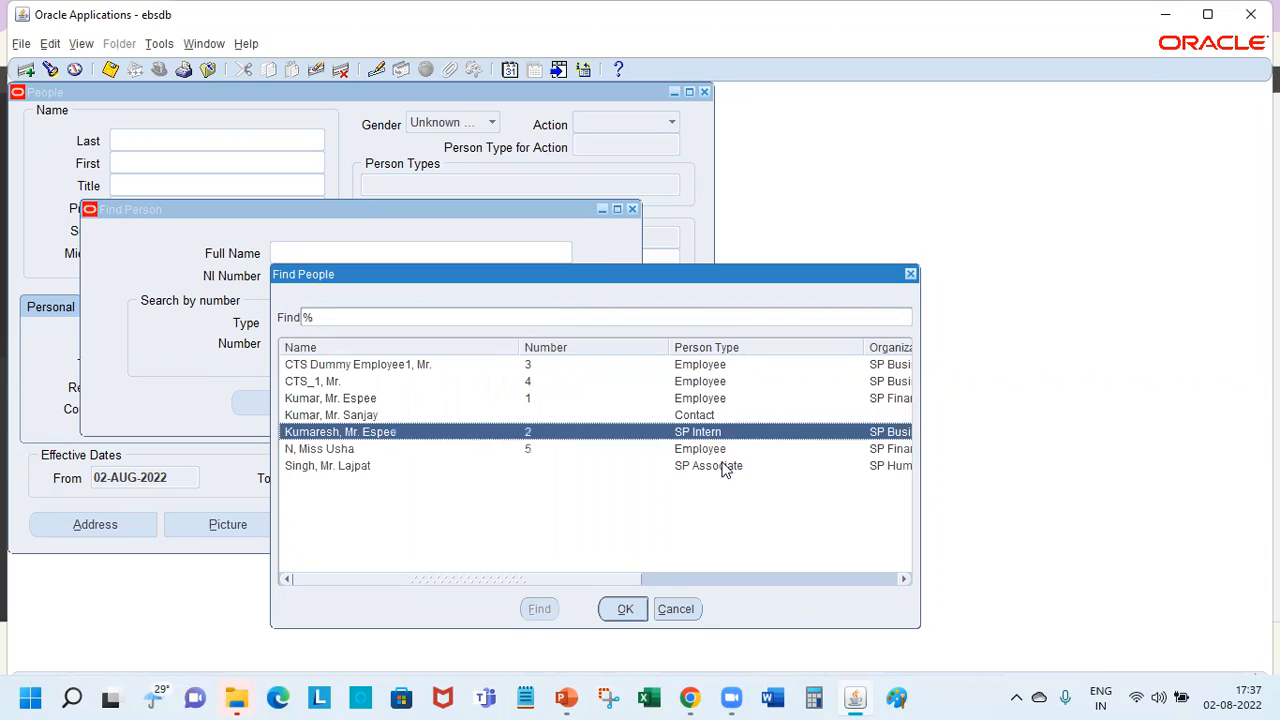
{"action": "left_click", "coordinate": [328, 464]}
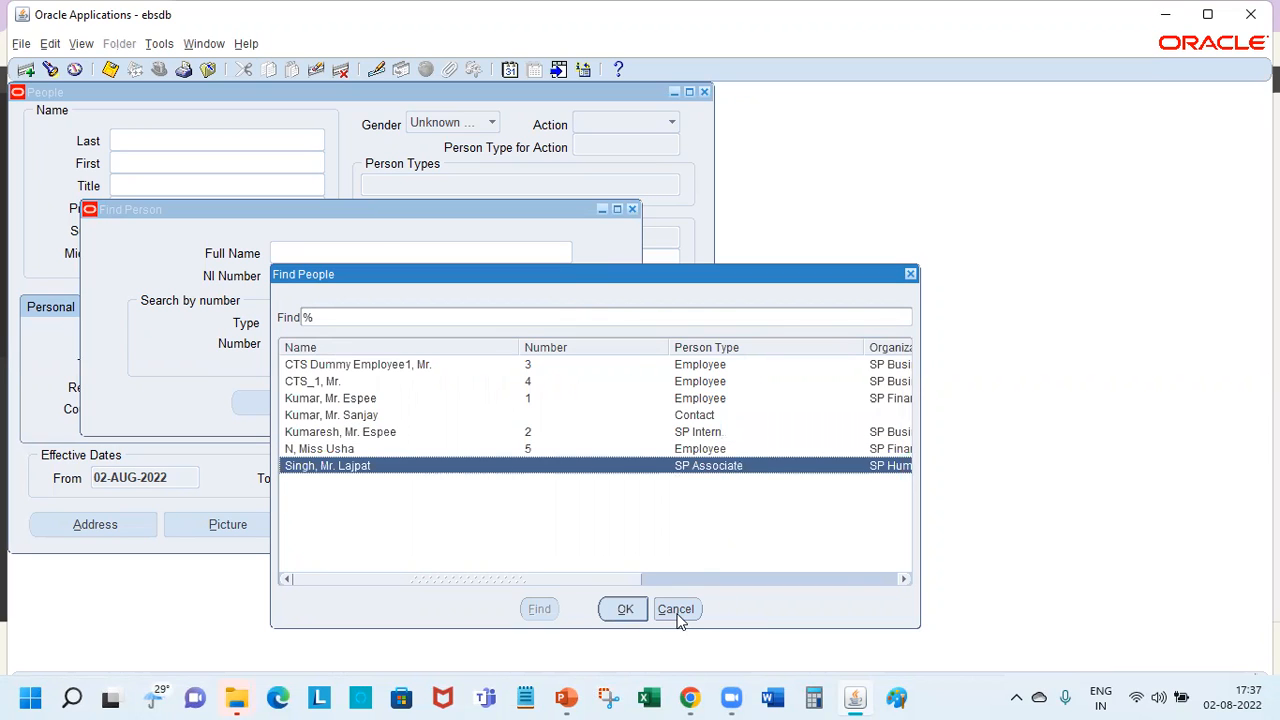
{"action": "left_click", "coordinate": [676, 608]}
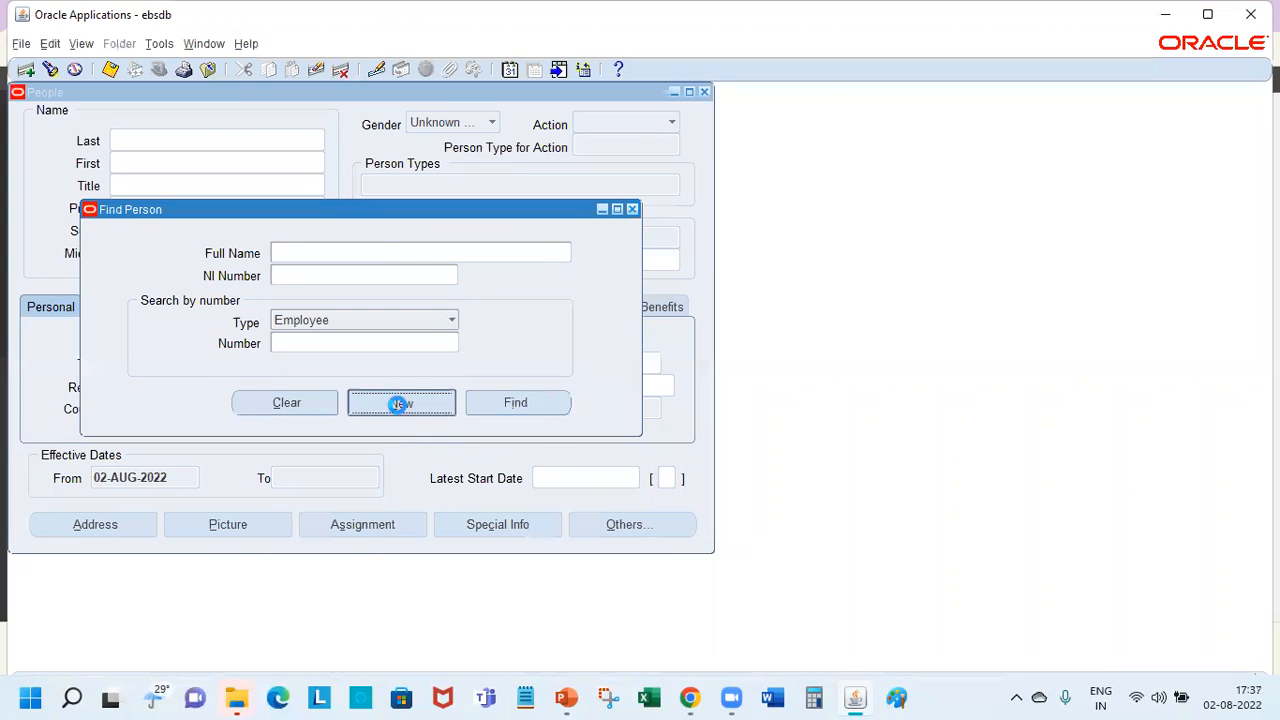
Start a new person record with effective date 15-MAR-2022 chosen from the calendar
{"action": "left_click", "coordinate": [400, 402]}
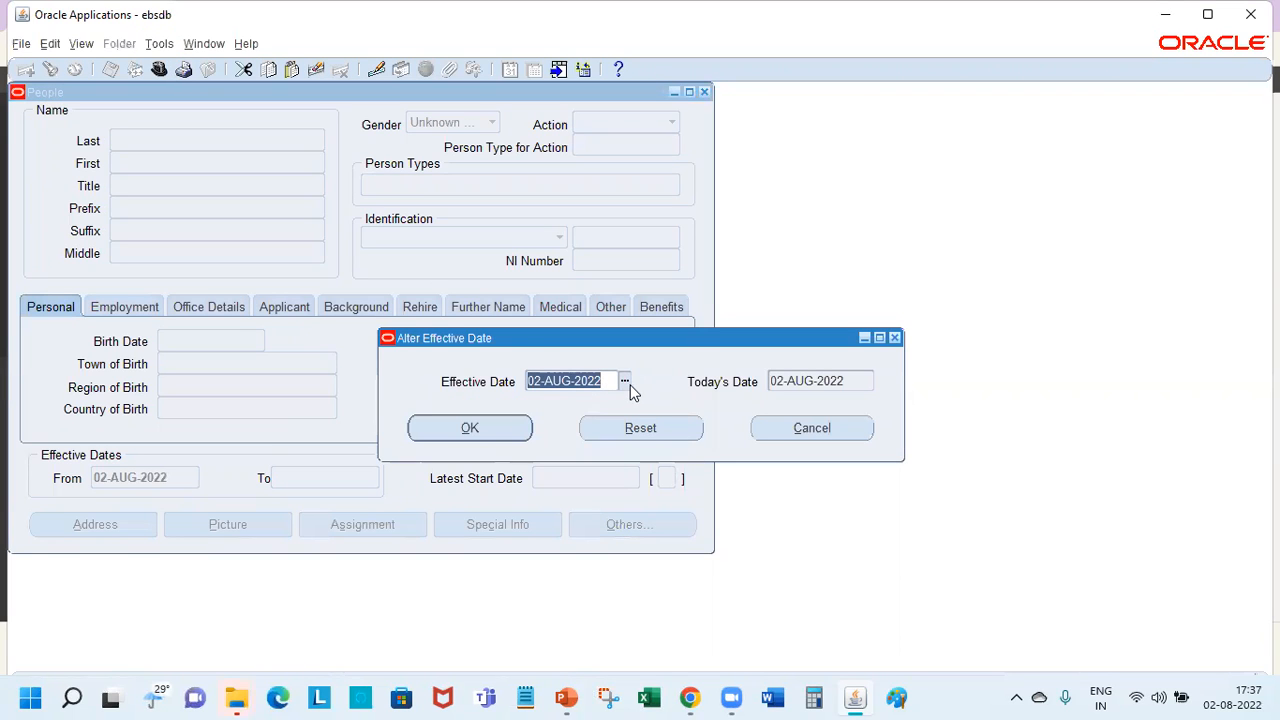
{"action": "left_click", "coordinate": [624, 380]}
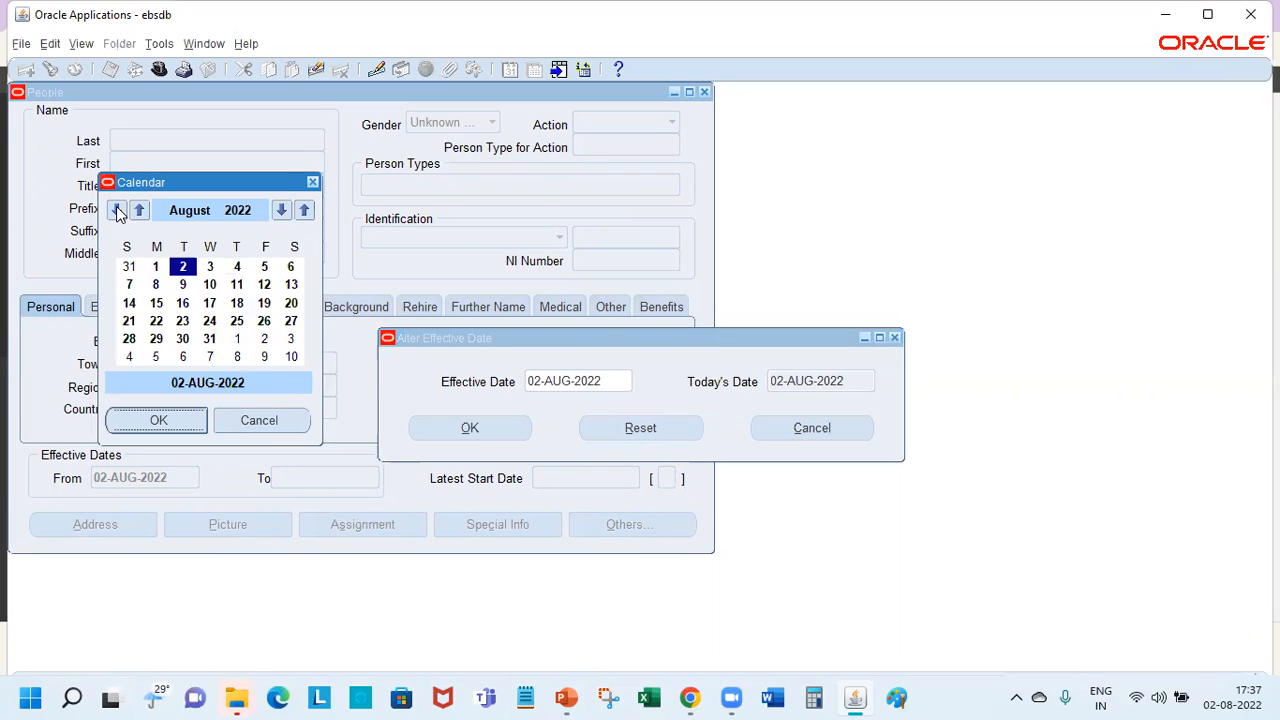
{"action": "left_click", "coordinate": [116, 210]}
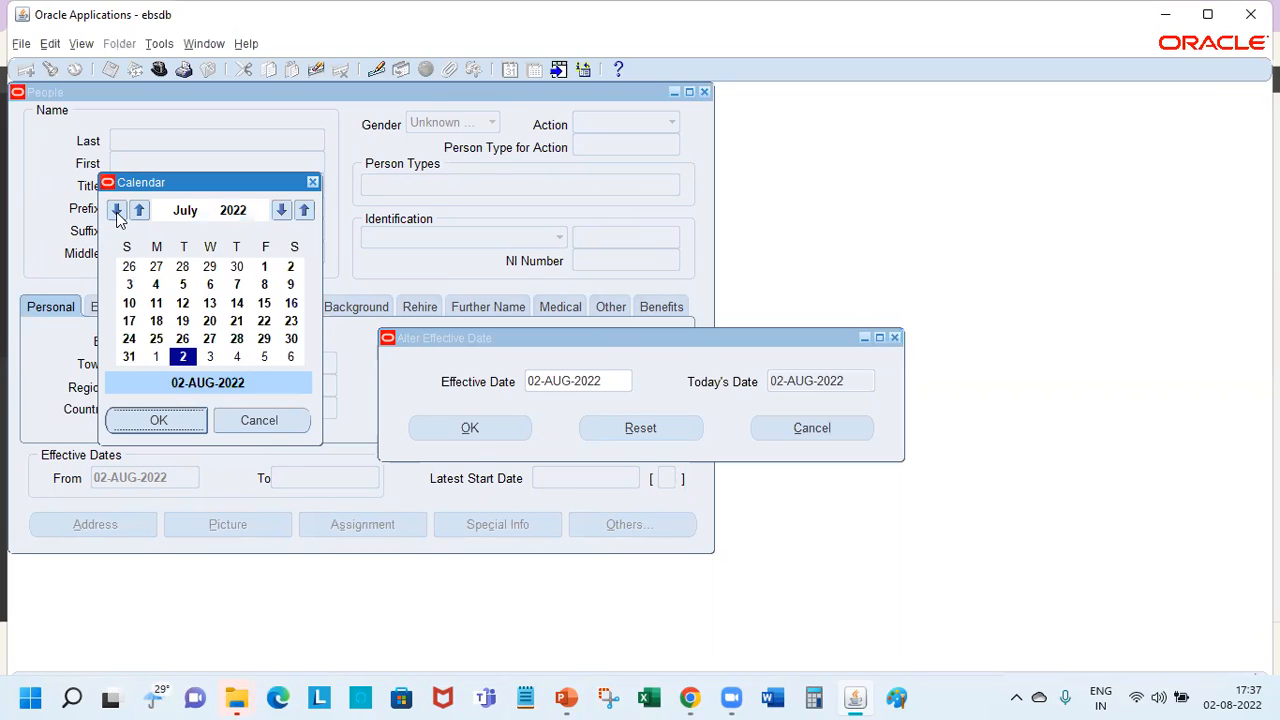
{"action": "left_click", "coordinate": [116, 210]}
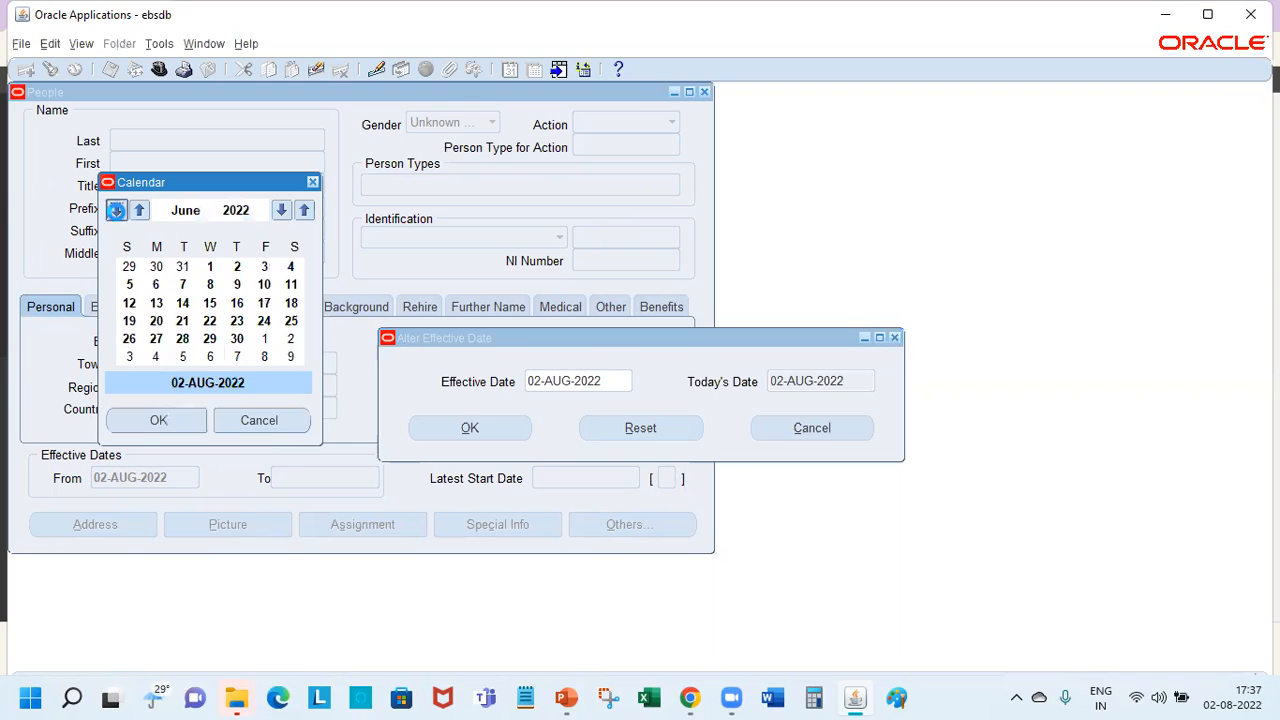
{"action": "left_click", "coordinate": [116, 210]}
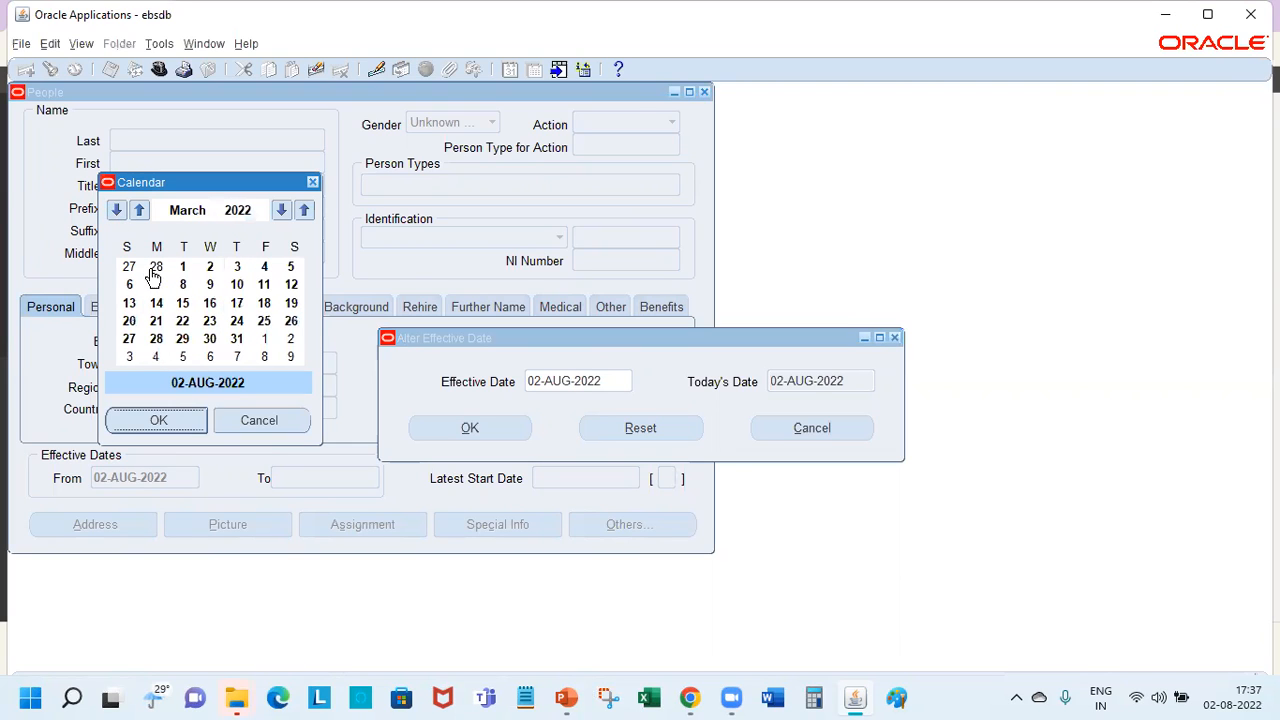
{"action": "left_click", "coordinate": [182, 302]}
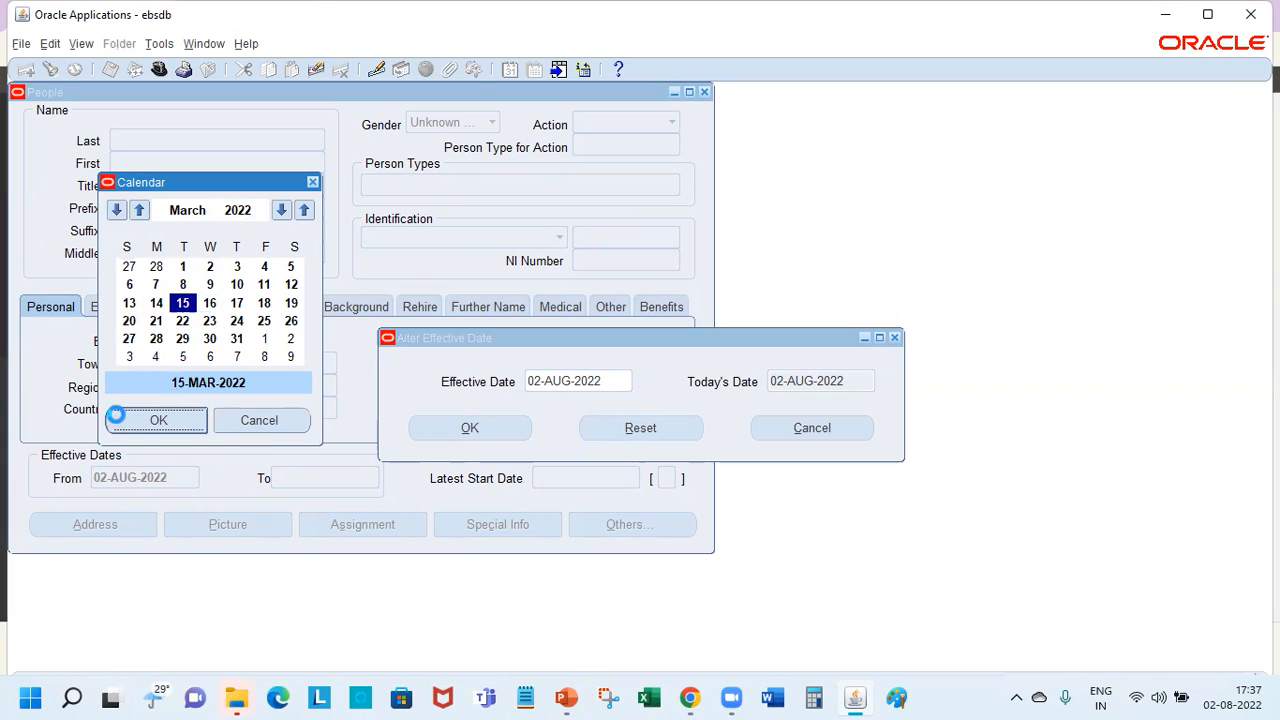
{"action": "left_click", "coordinate": [158, 420]}
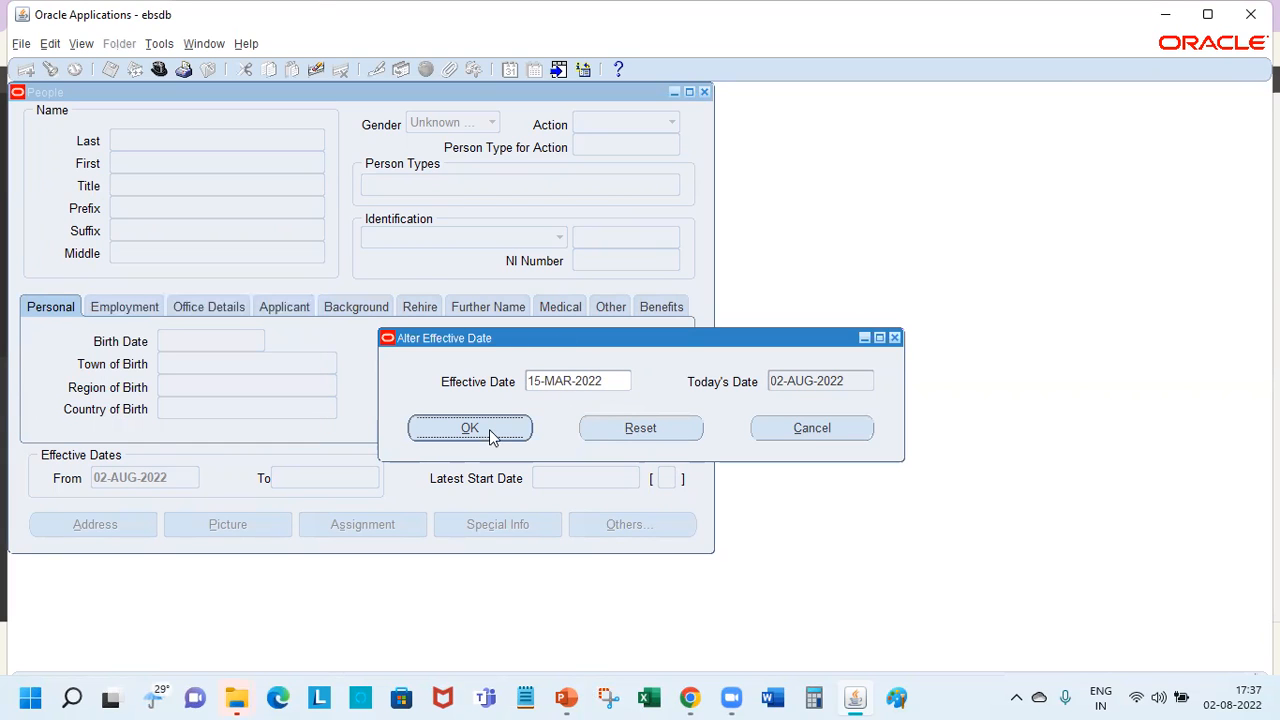
{"action": "left_click", "coordinate": [468, 428]}
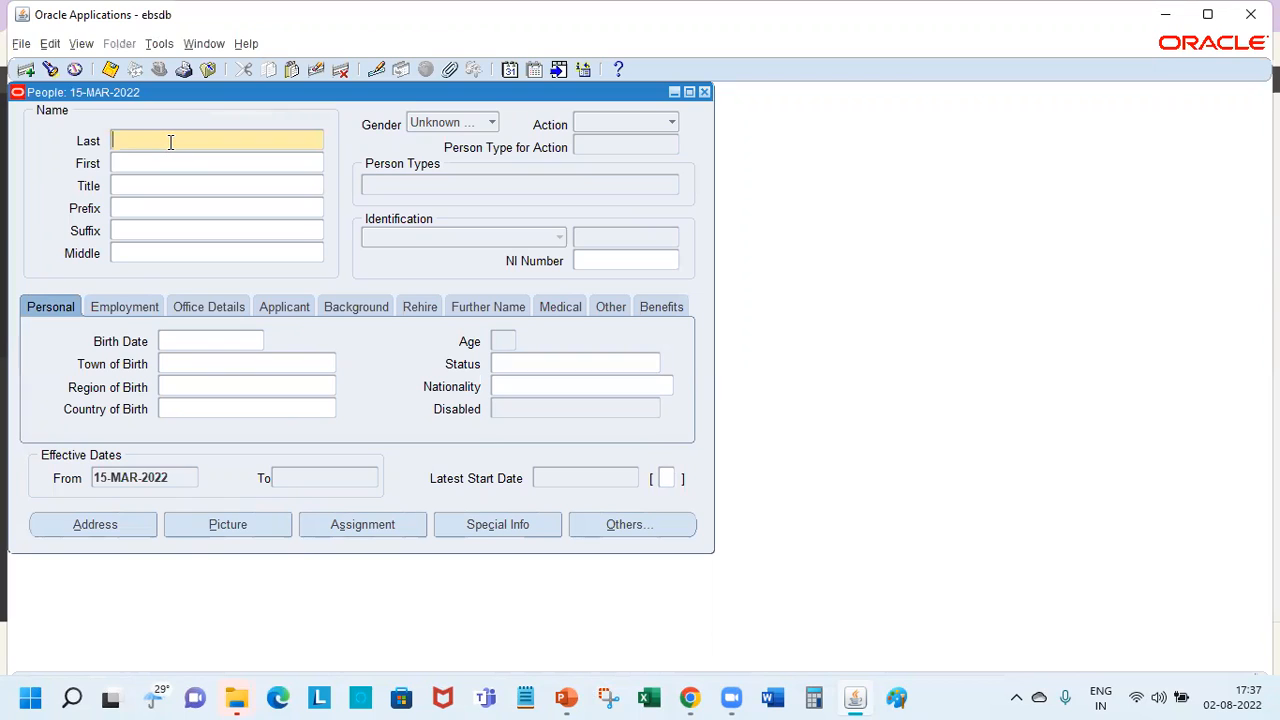
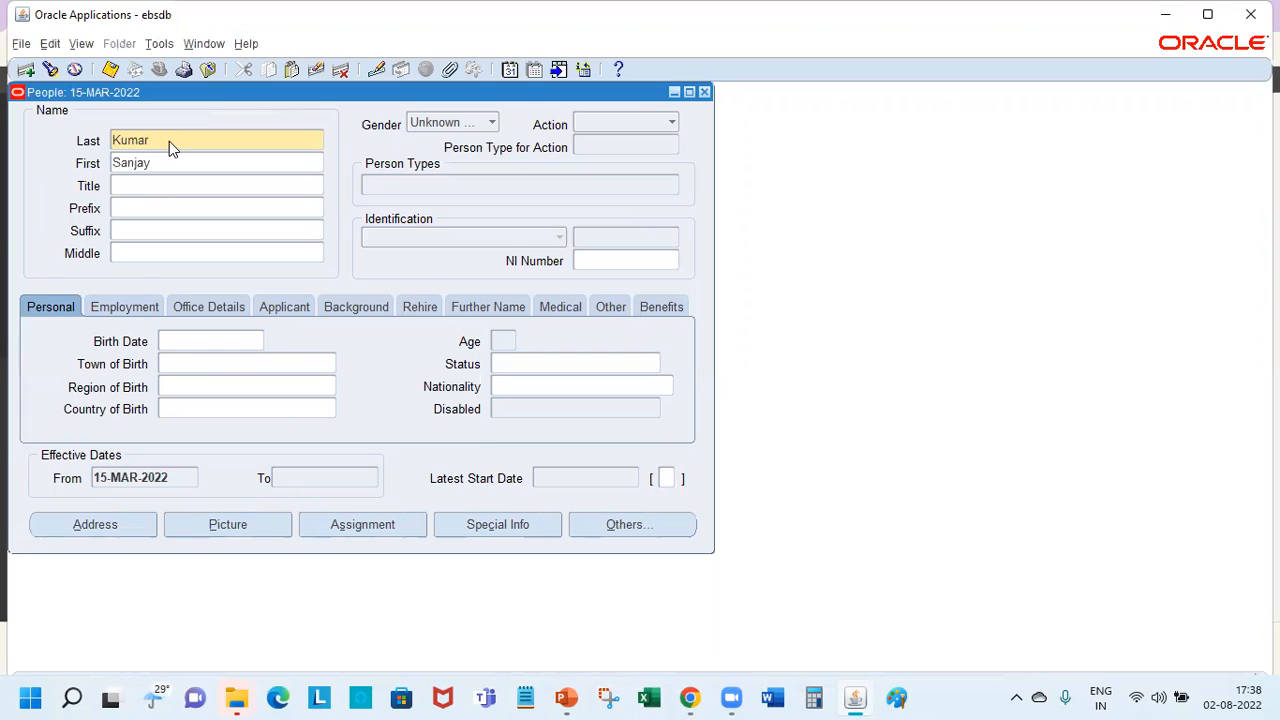
Set the title to Mr from the titles list, replacing a mistyped Mrs
{"action": "left_click", "coordinate": [210, 184]}
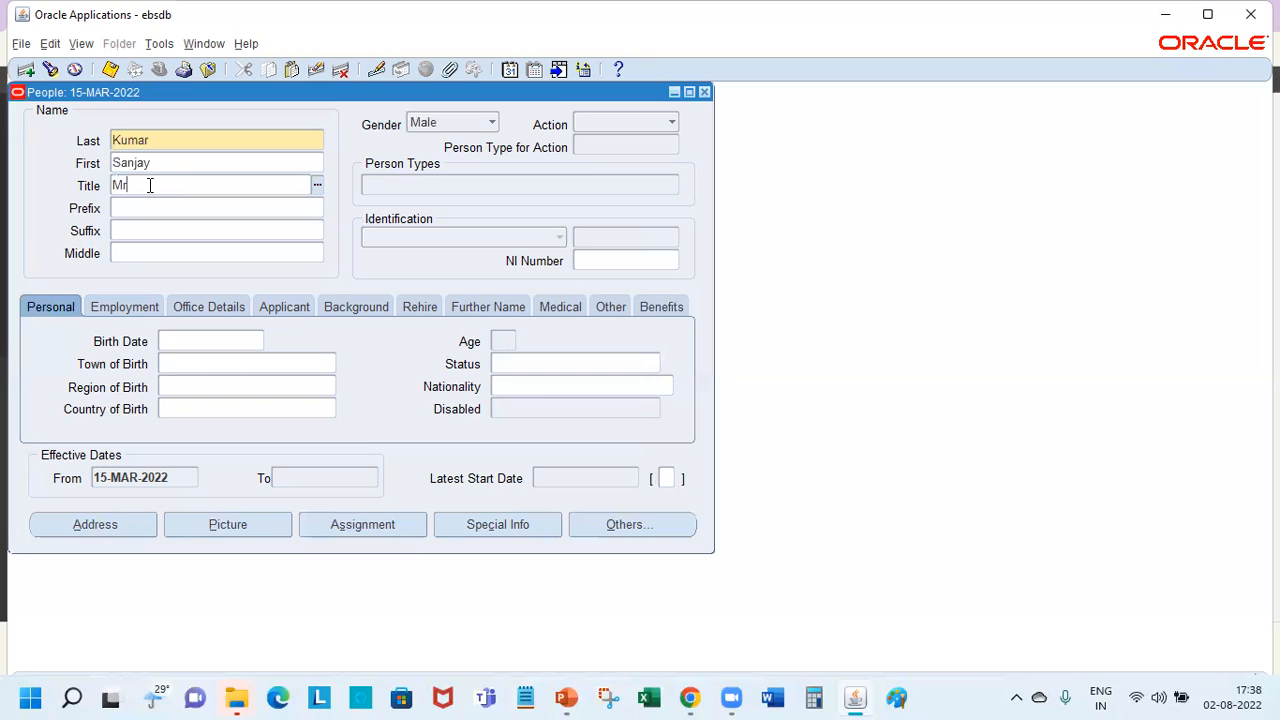
{"action": "type", "text": "Mrs."}
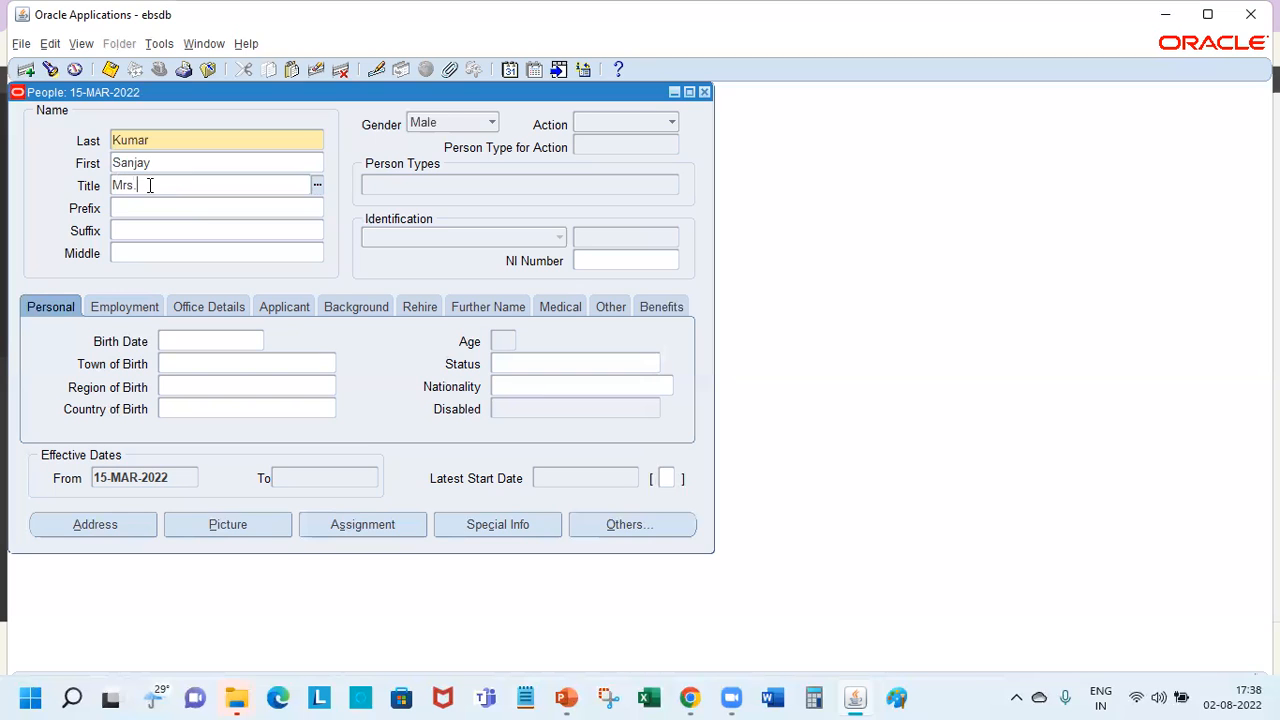
{"action": "left_click", "coordinate": [490, 122]}
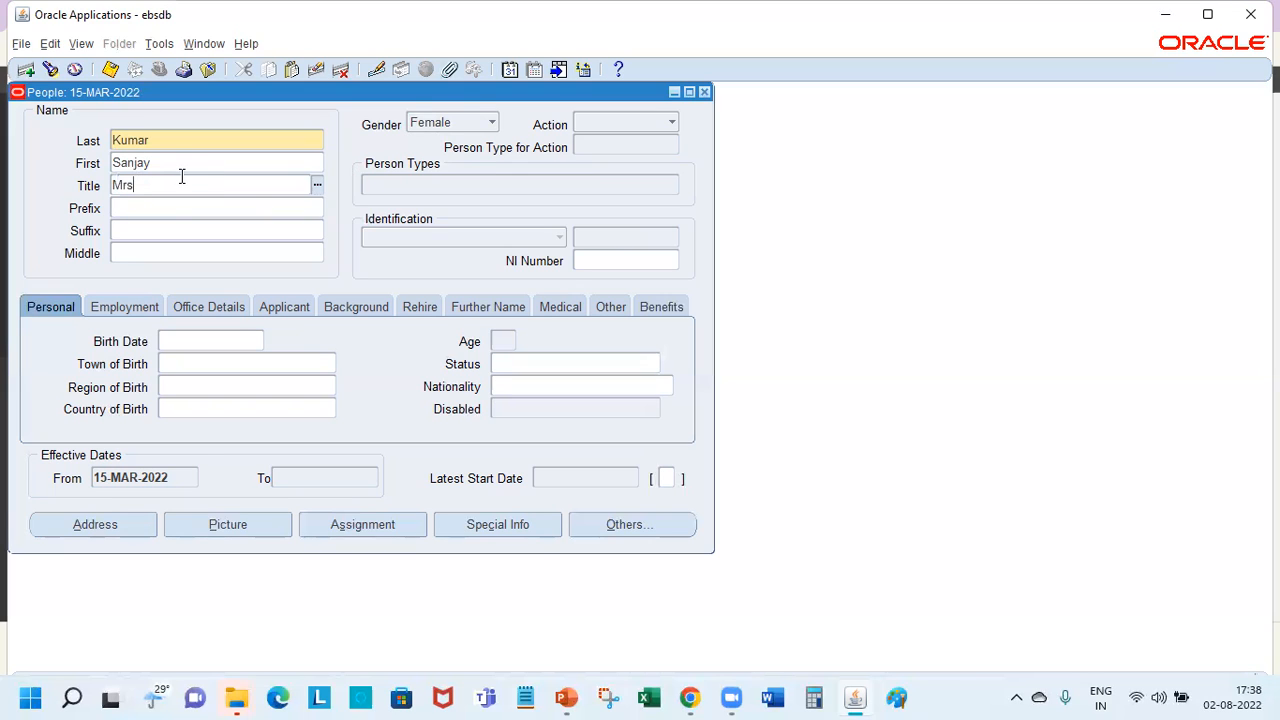
{"action": "left_click", "coordinate": [316, 184]}
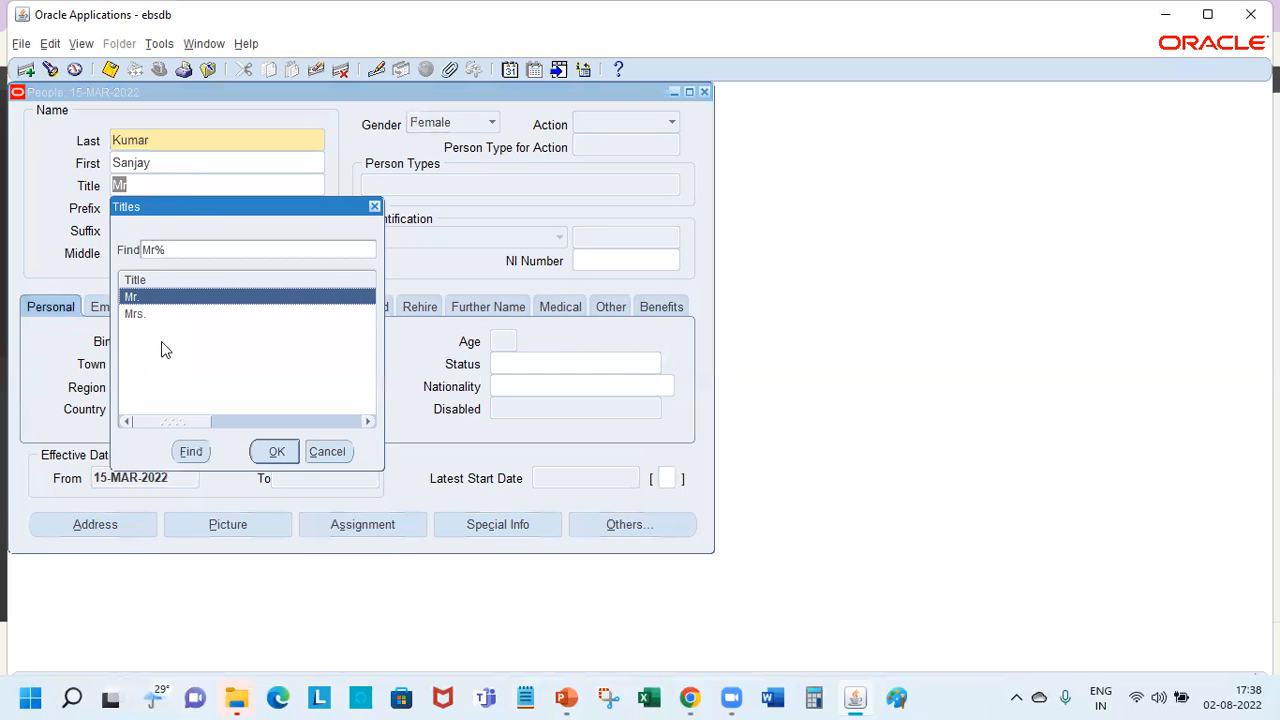
{"action": "left_click", "coordinate": [276, 452]}
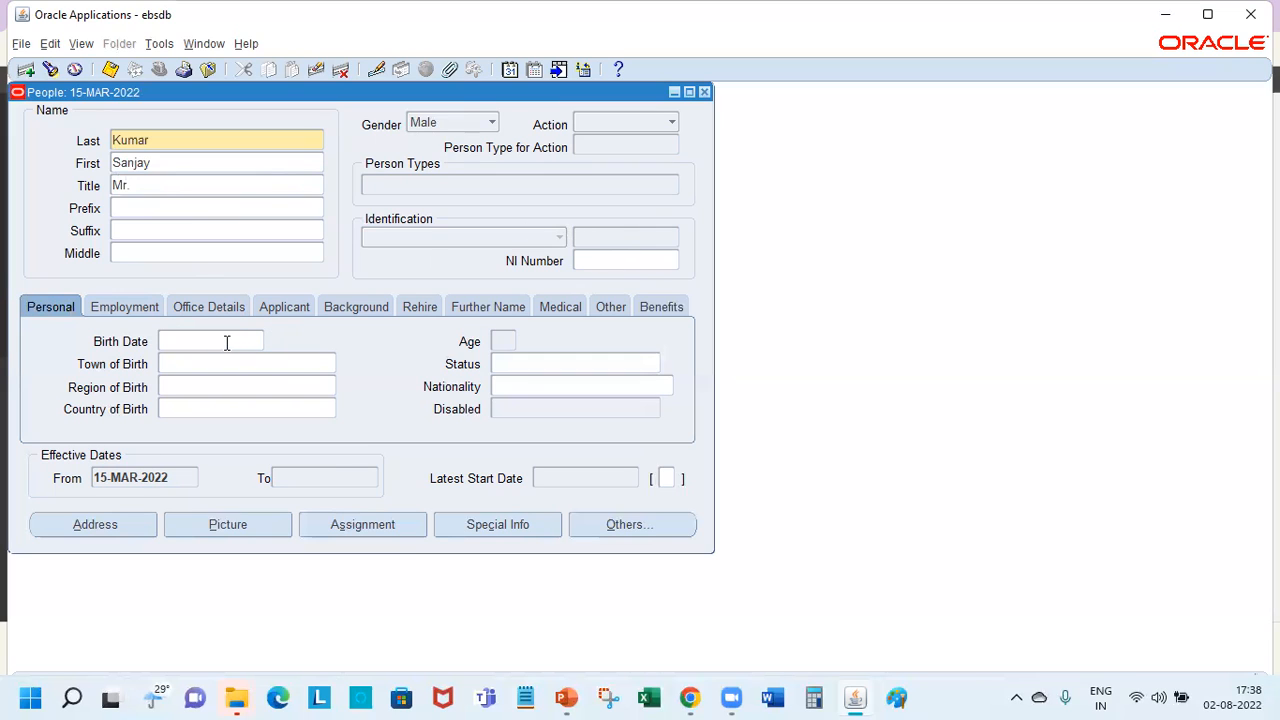
Enter the birth date 14-FEB-1990
{"action": "left_click", "coordinate": [210, 340]}
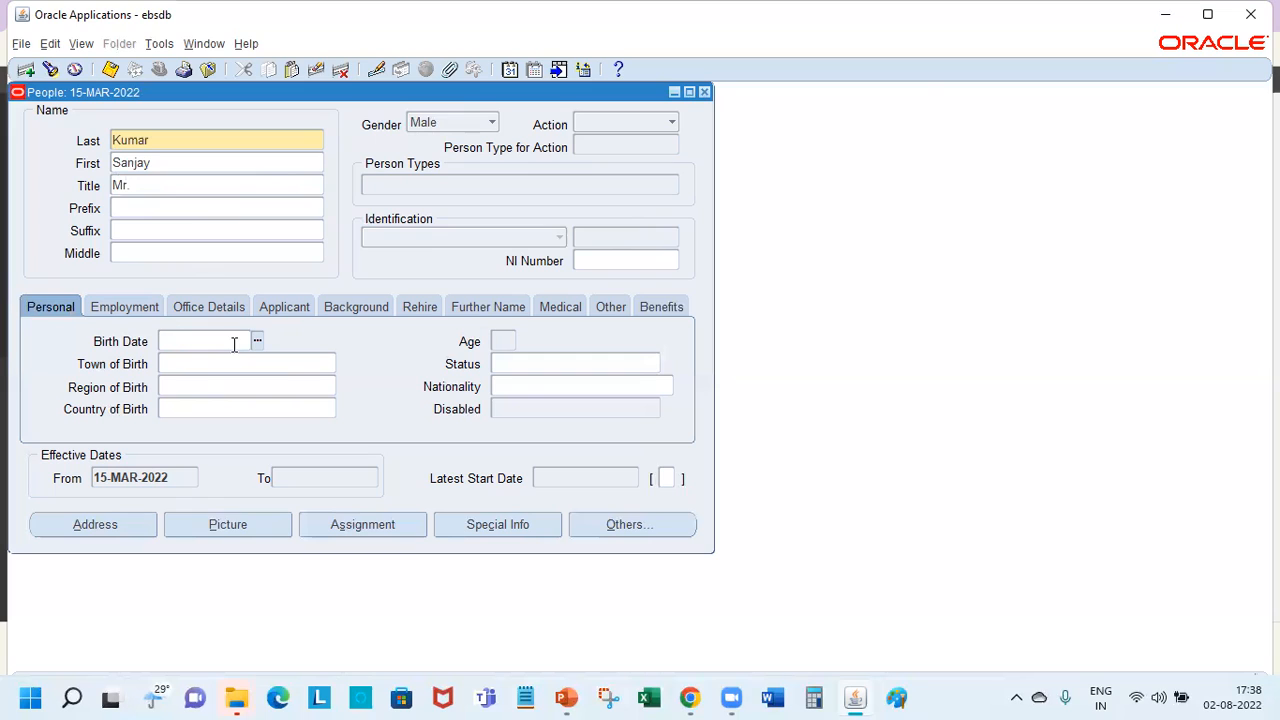
{"action": "type", "text": "14-F"}
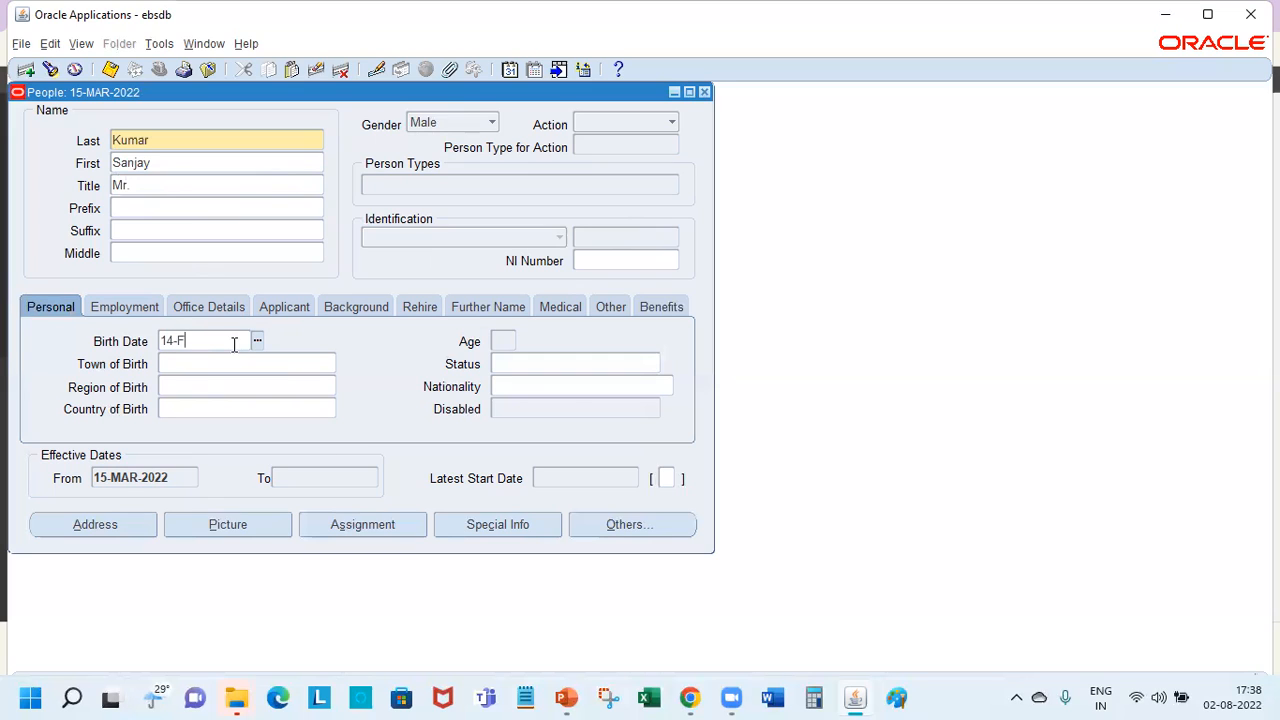
{"action": "type", "text": "EB-19"}
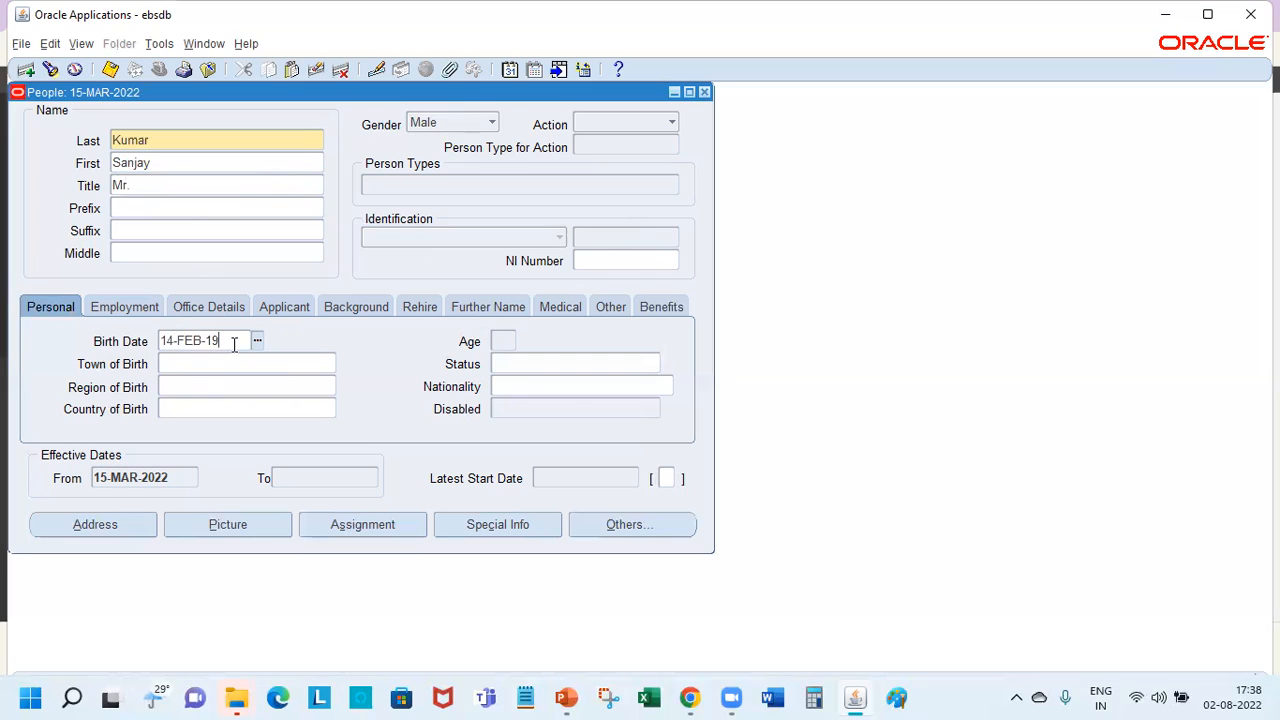
{"action": "type", "text": "90"}
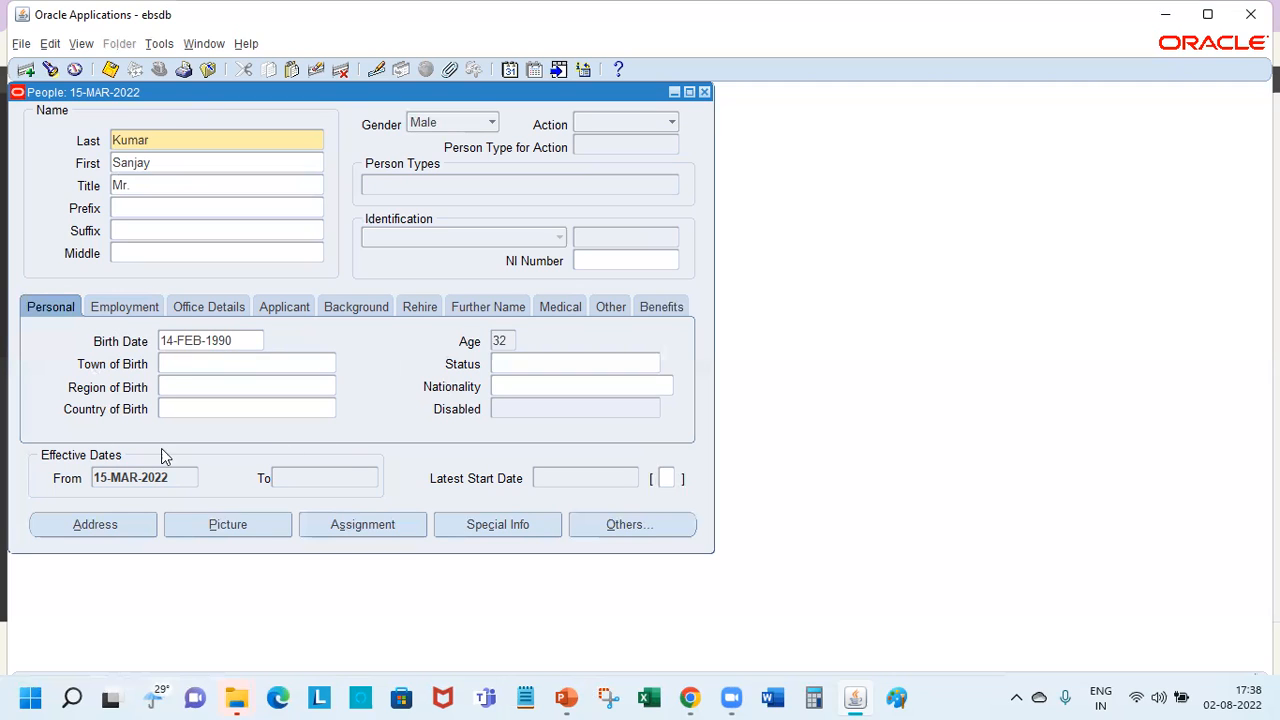
Choose marital status Single from the list and move to Employment details
{"action": "left_click", "coordinate": [570, 364]}
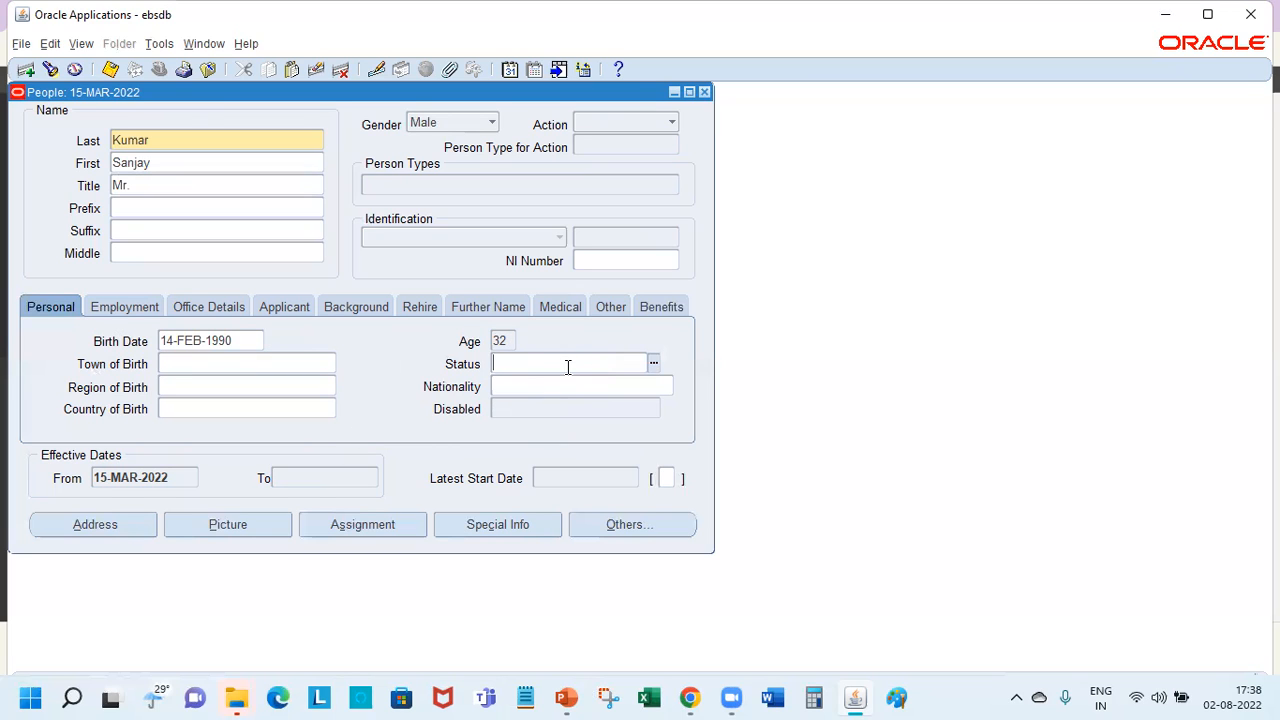
{"action": "left_click", "coordinate": [652, 364]}
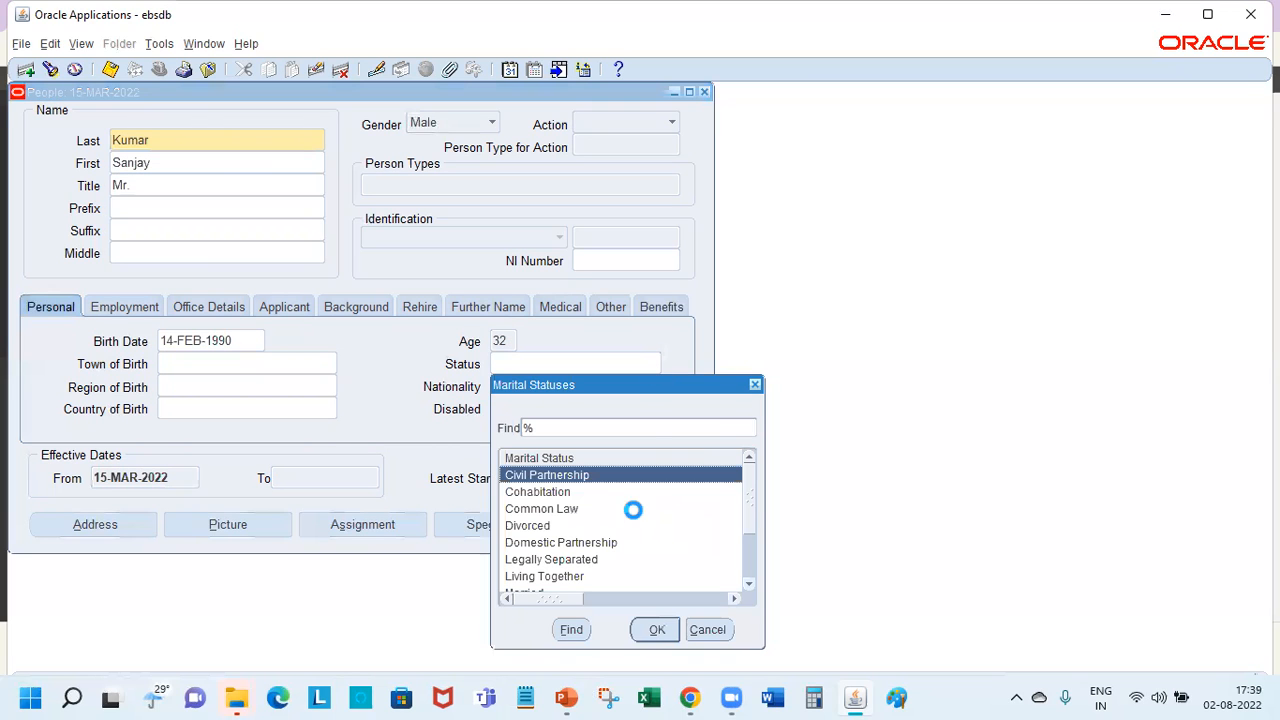
{"action": "scroll", "scroll_direction": "down", "scroll_amount": 3}
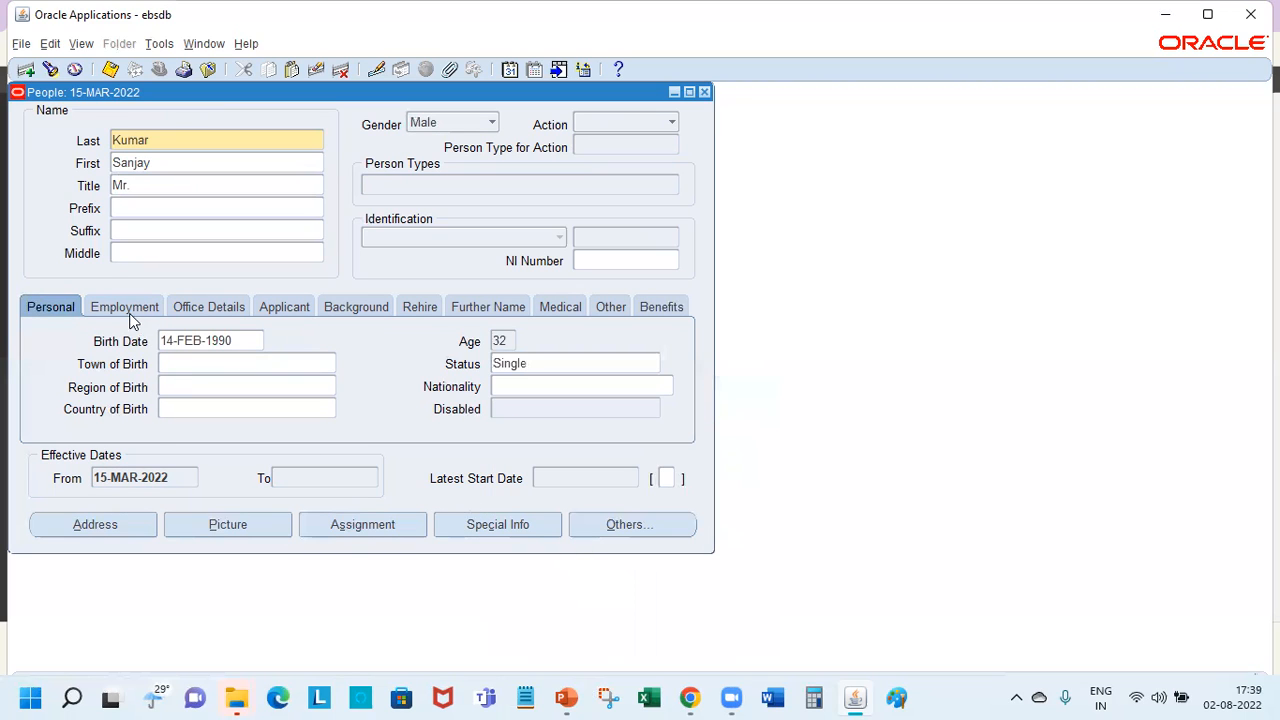
{"action": "left_click", "coordinate": [124, 306]}
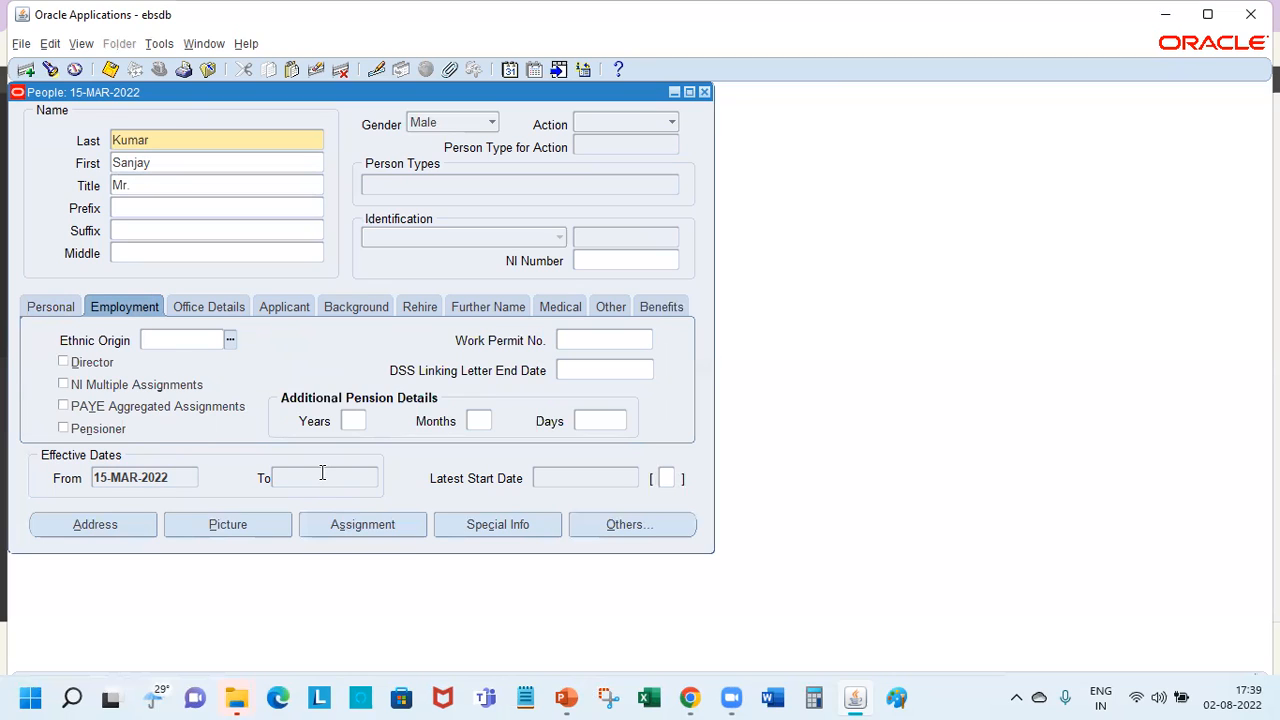
{"action": "left_click", "coordinate": [208, 306]}
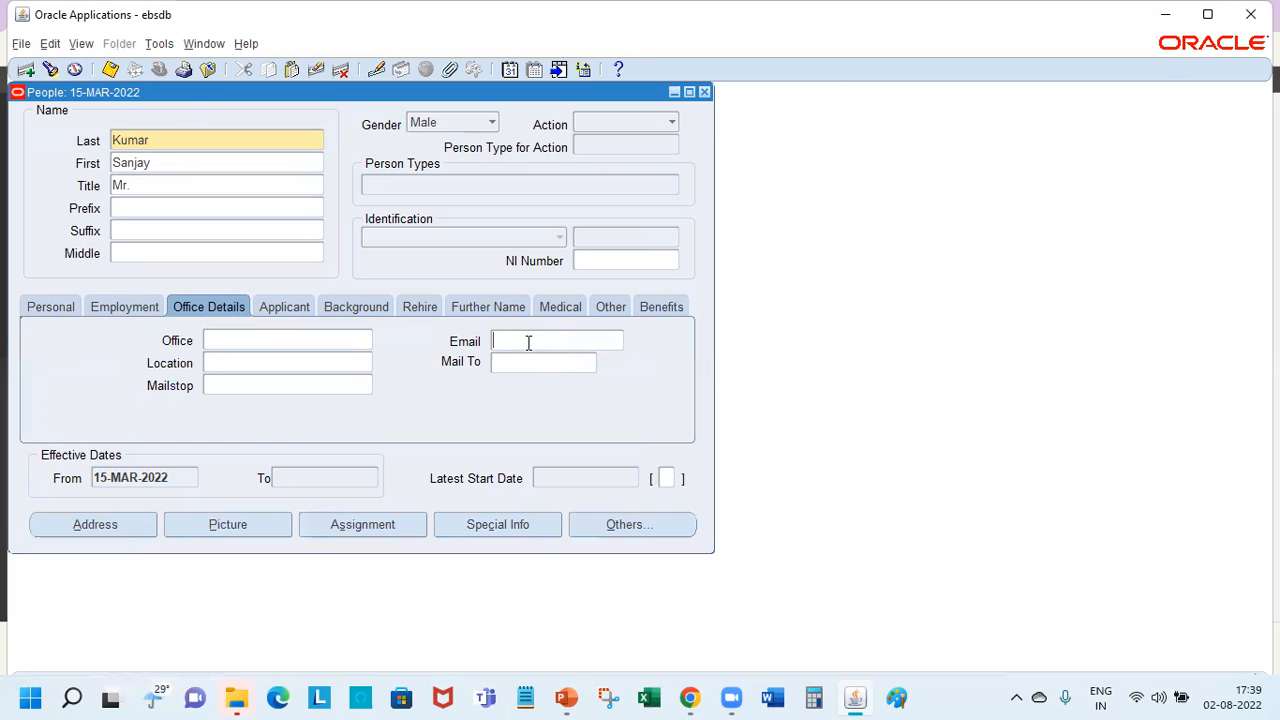
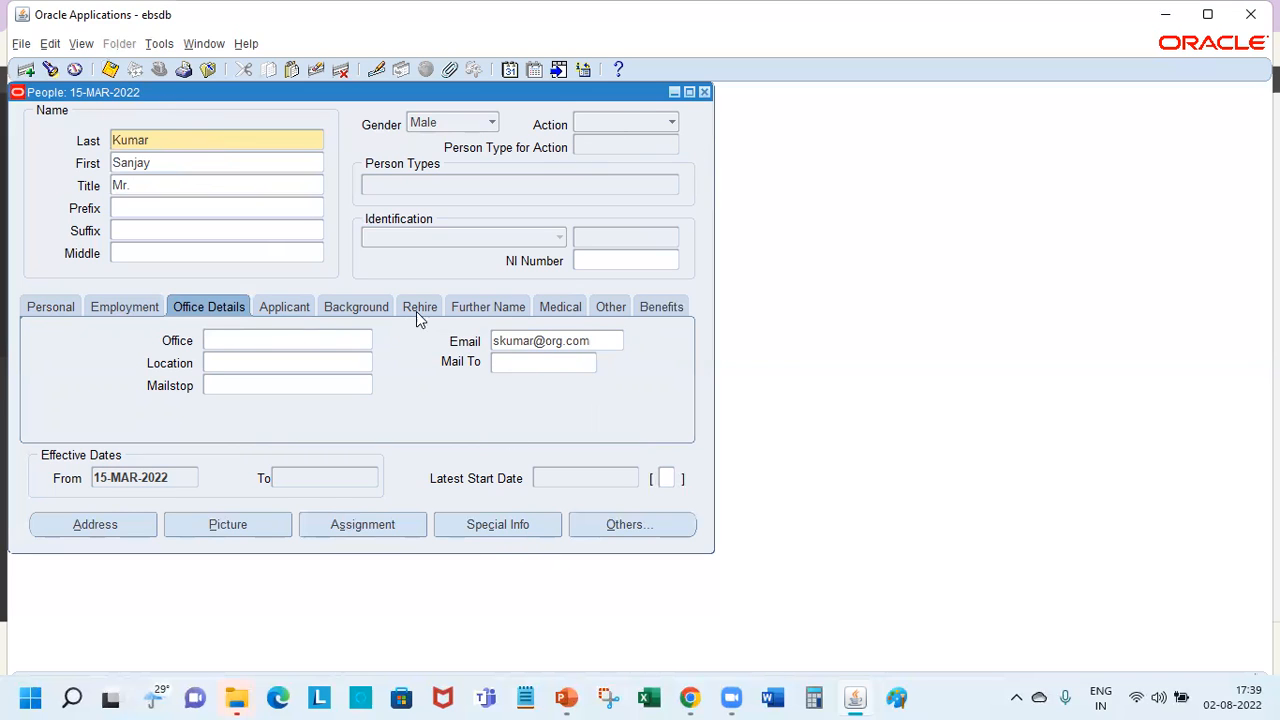
Browse the Other, Benefits and Applicant details, returning to Personal
{"action": "left_click", "coordinate": [610, 306]}
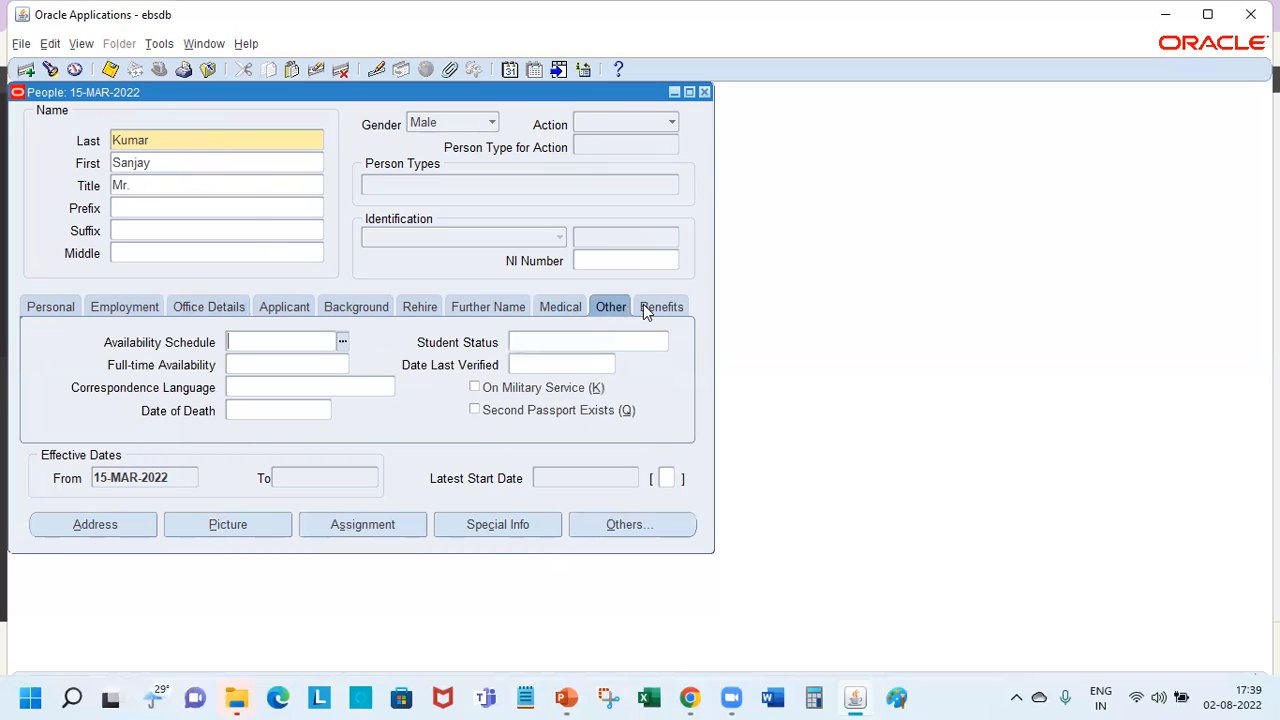
{"action": "left_click", "coordinate": [660, 306]}
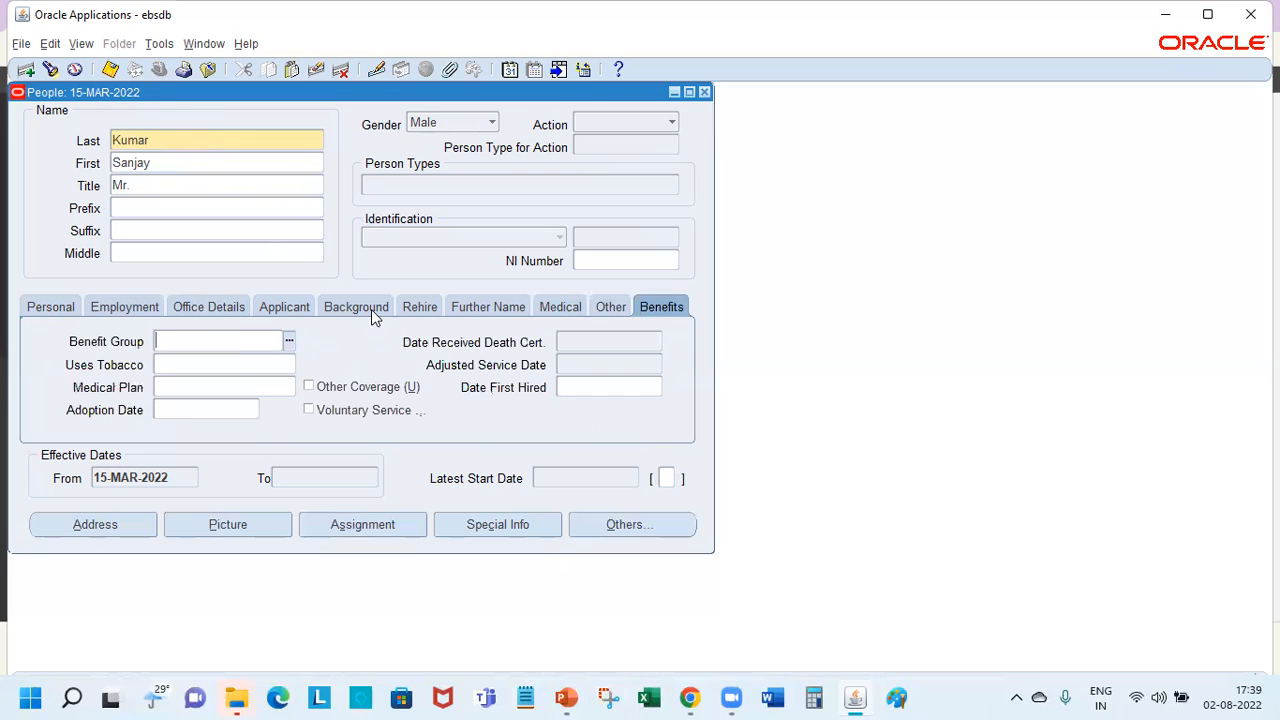
{"action": "left_click", "coordinate": [284, 306]}
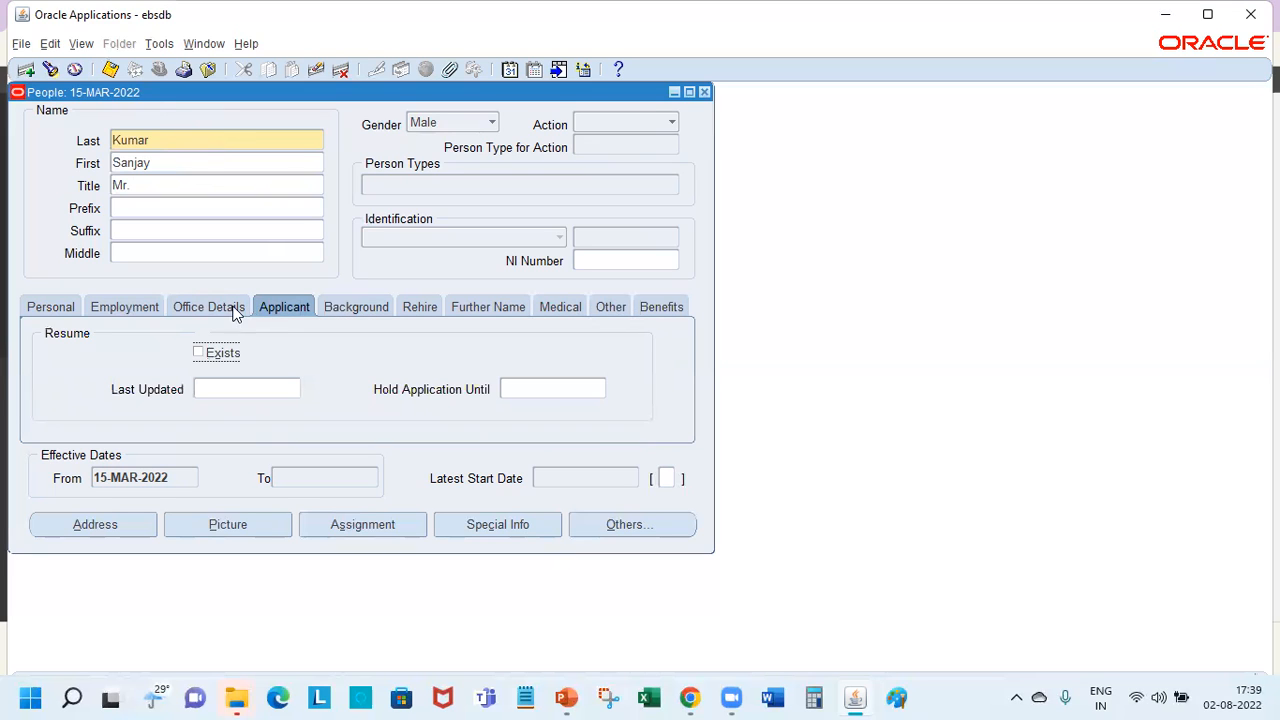
{"action": "left_click", "coordinate": [50, 306]}
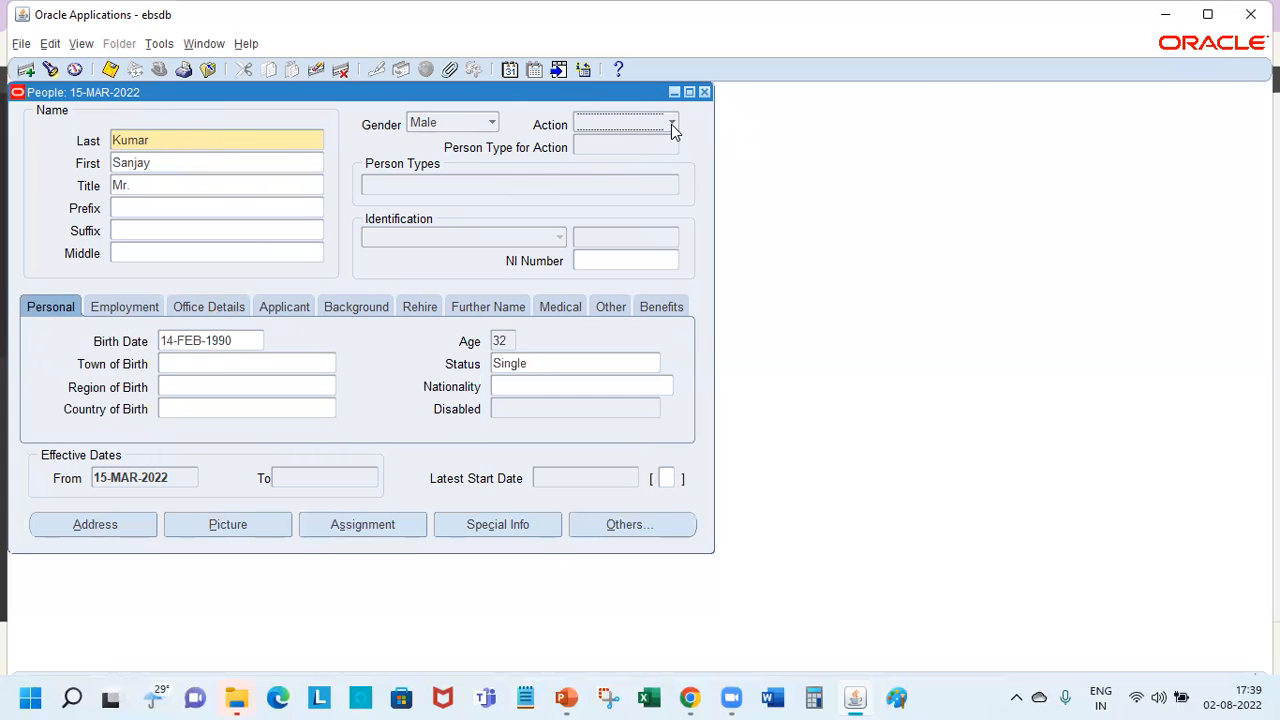
Create employment as person type SP Intern and acknowledge the missing NI number note
{"action": "left_click", "coordinate": [672, 124]}
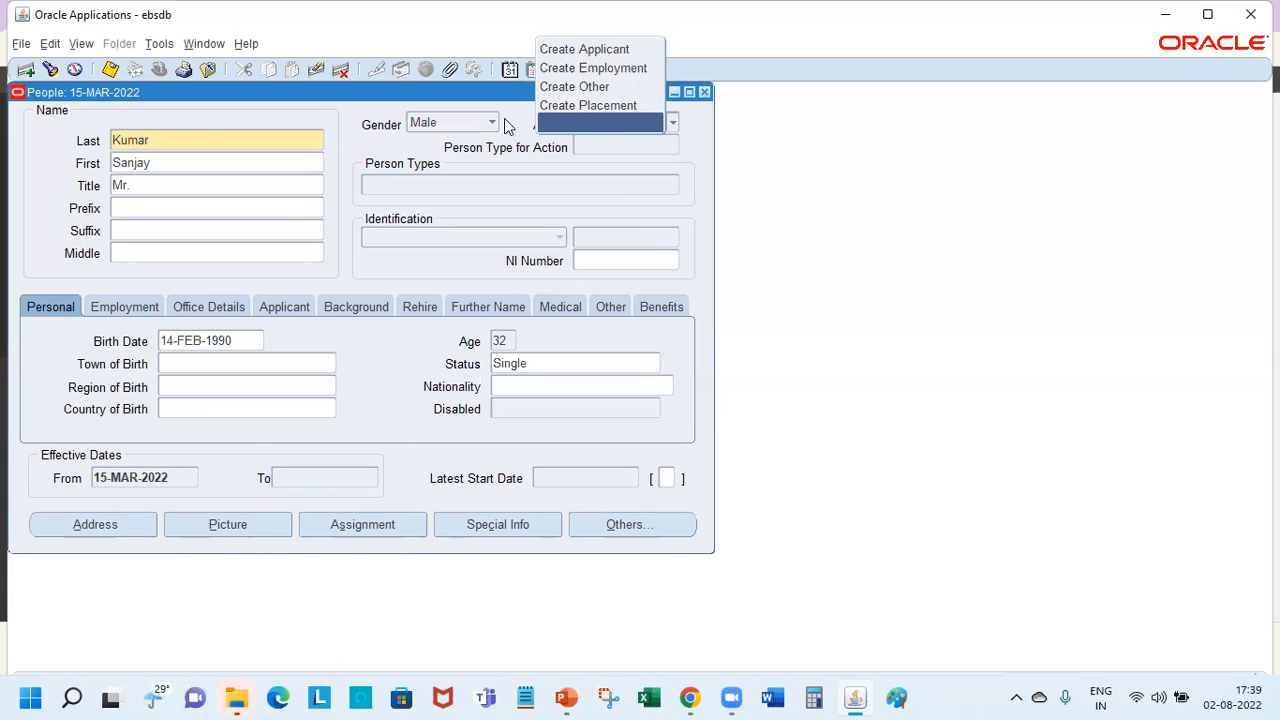
{"action": "mouse_move", "coordinate": [588, 104]}
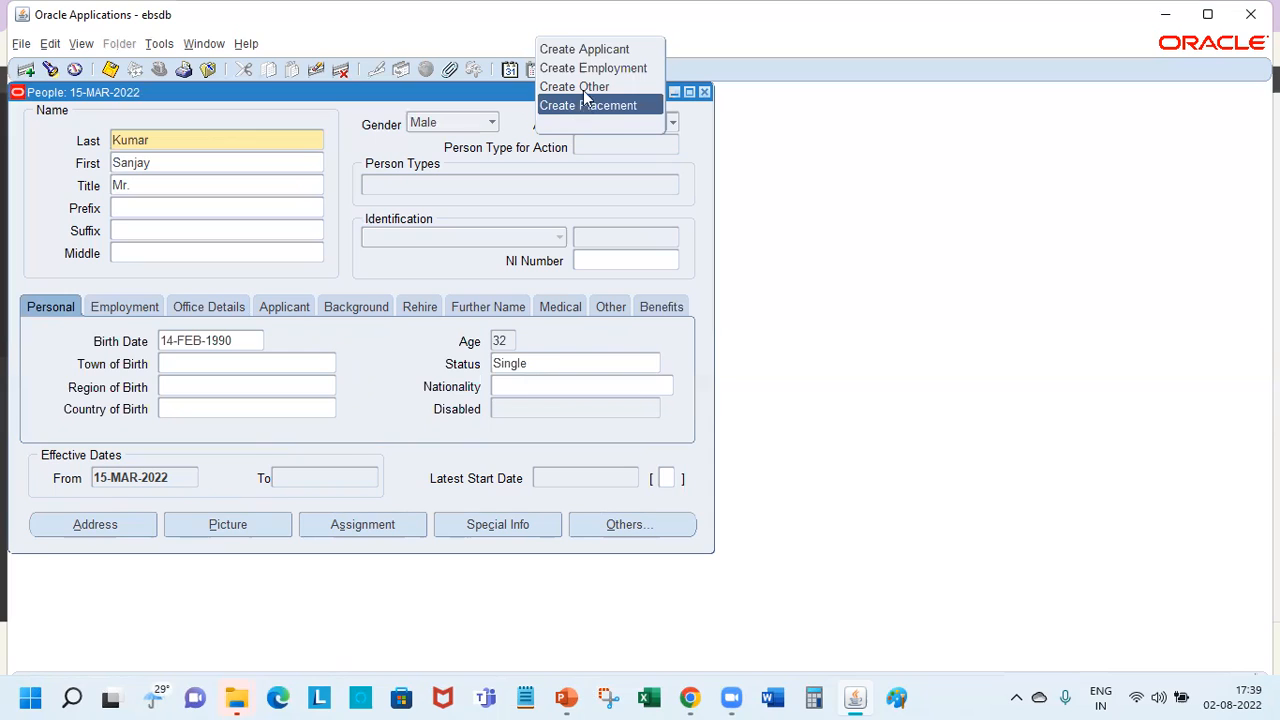
{"action": "mouse_move", "coordinate": [592, 68]}
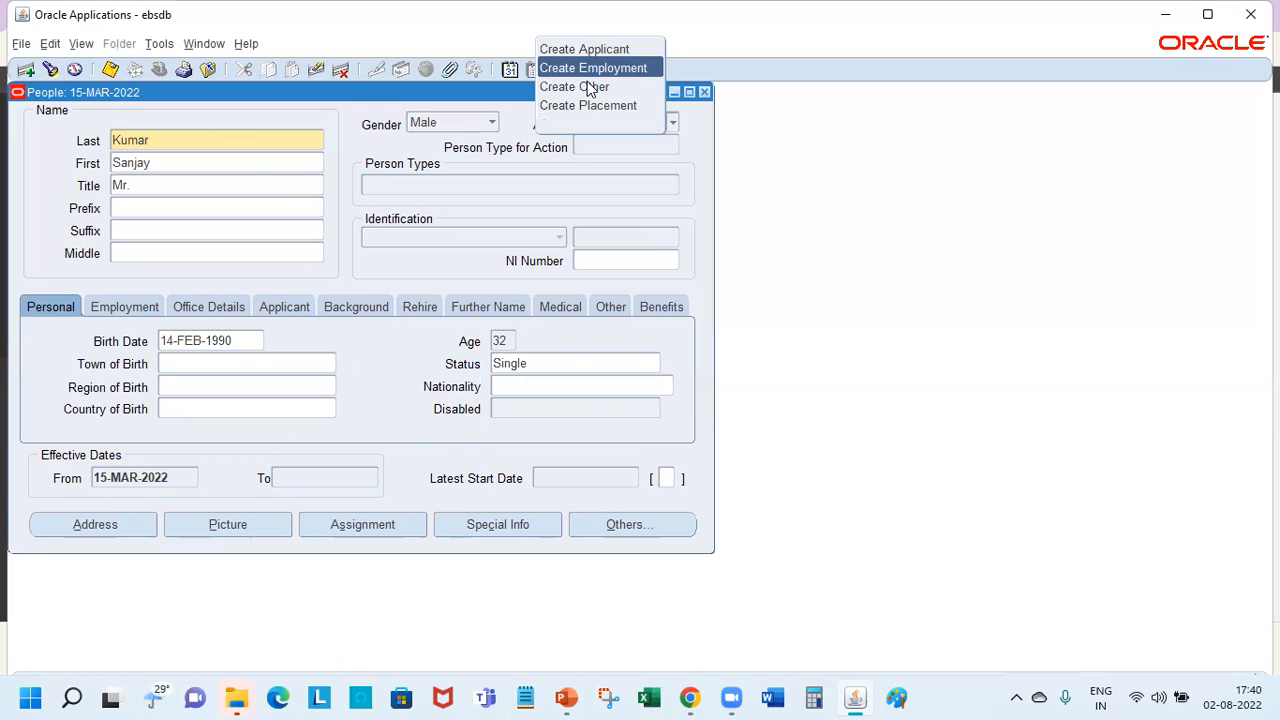
{"action": "mouse_move", "coordinate": [608, 88]}
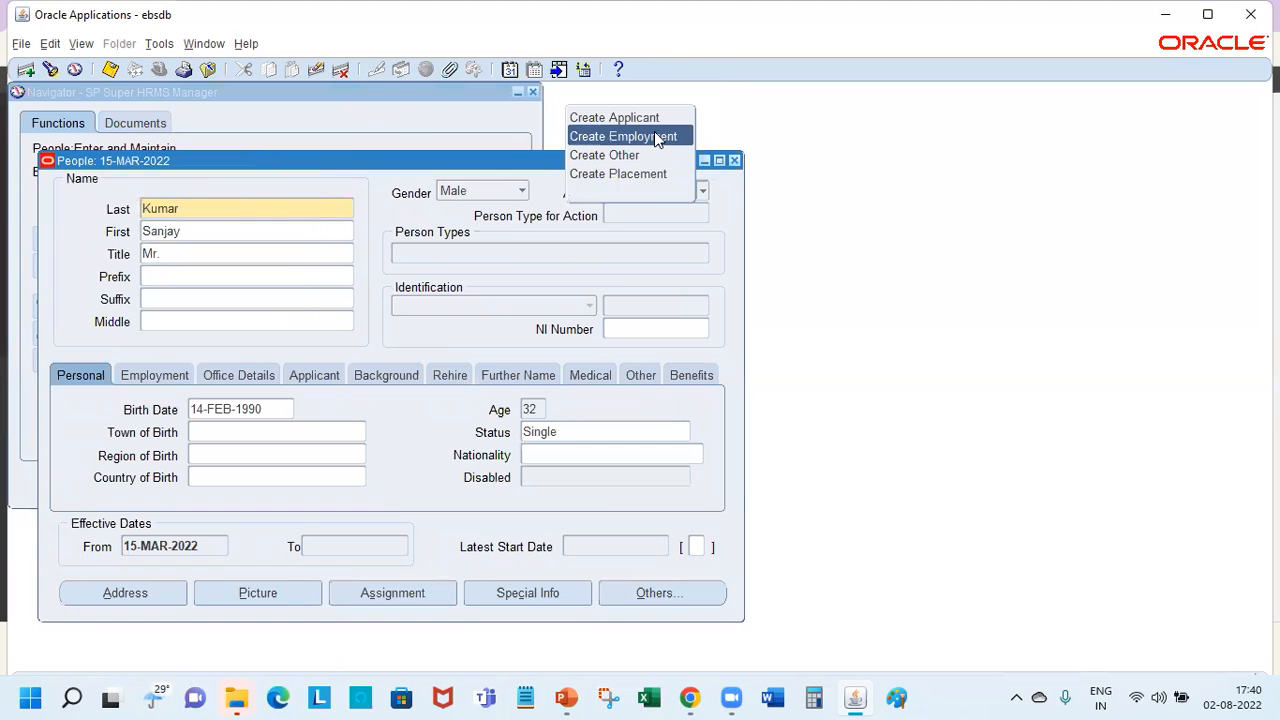
{"action": "left_click", "coordinate": [624, 136]}
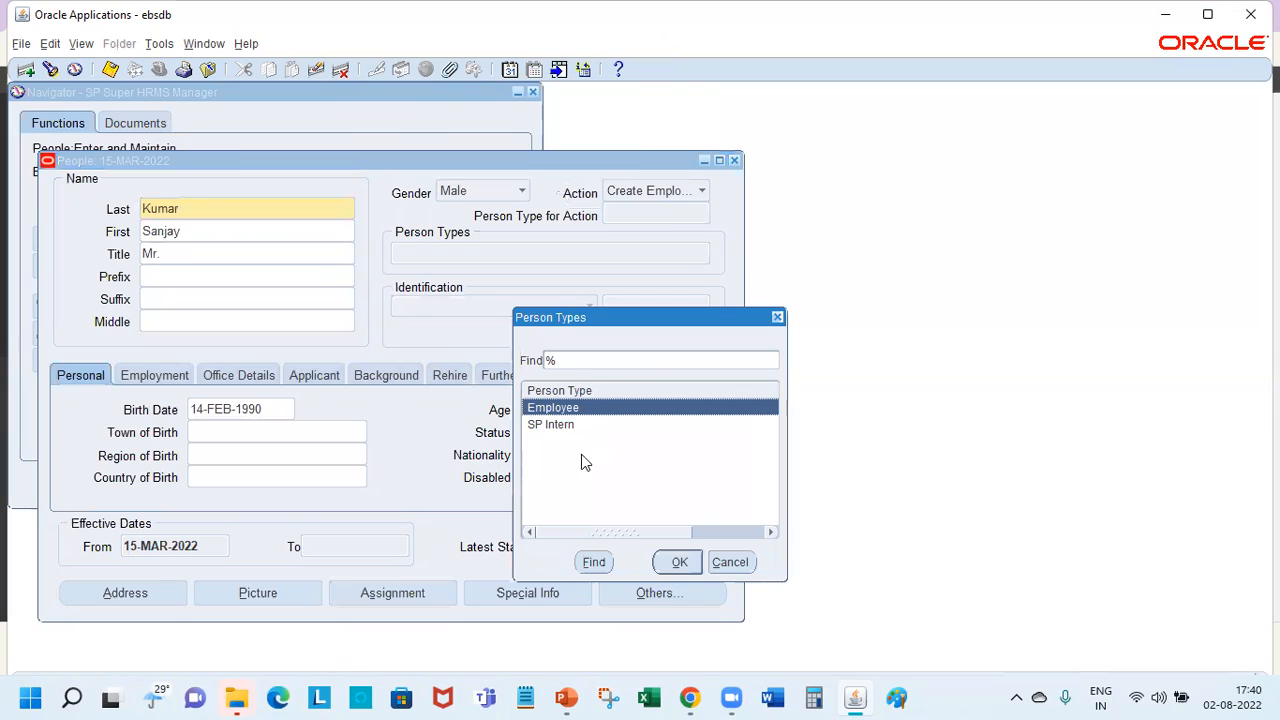
{"action": "mouse_move", "coordinate": [556, 422]}
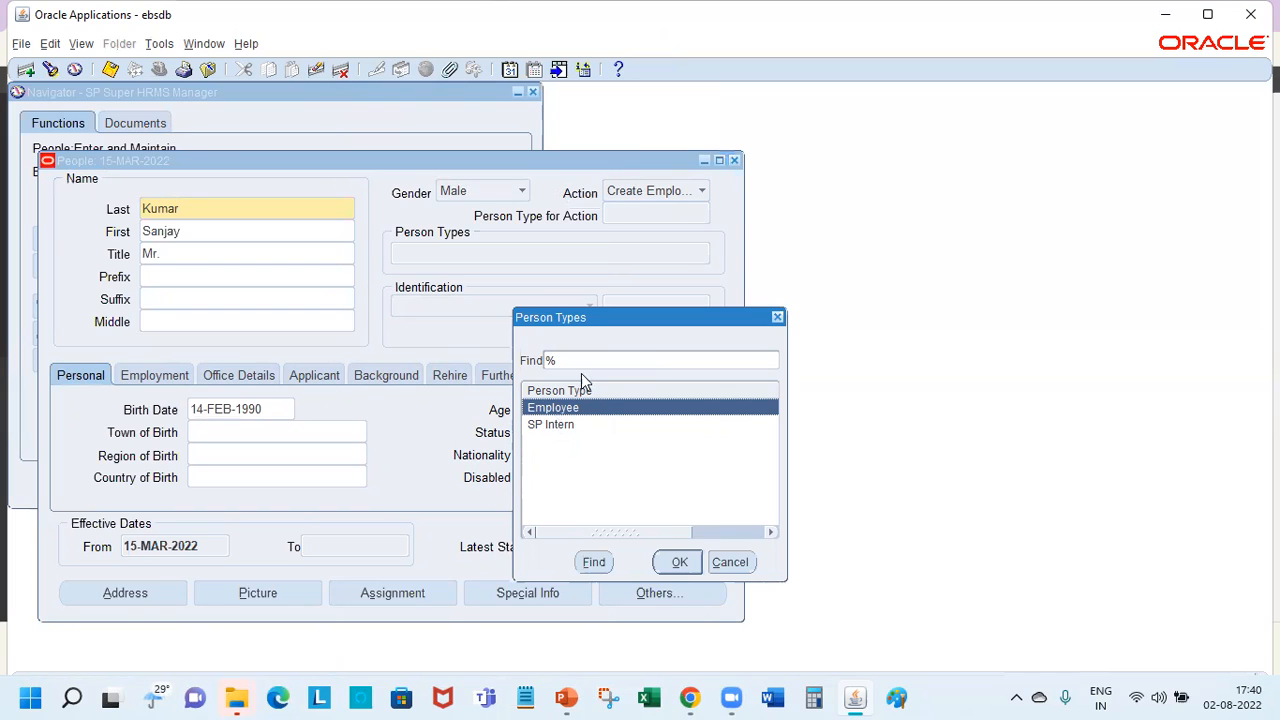
{"action": "left_click", "coordinate": [550, 424]}
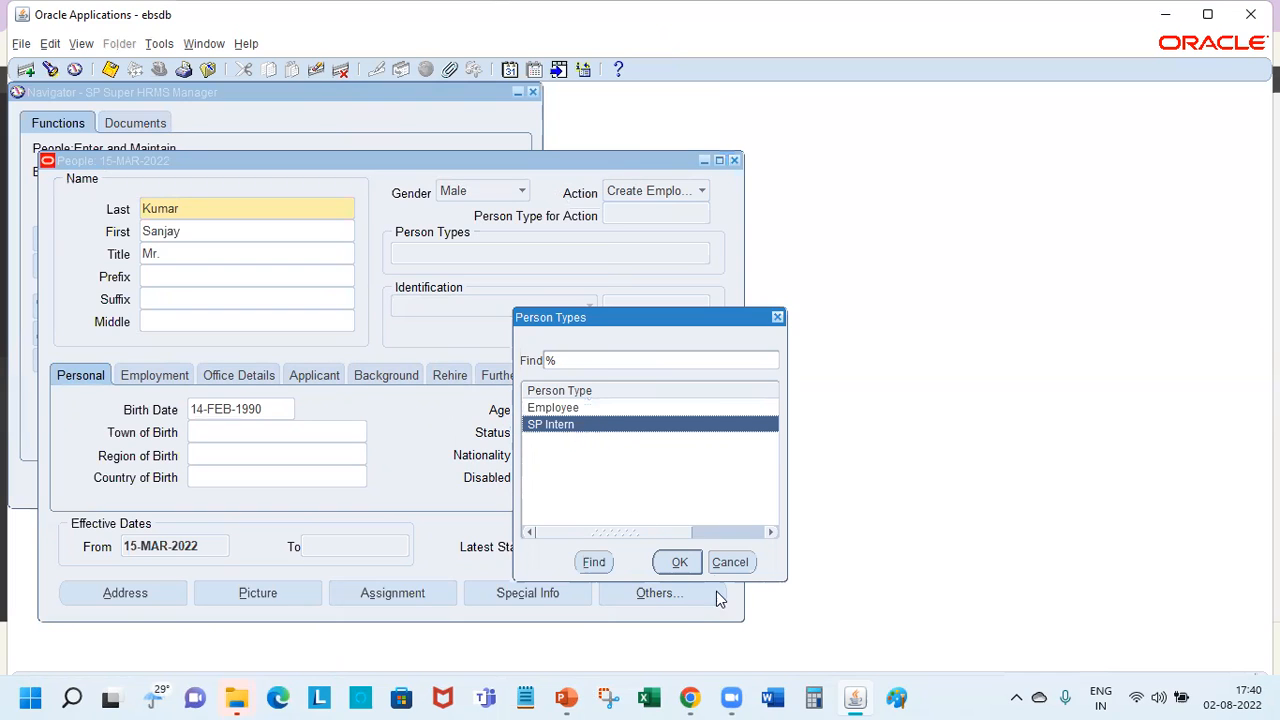
{"action": "left_click", "coordinate": [680, 560]}
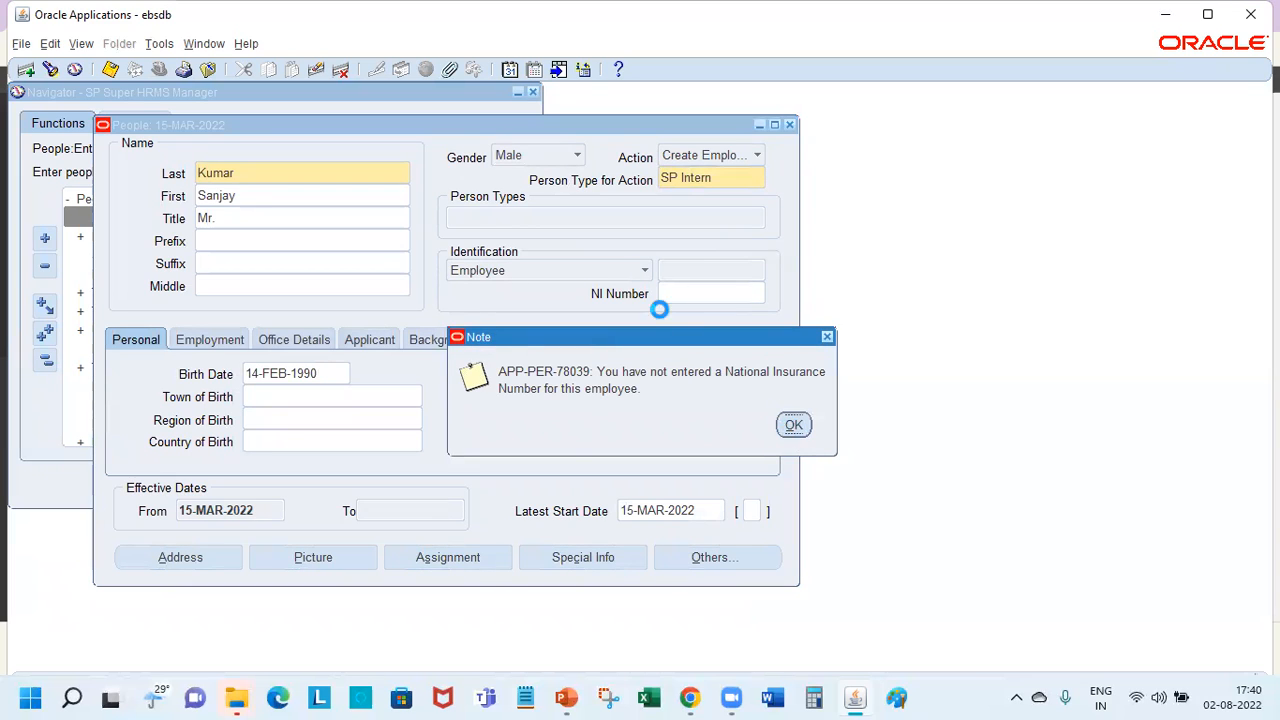
{"action": "left_click", "coordinate": [792, 424]}
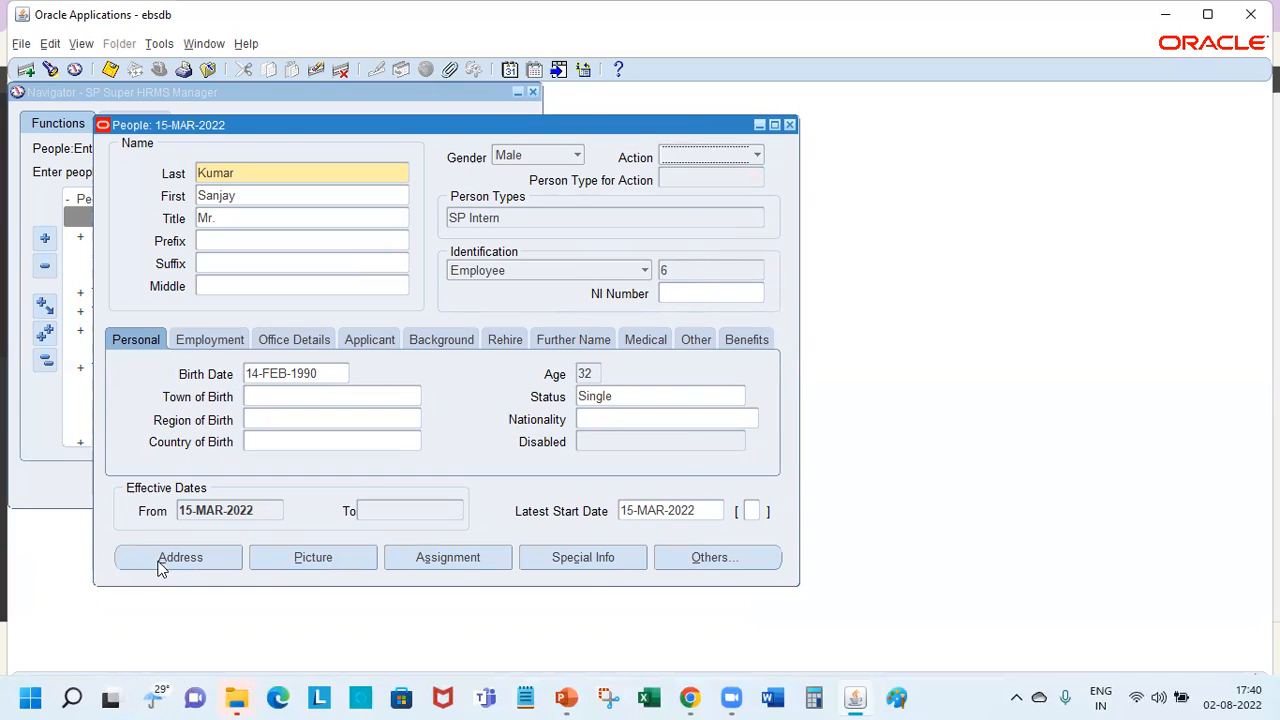
{"action": "left_click", "coordinate": [180, 556]}
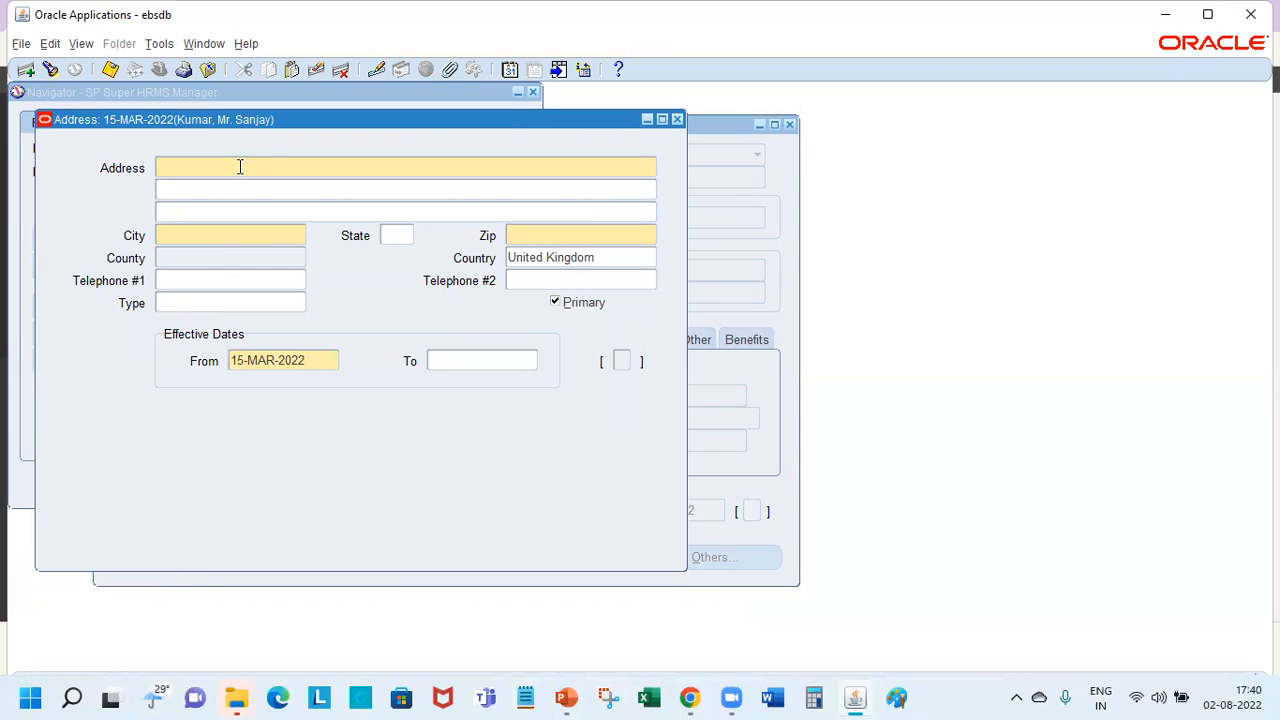
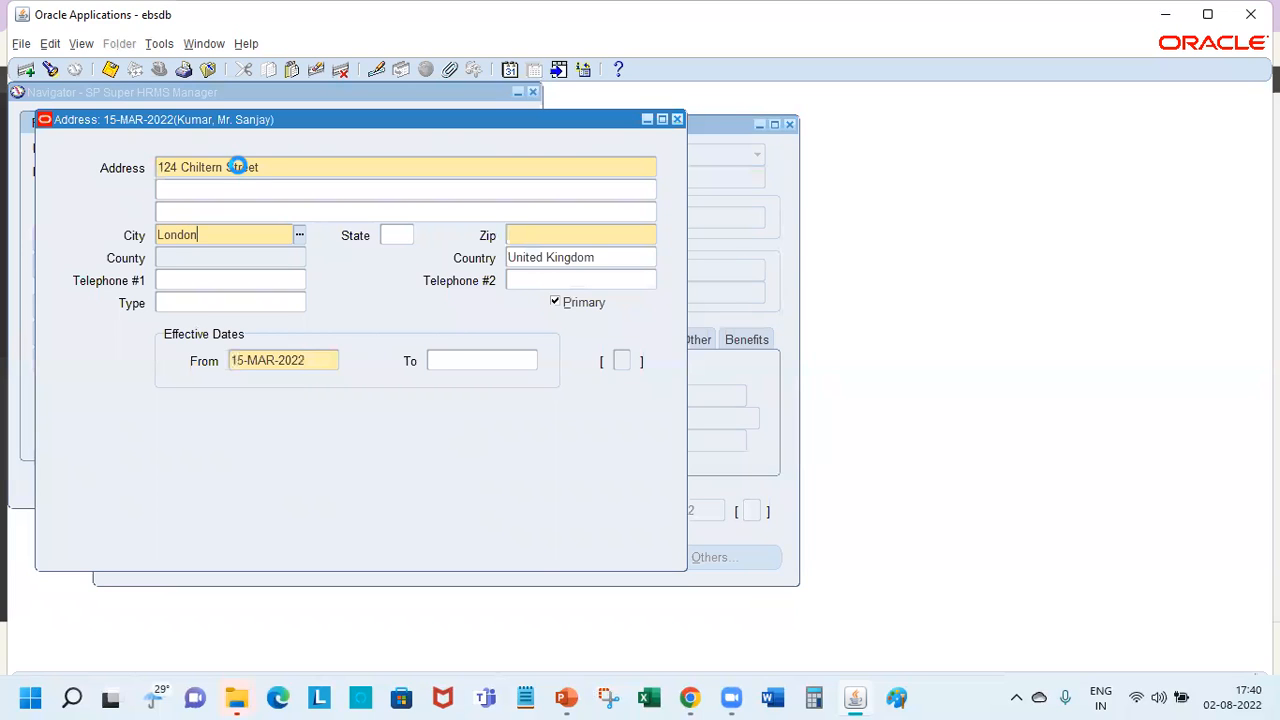
Pick London, CA, Tulare county from the Cities list and start editing the country
{"action": "left_click", "coordinate": [300, 236]}
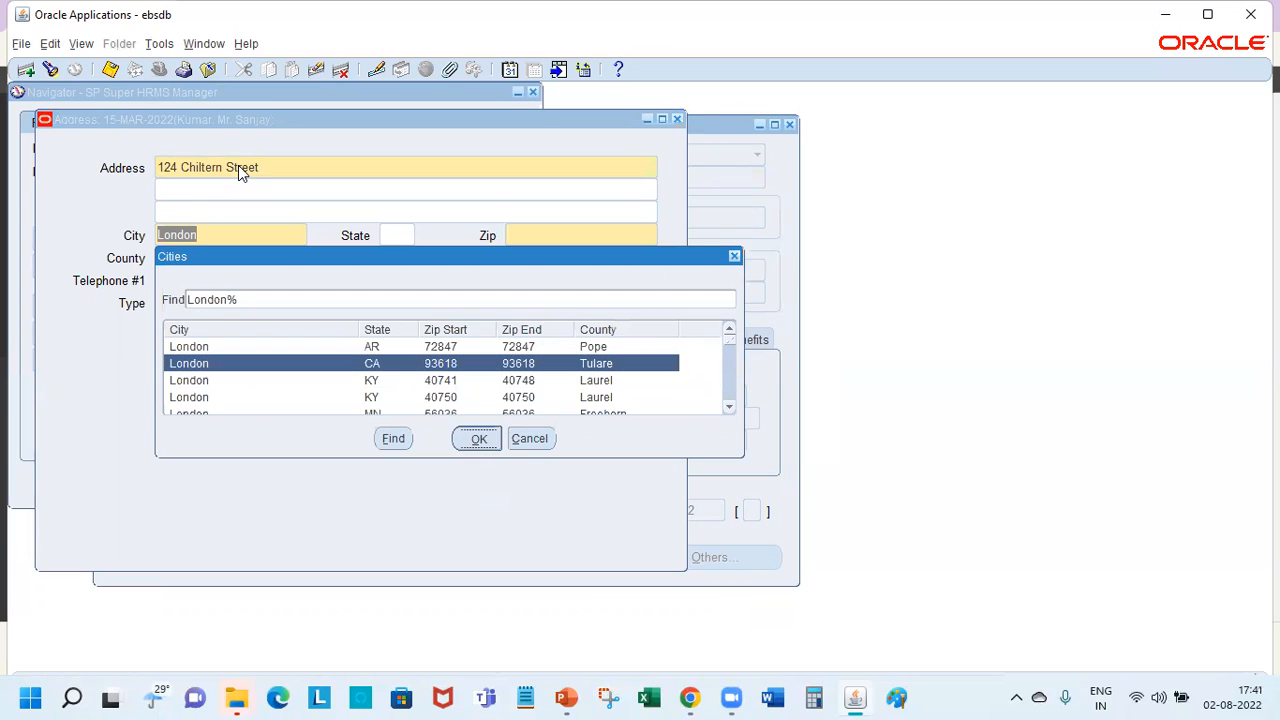
{"action": "left_click", "coordinate": [478, 438]}
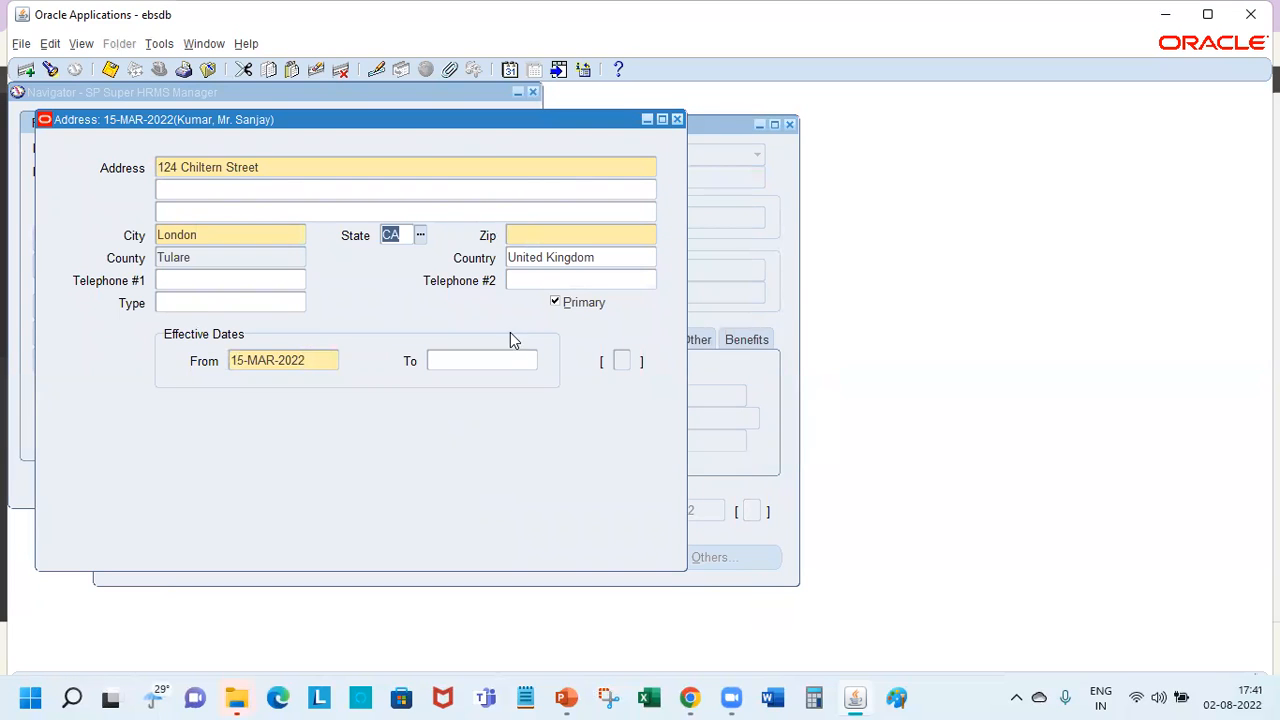
{"action": "left_click", "coordinate": [580, 280]}
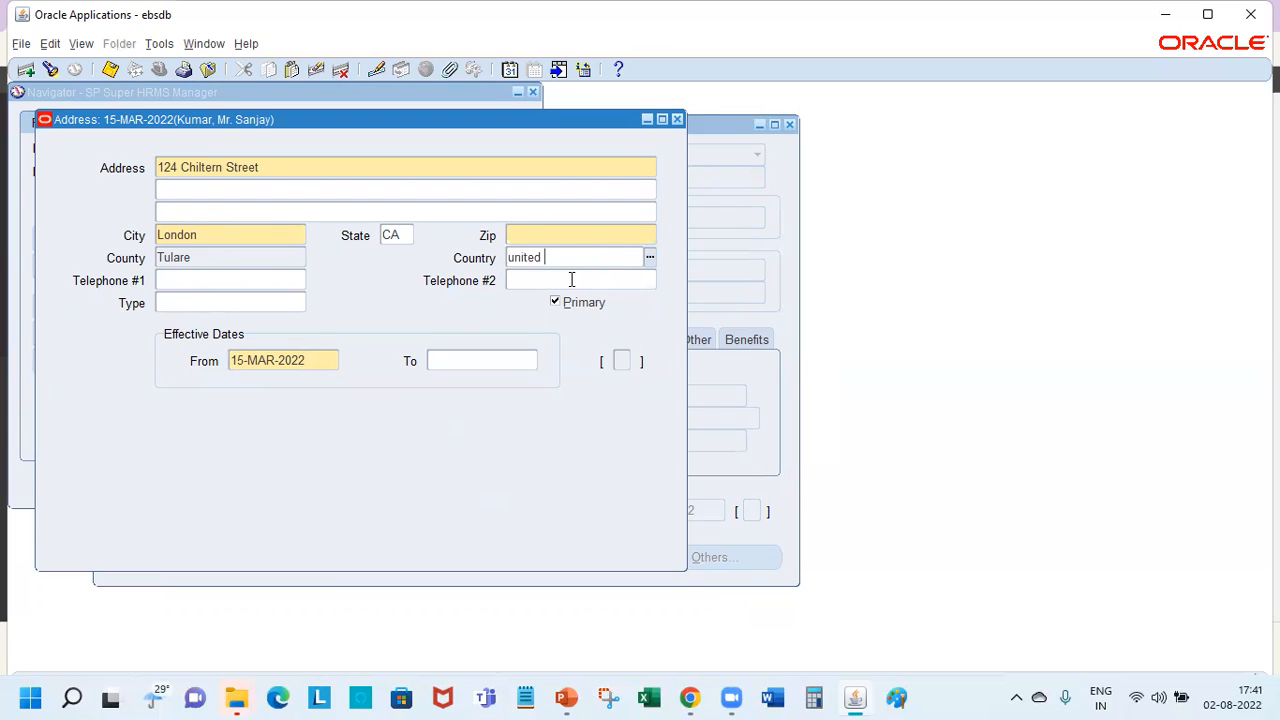
Set country to United States and choose the first London entry from the Cities list
{"action": "type", "text": "states"}
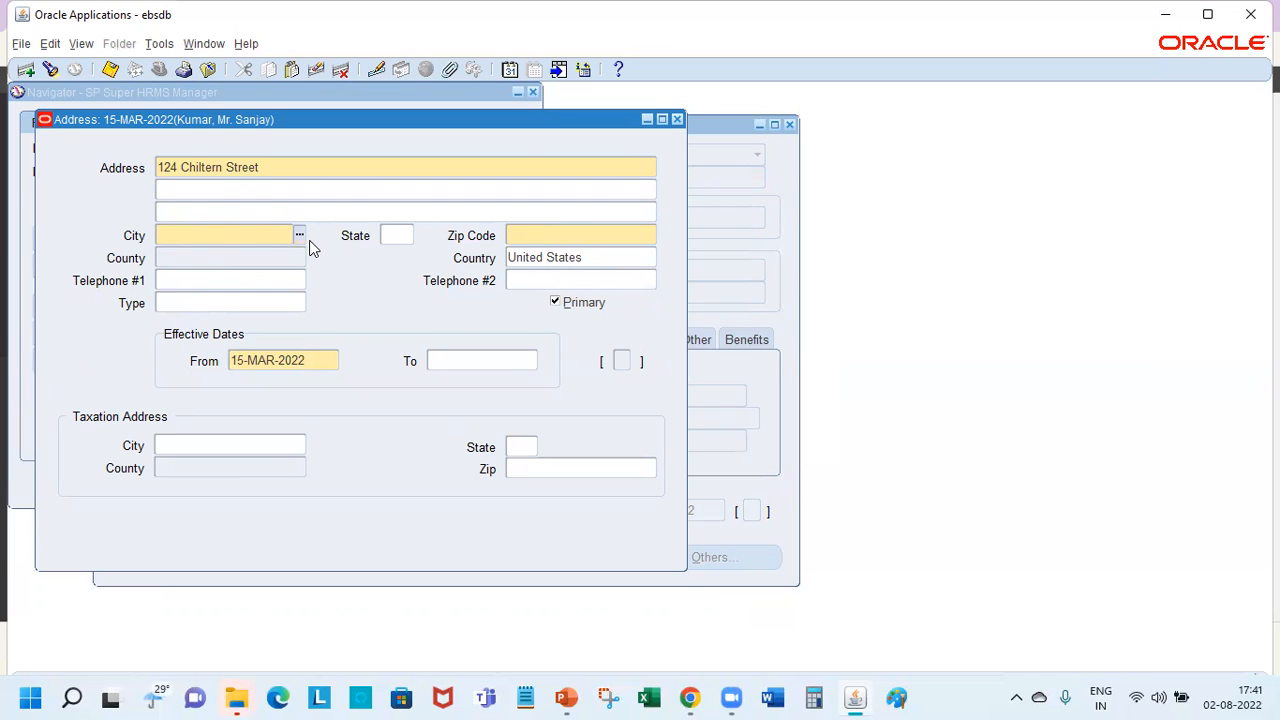
{"action": "type", "text": "lond"}
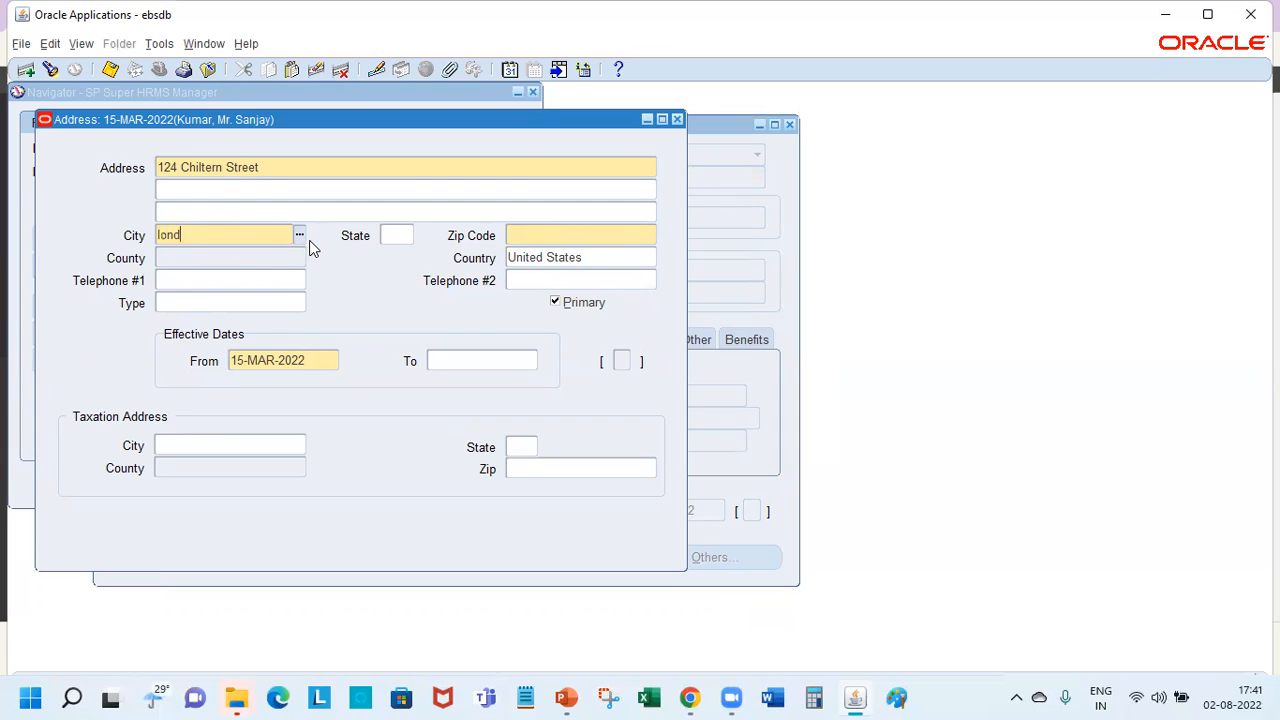
{"action": "left_click", "coordinate": [300, 234]}
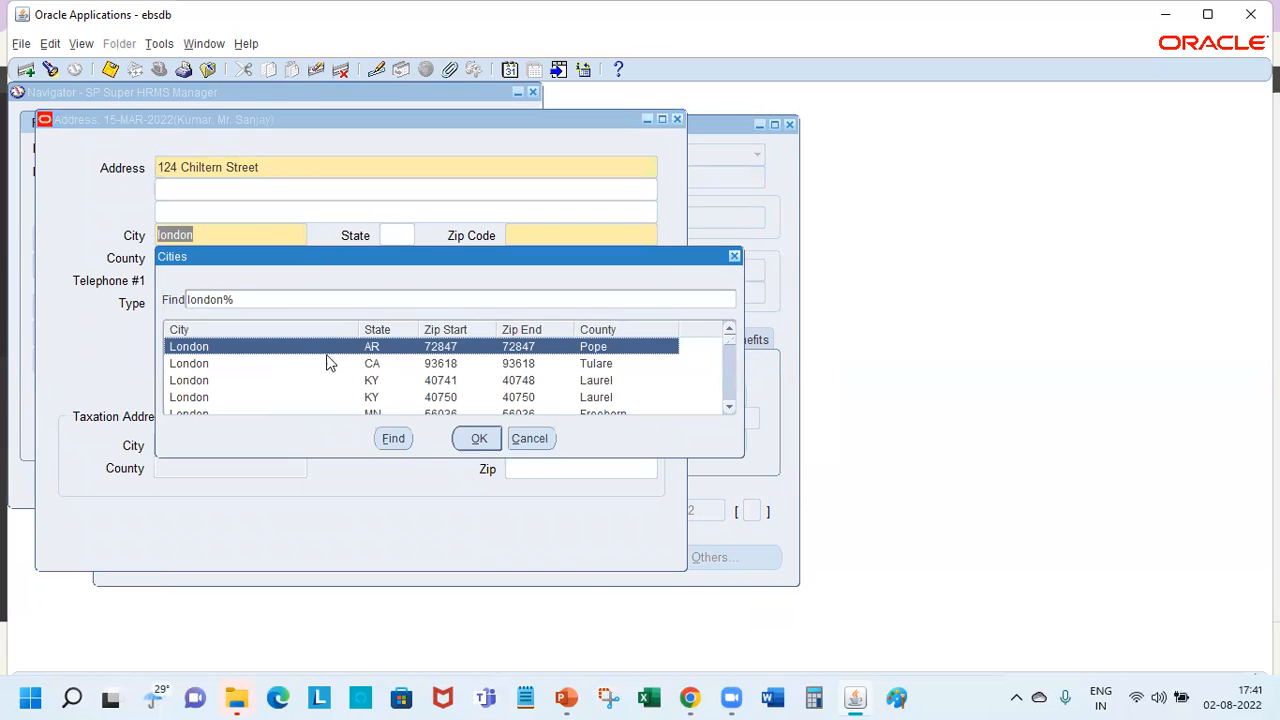
{"action": "mouse_move", "coordinate": [332, 352]}
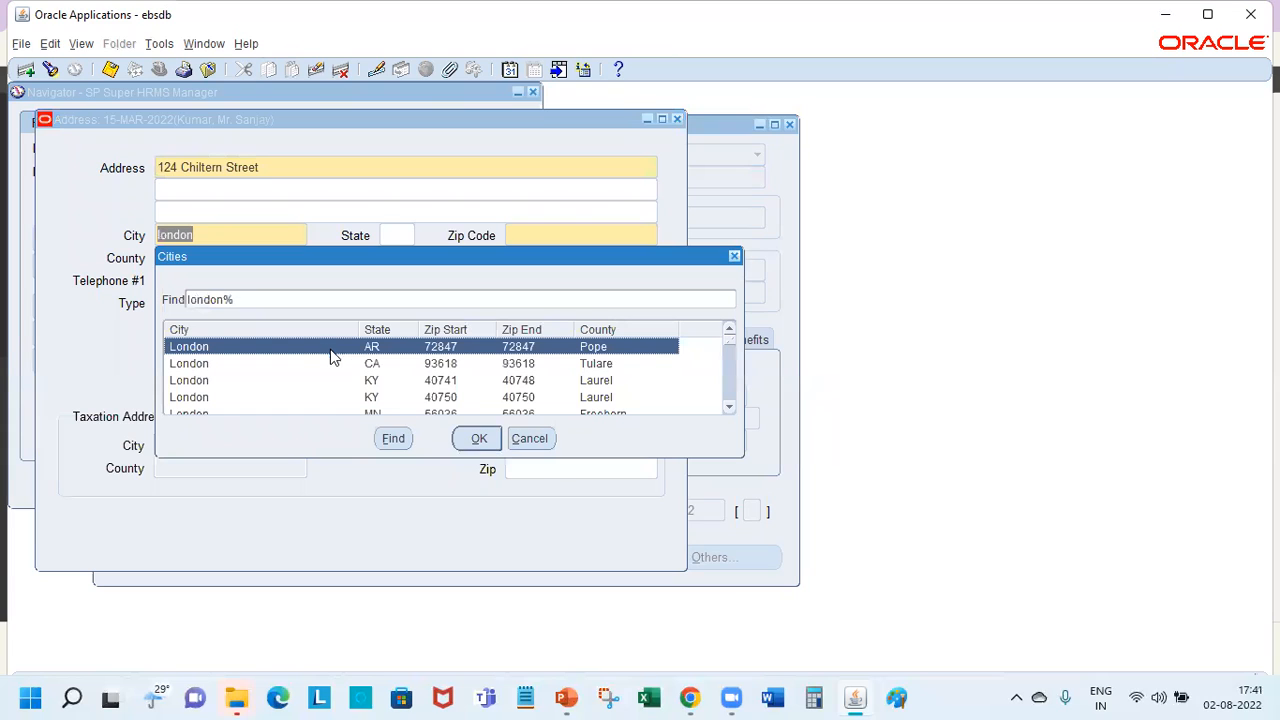
{"action": "left_click", "coordinate": [480, 438]}
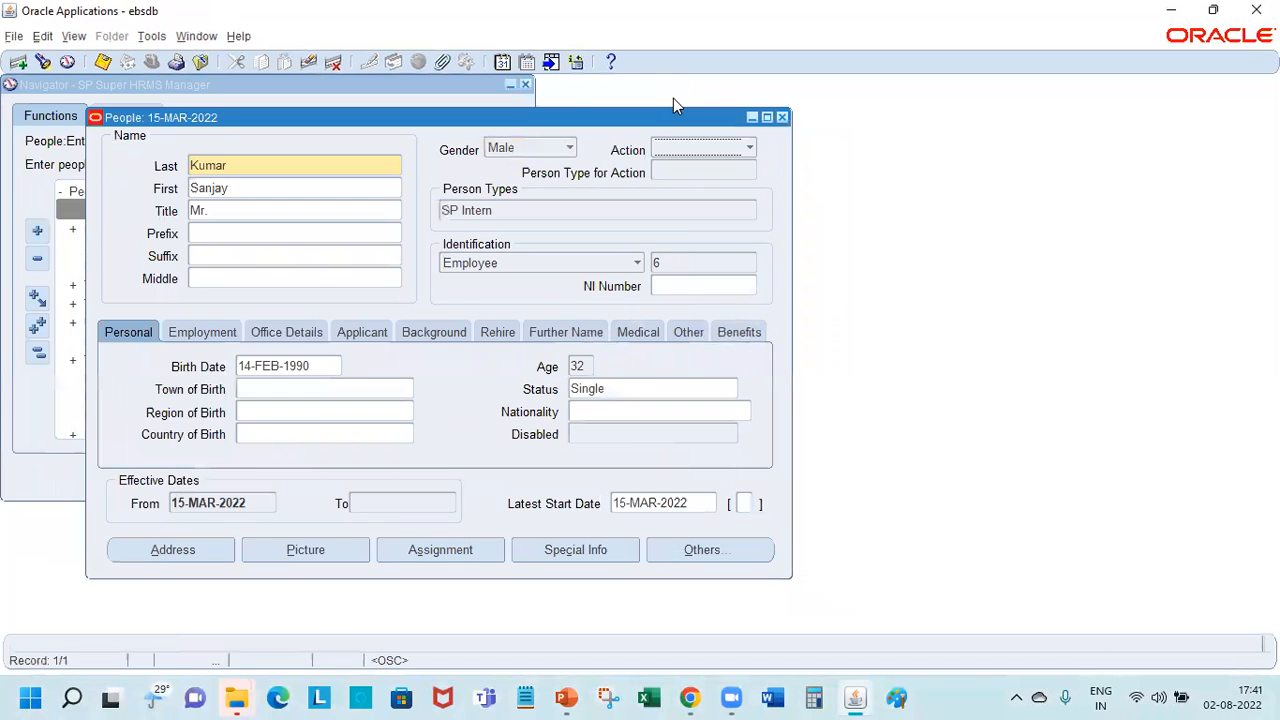
{"action": "mouse_move", "coordinate": [864, 88]}
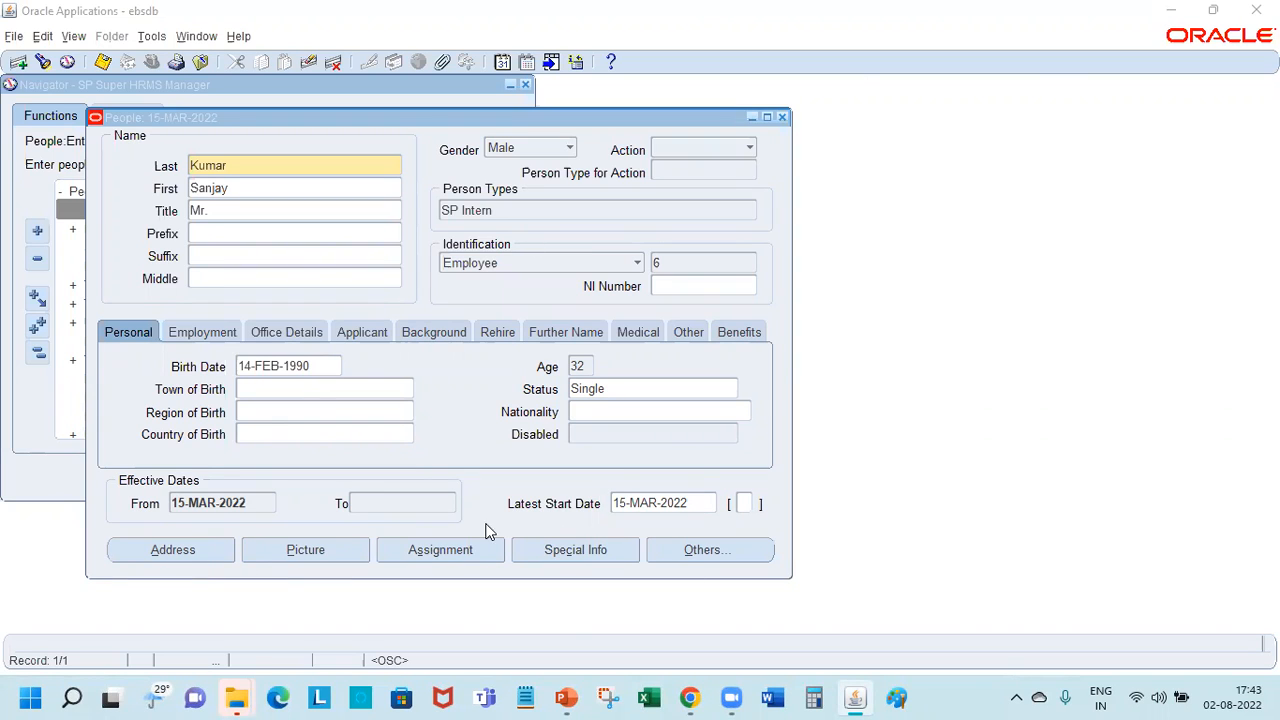
Browse Pictures and Documents for the Purple Gradient thumbnail PNG, ending in Downloads
{"action": "left_click", "coordinate": [304, 548]}
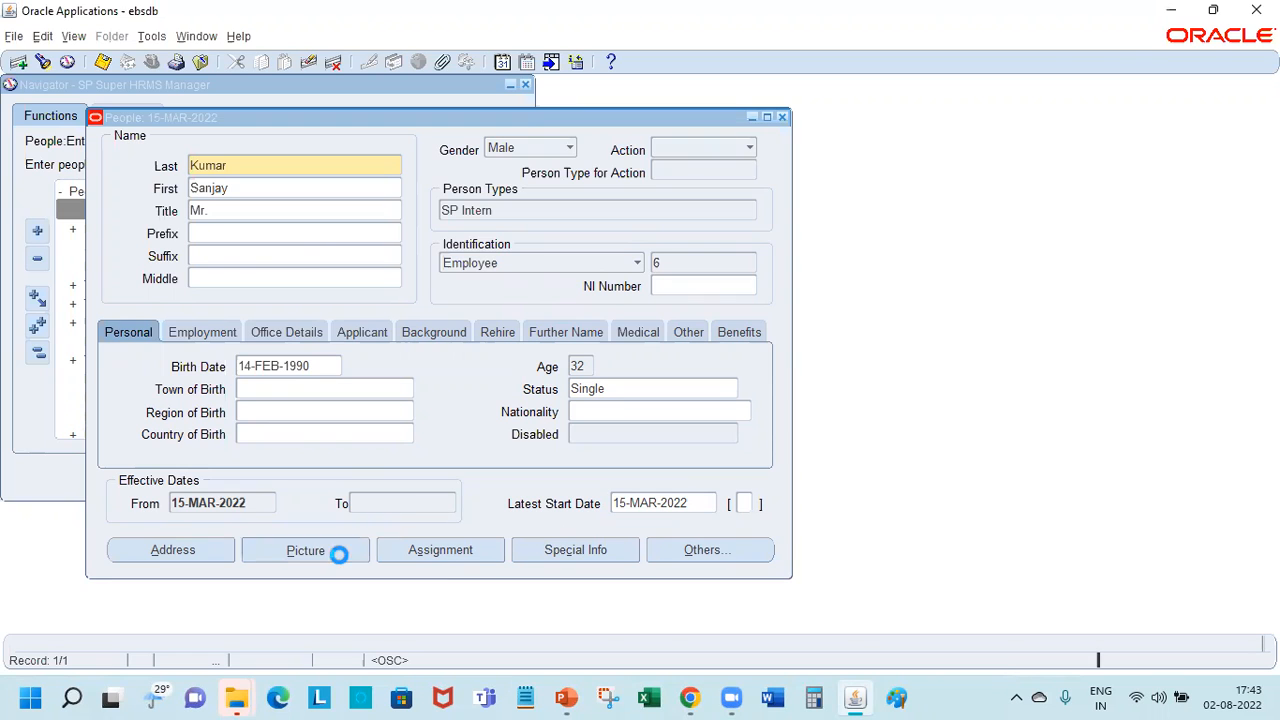
{"action": "left_click", "coordinate": [304, 550]}
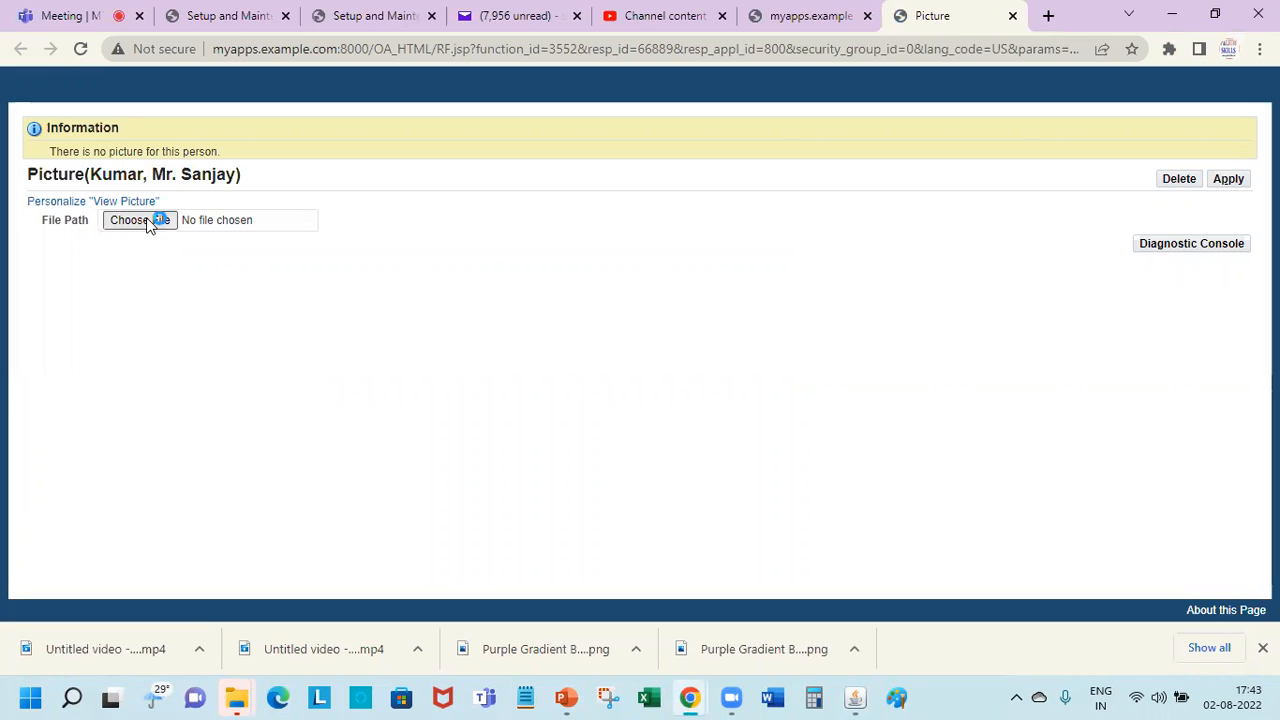
{"action": "left_click", "coordinate": [140, 218]}
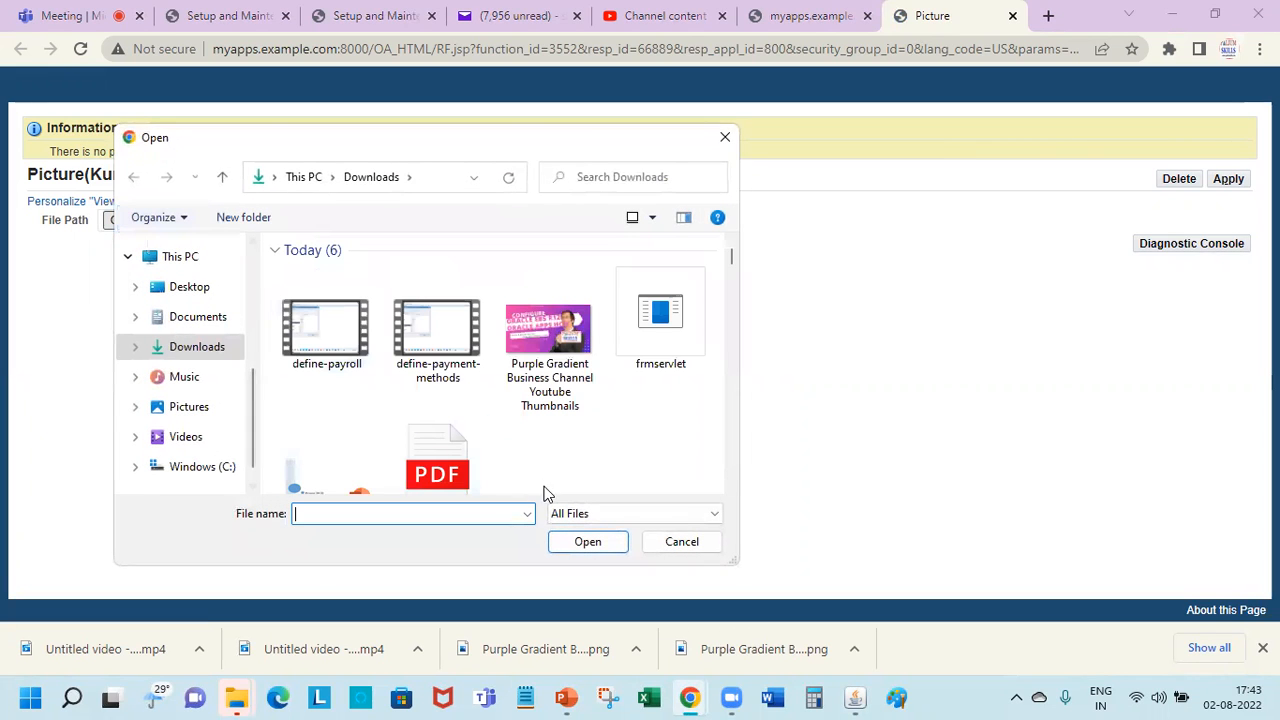
{"action": "scroll", "scroll_direction": "down", "scroll_amount": 3}
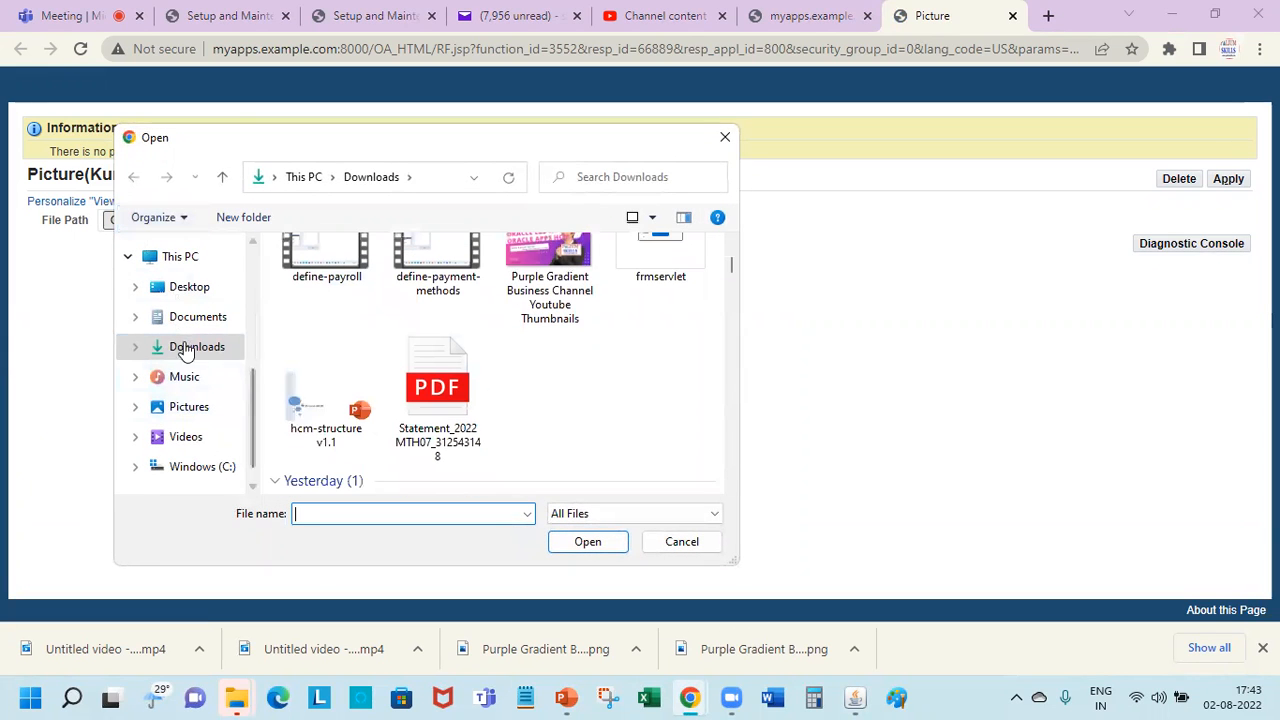
{"action": "left_click", "coordinate": [188, 406]}
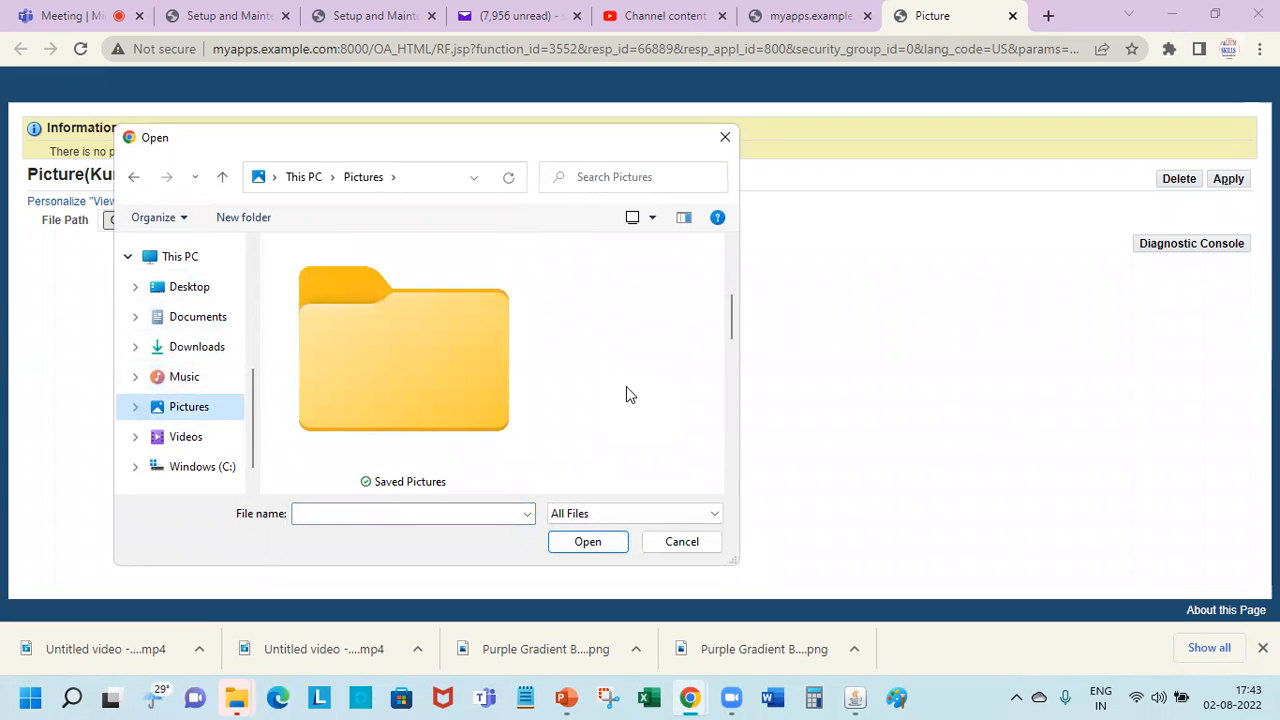
{"action": "double_click", "coordinate": [404, 348]}
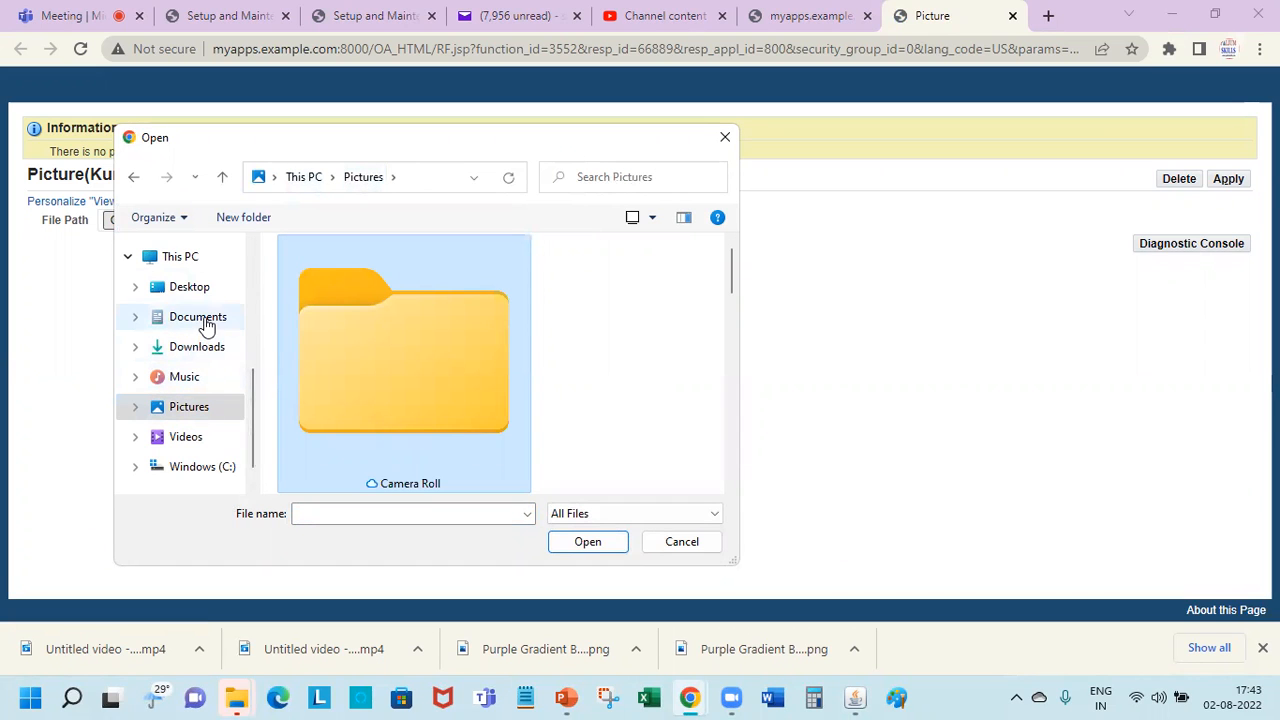
{"action": "left_click", "coordinate": [198, 316]}
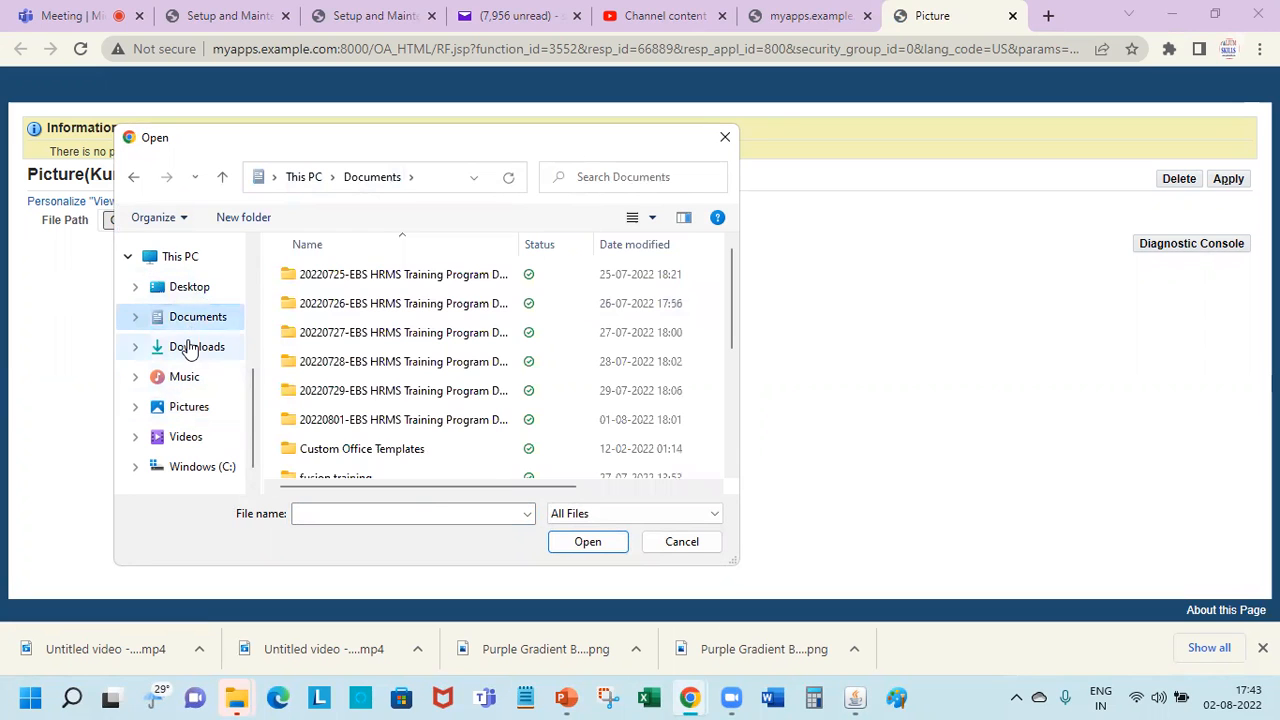
{"action": "left_click", "coordinate": [196, 346]}
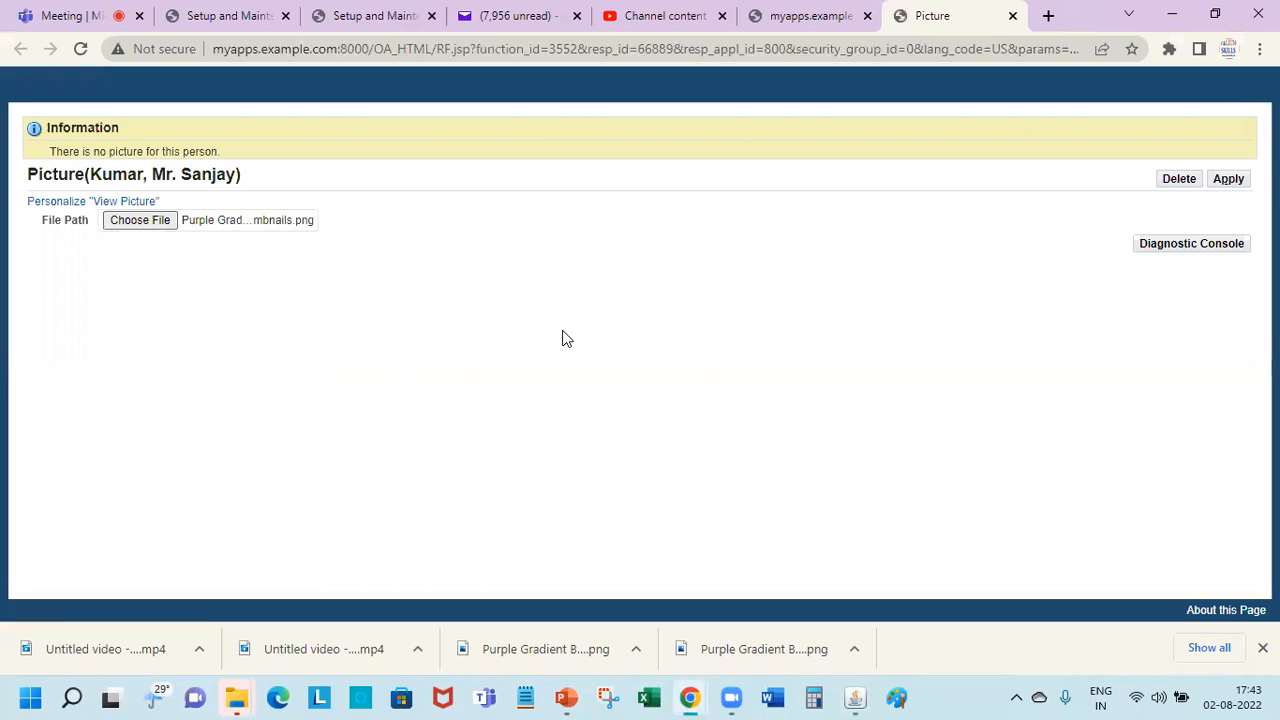
Upload the chosen thumbnail as the picture, then delete it
{"action": "left_click", "coordinate": [1228, 178]}
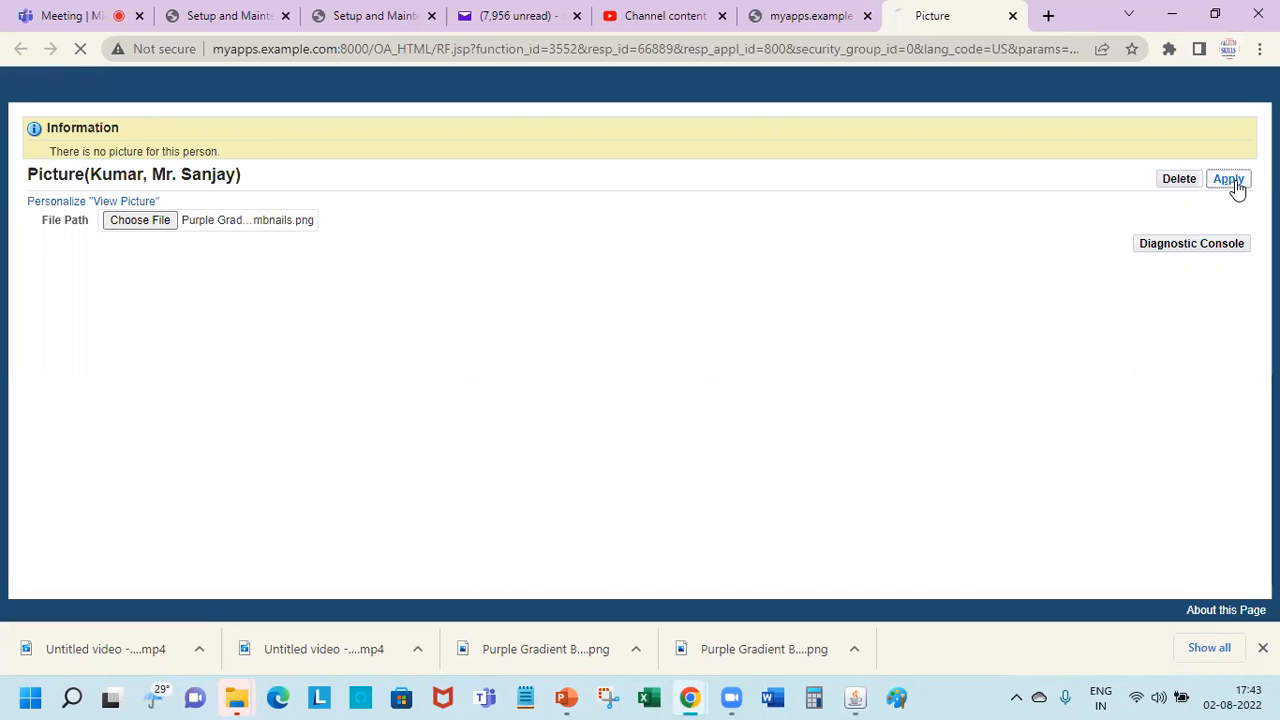
{"action": "left_click", "coordinate": [1228, 178]}
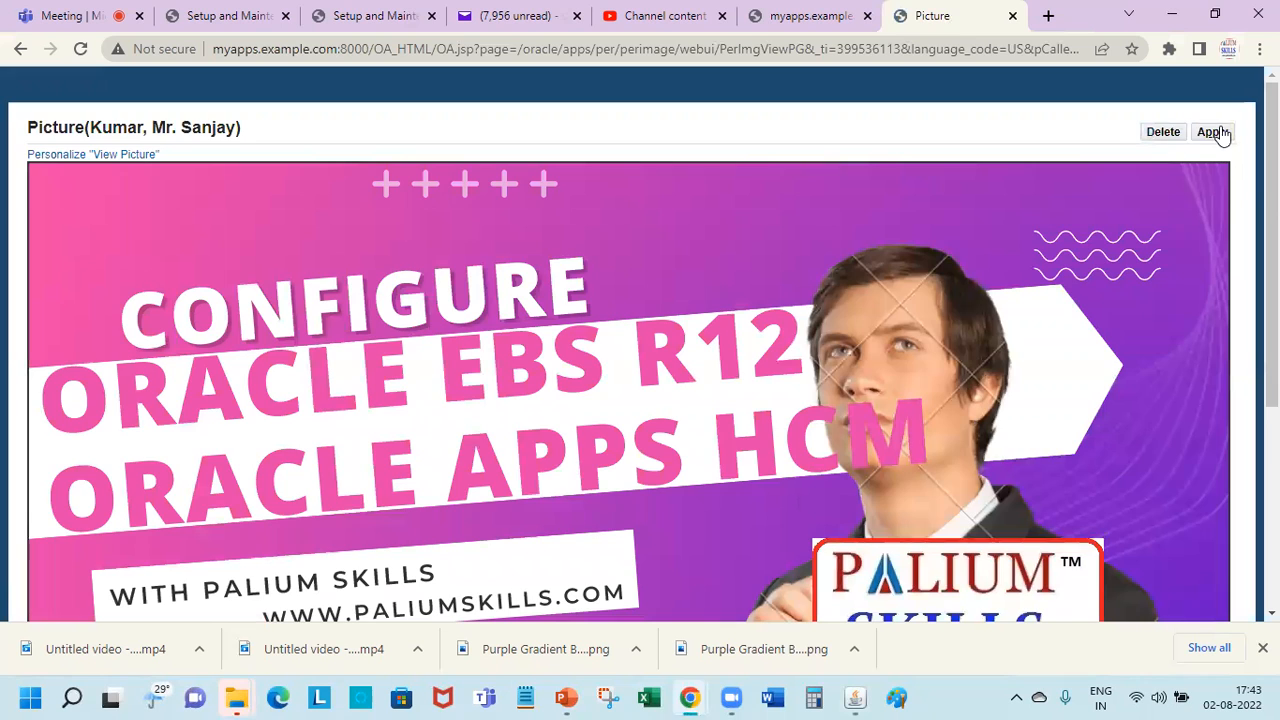
{"action": "left_click", "coordinate": [1212, 132]}
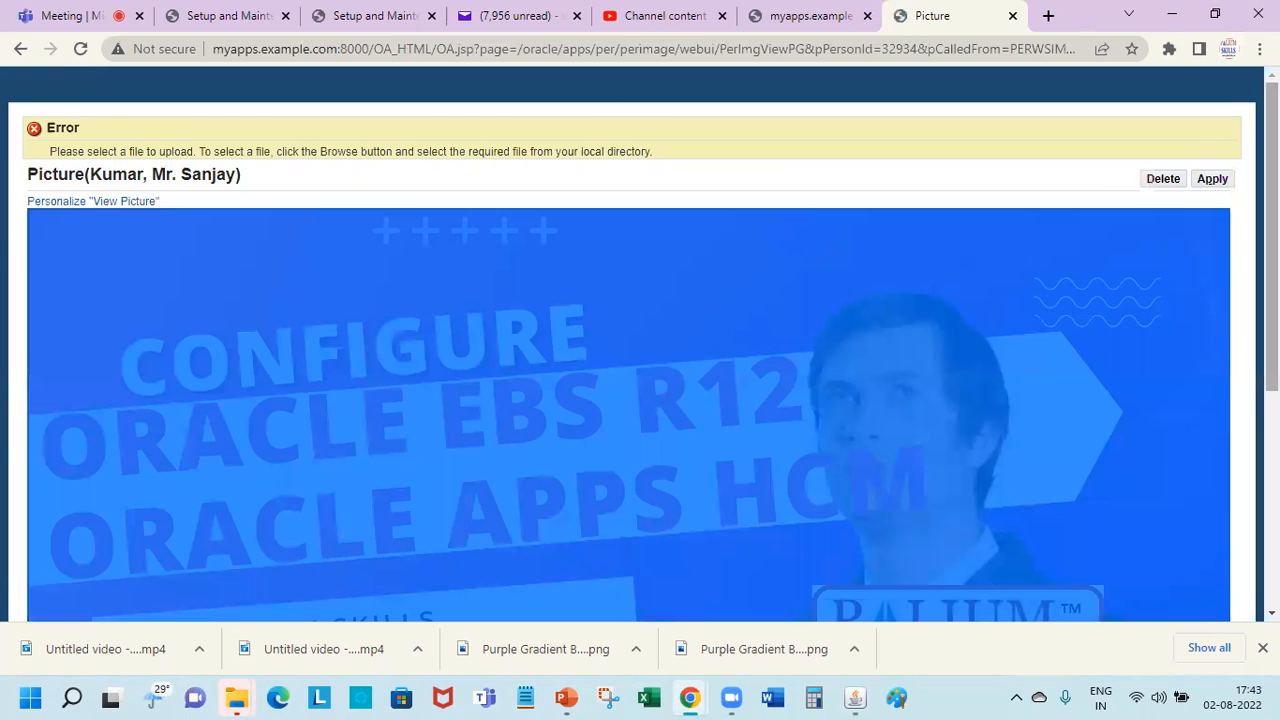
{"action": "left_click", "coordinate": [1164, 178]}
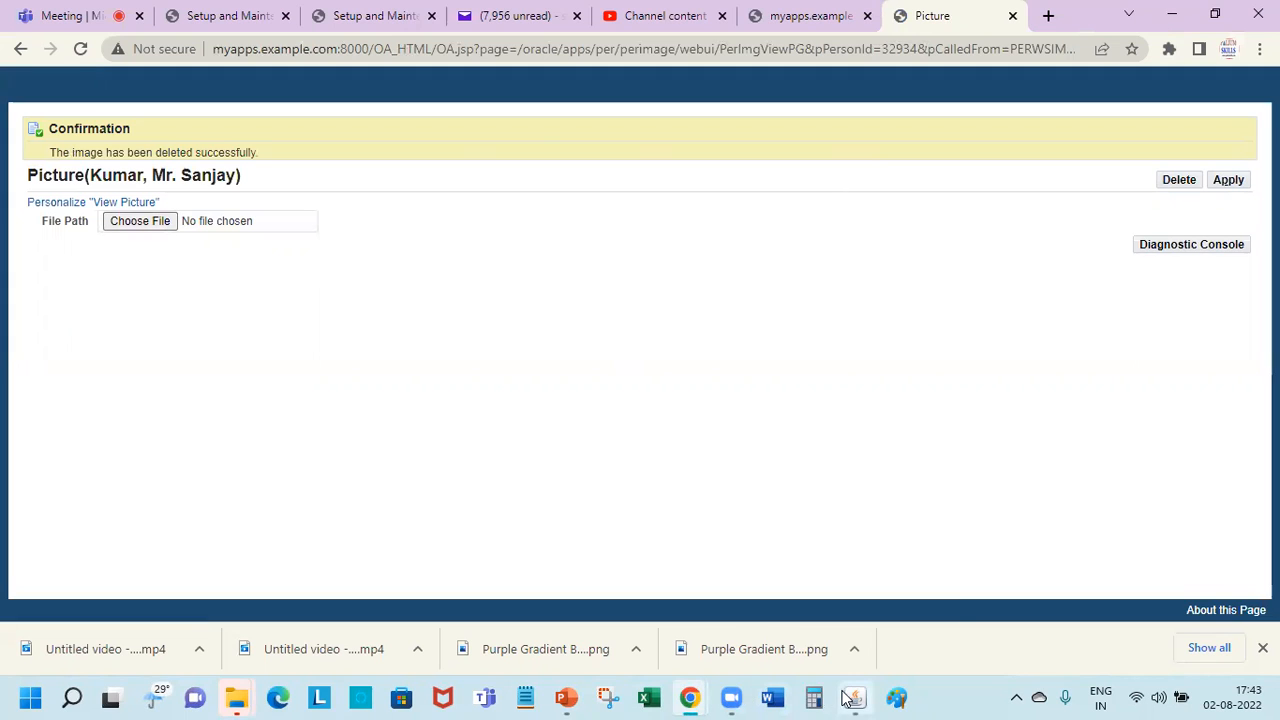
View Kumar's Special Information, dismissing the empty Awards and Honors and Company Property entries
{"action": "left_click", "coordinate": [852, 696]}
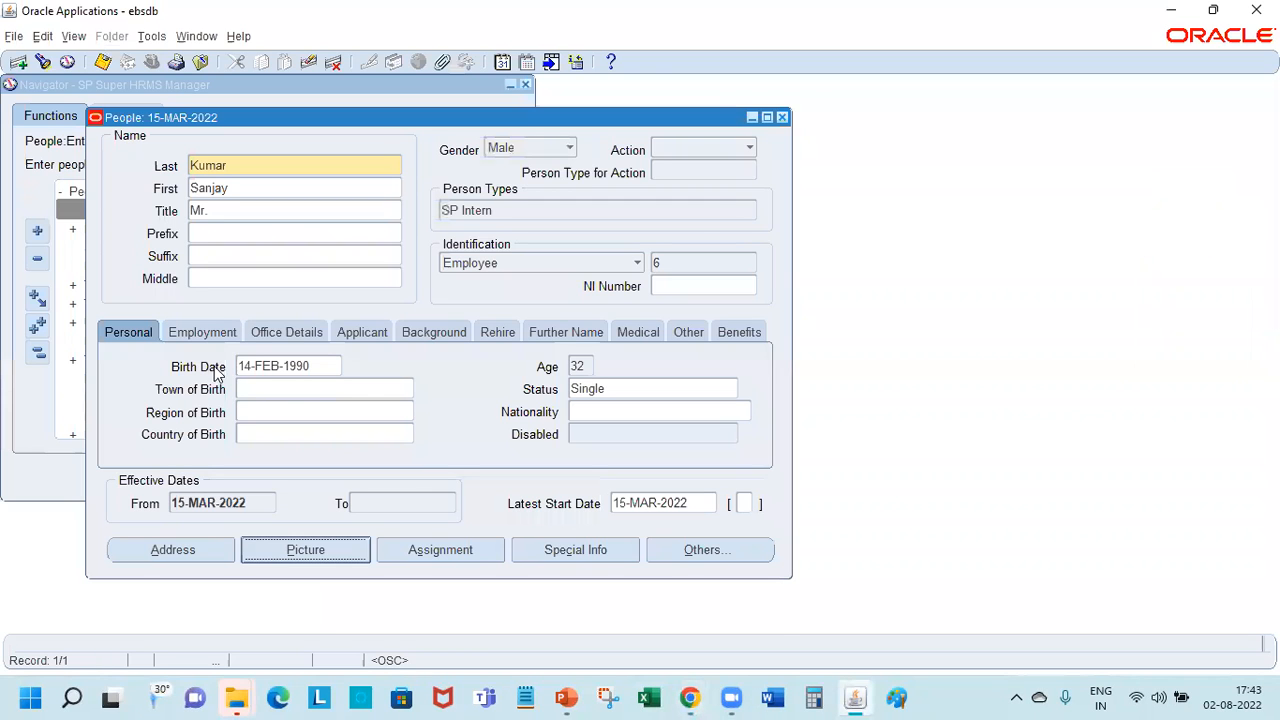
{"action": "mouse_move", "coordinate": [436, 574]}
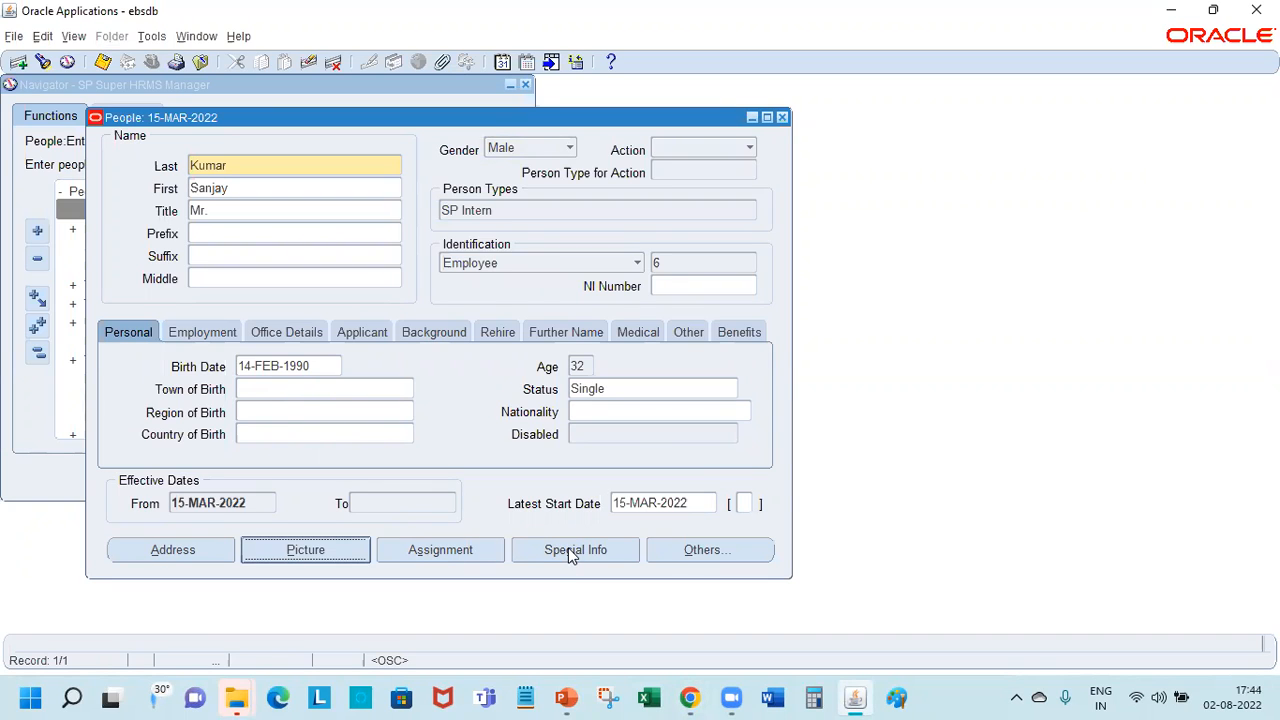
{"action": "left_click", "coordinate": [576, 548]}
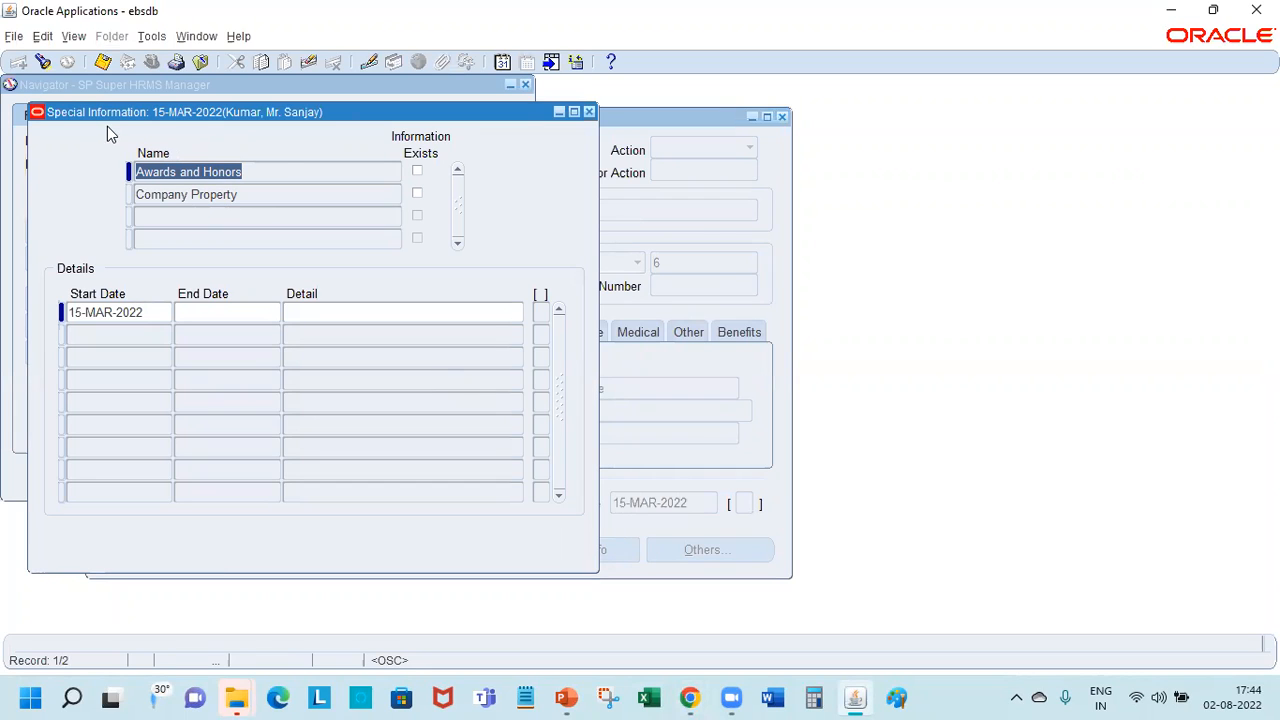
{"action": "mouse_move", "coordinate": [120, 128]}
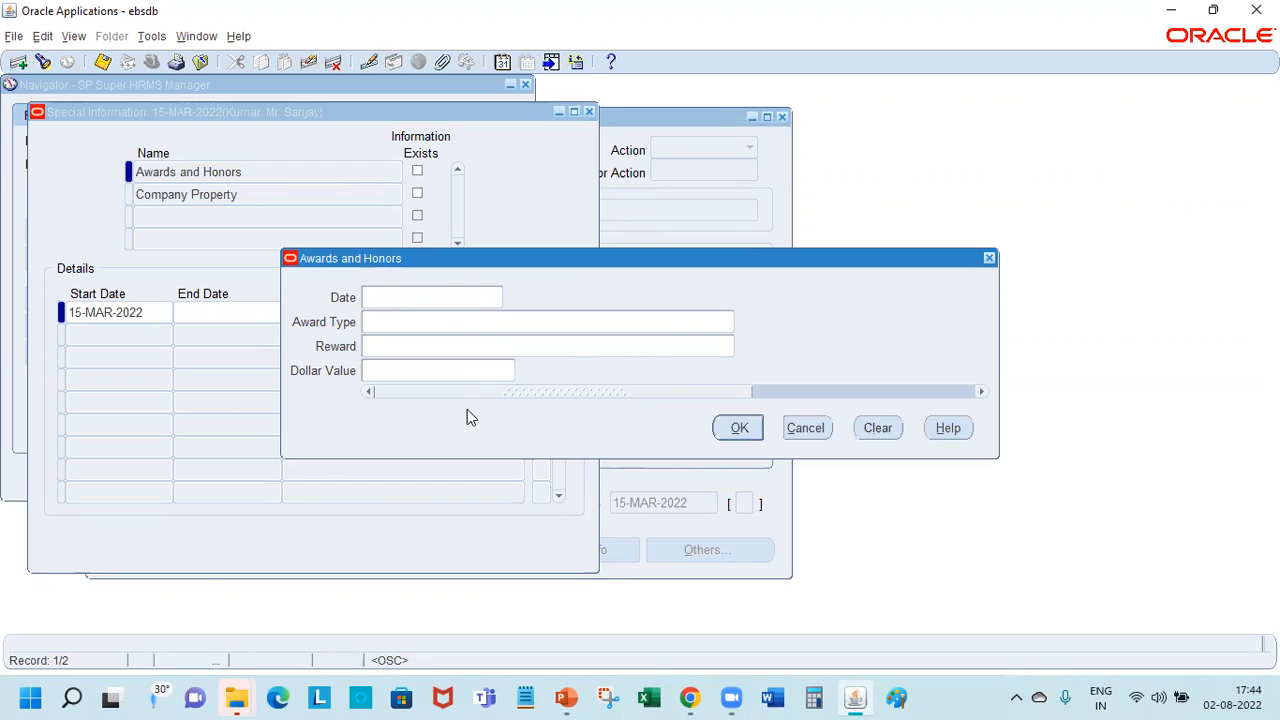
{"action": "left_click", "coordinate": [804, 428]}
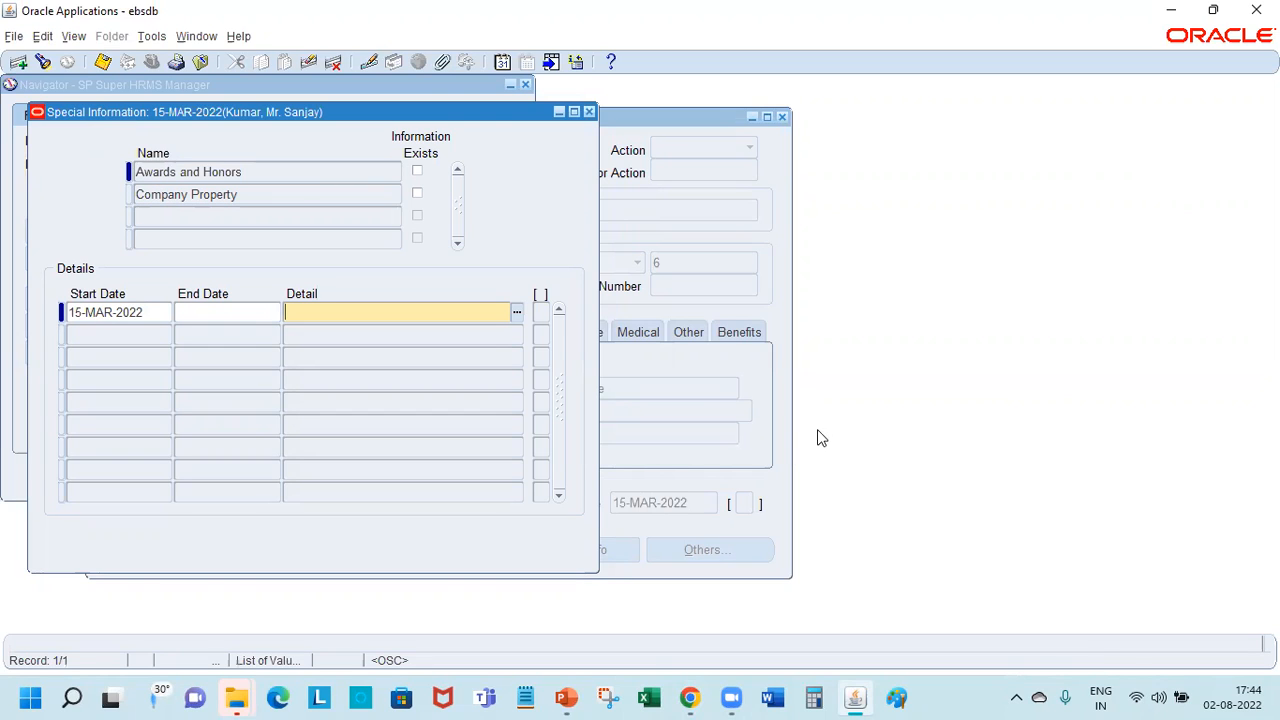
{"action": "left_click", "coordinate": [186, 194]}
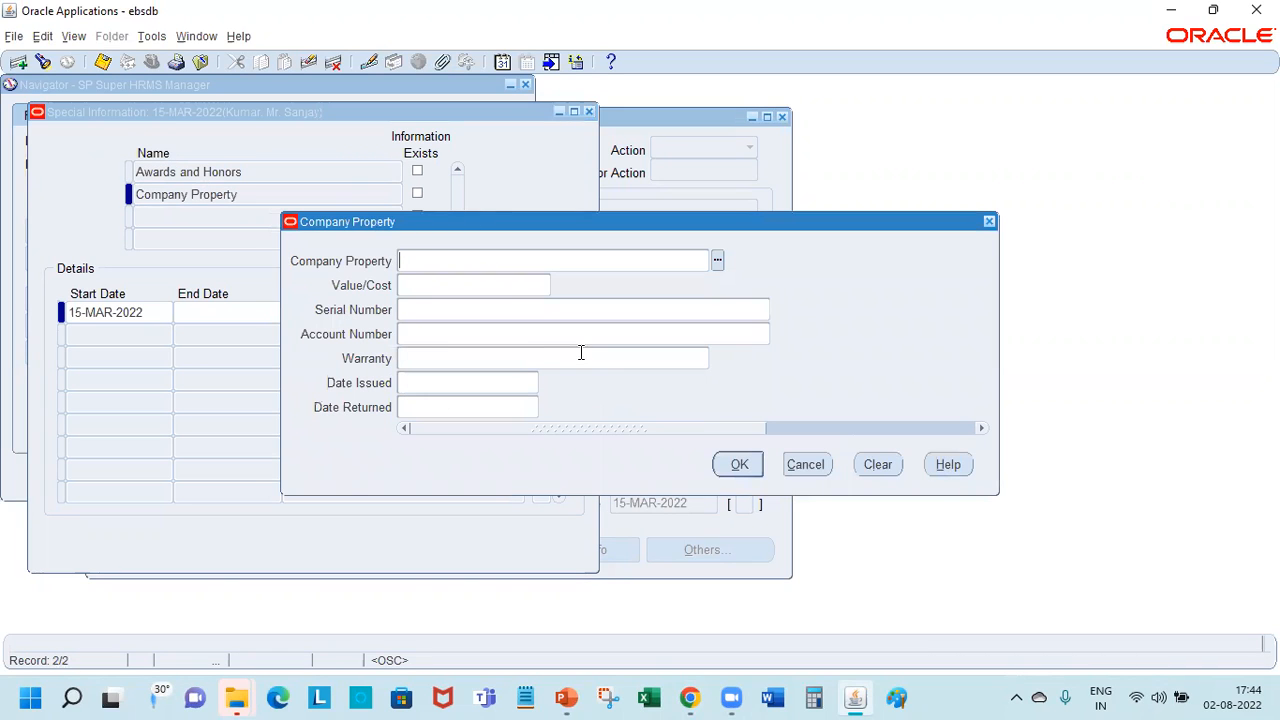
{"action": "mouse_move", "coordinate": [732, 418]}
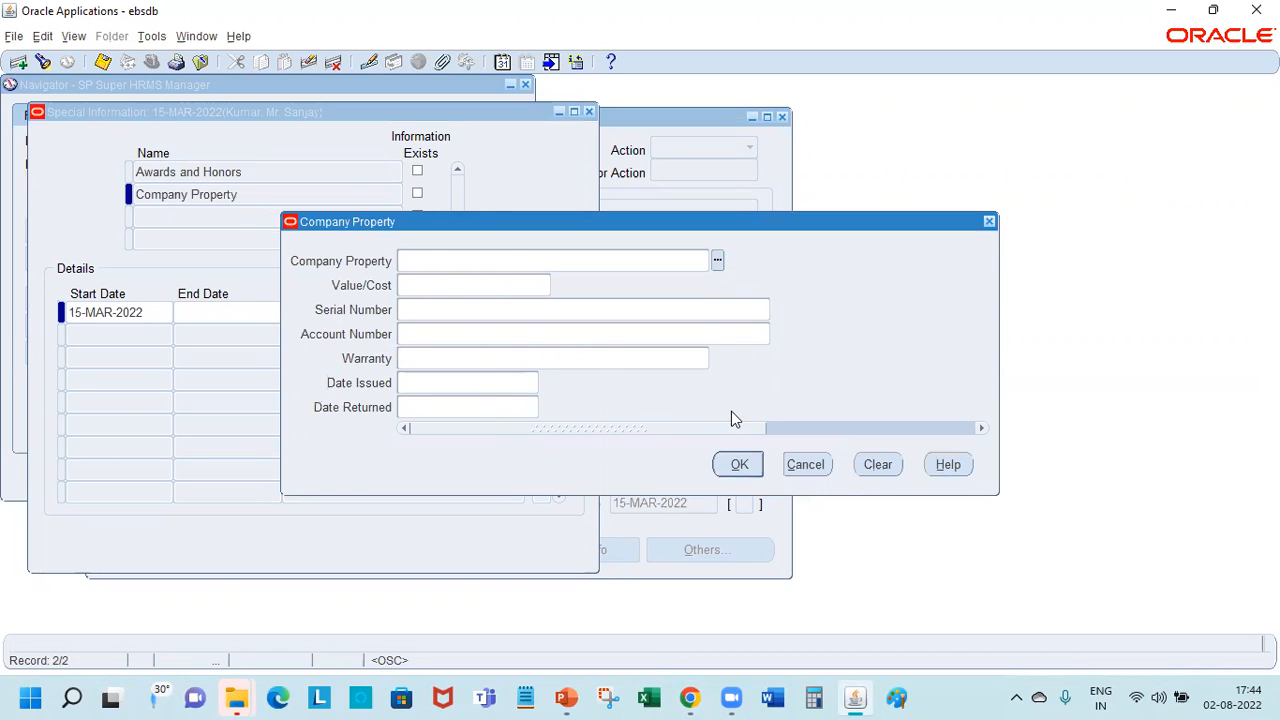
{"action": "left_click", "coordinate": [804, 464]}
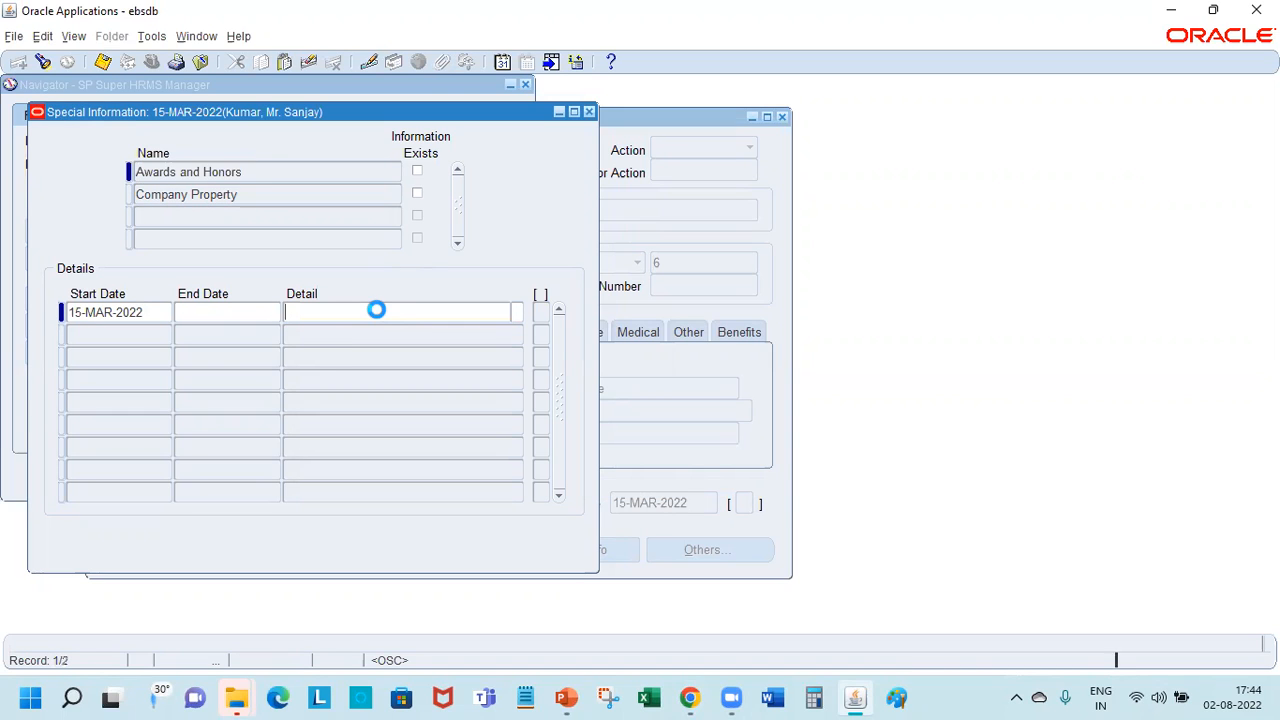
Enter an Awards and Honors record dated 01-MAY-2022 with award type Employee of the Month
{"action": "left_click", "coordinate": [400, 312]}
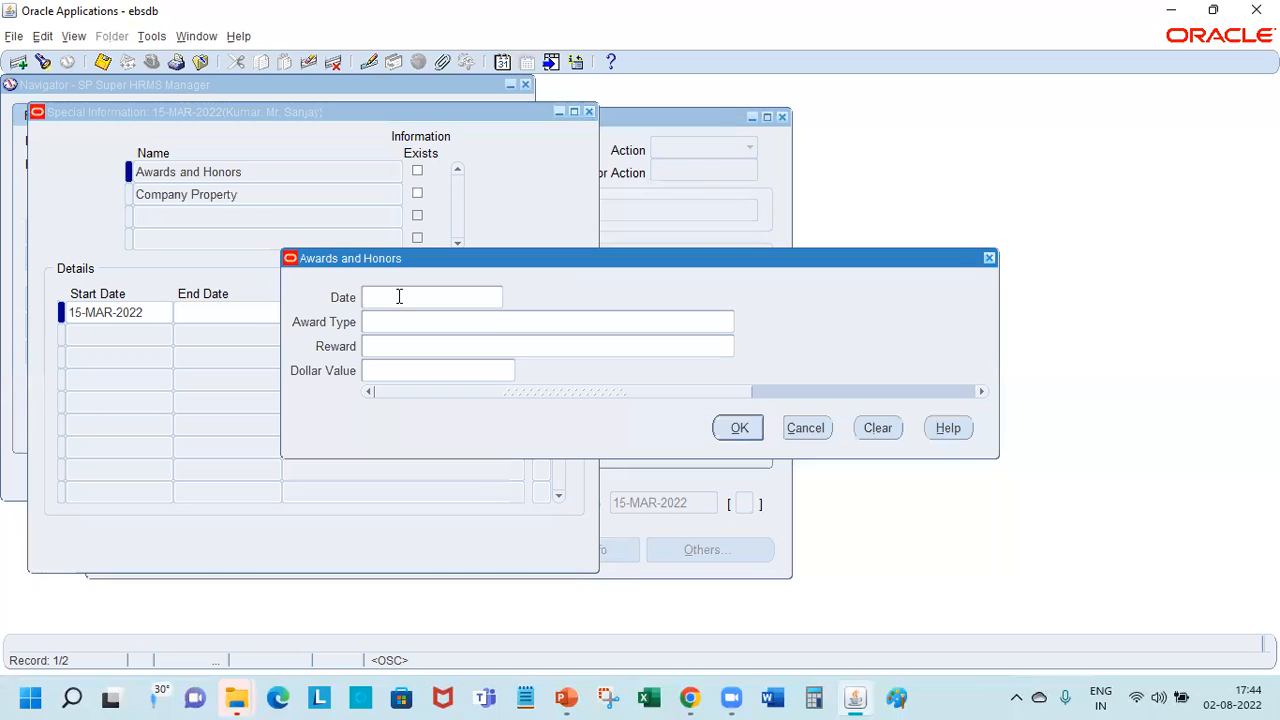
{"action": "type", "text": "1"}
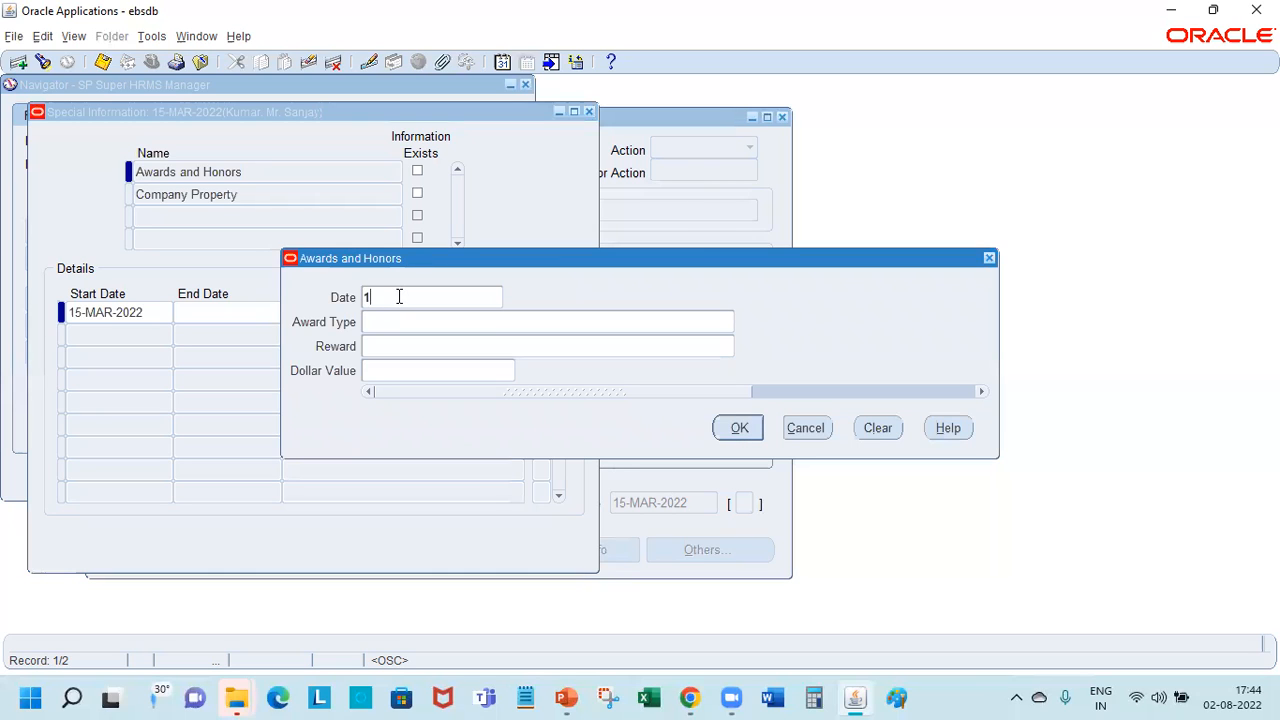
{"action": "type", "text": "-"}
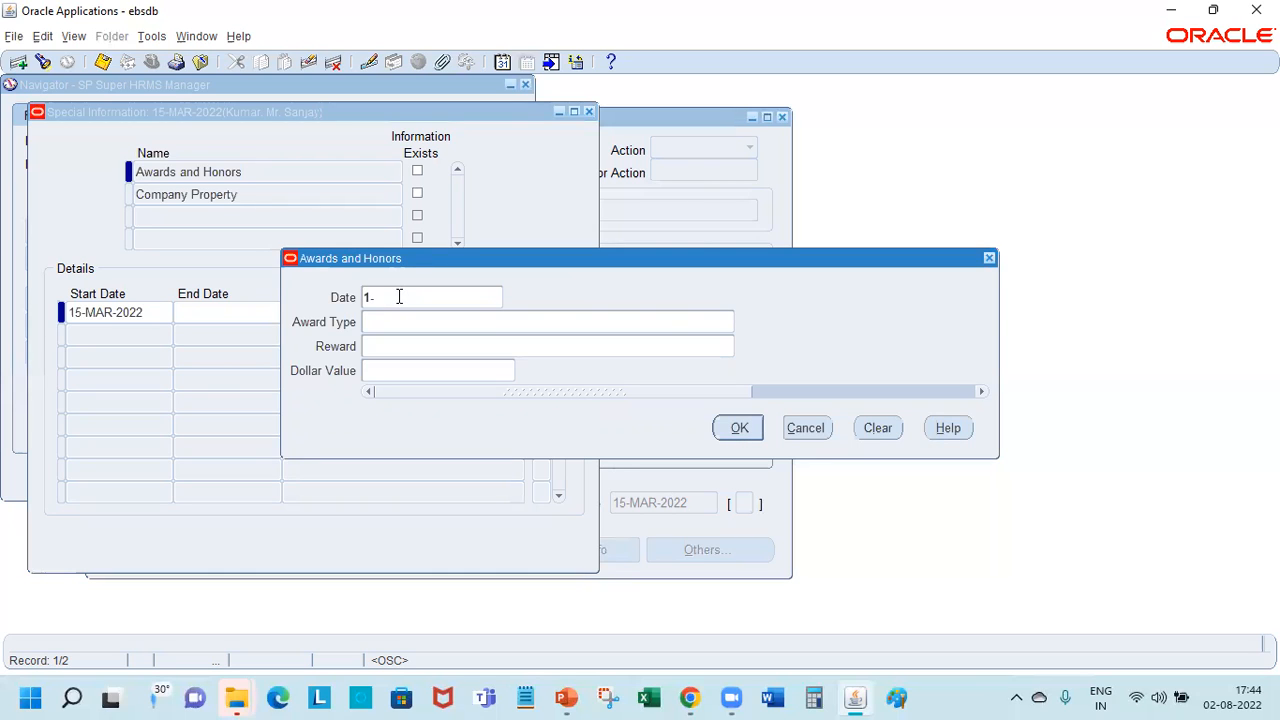
{"action": "type", "text": "a"}
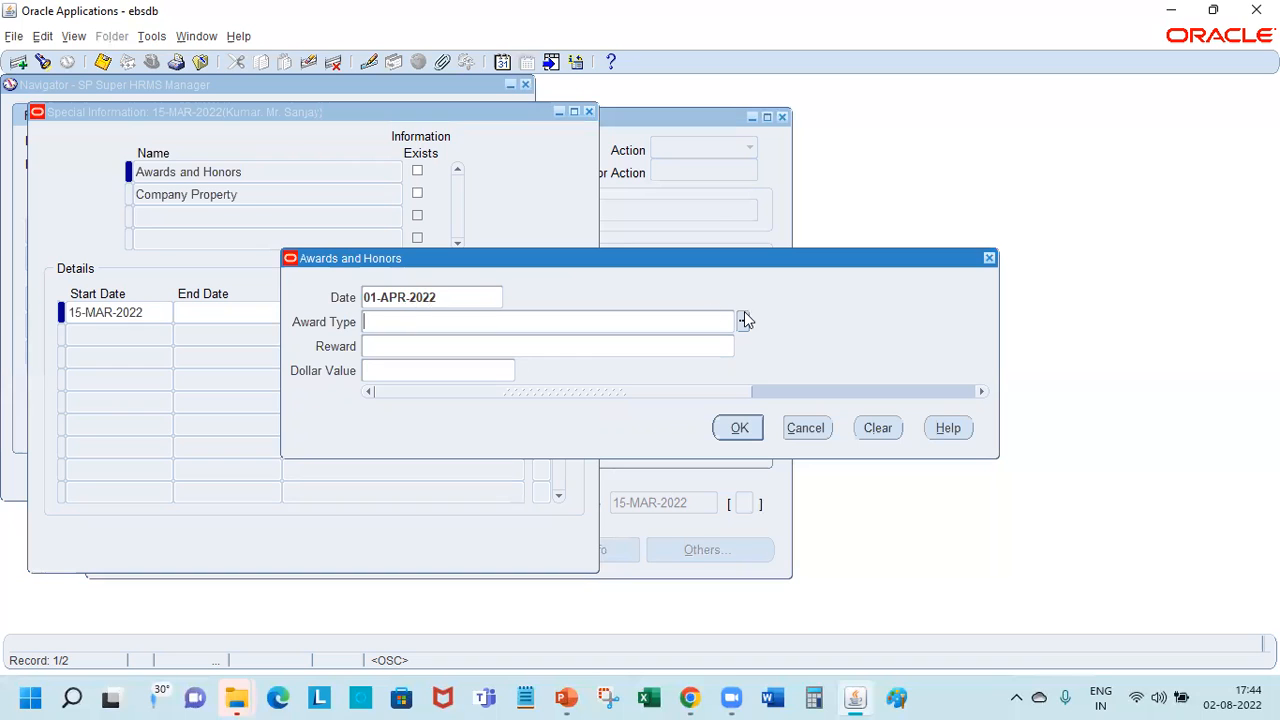
{"action": "left_click", "coordinate": [742, 320]}
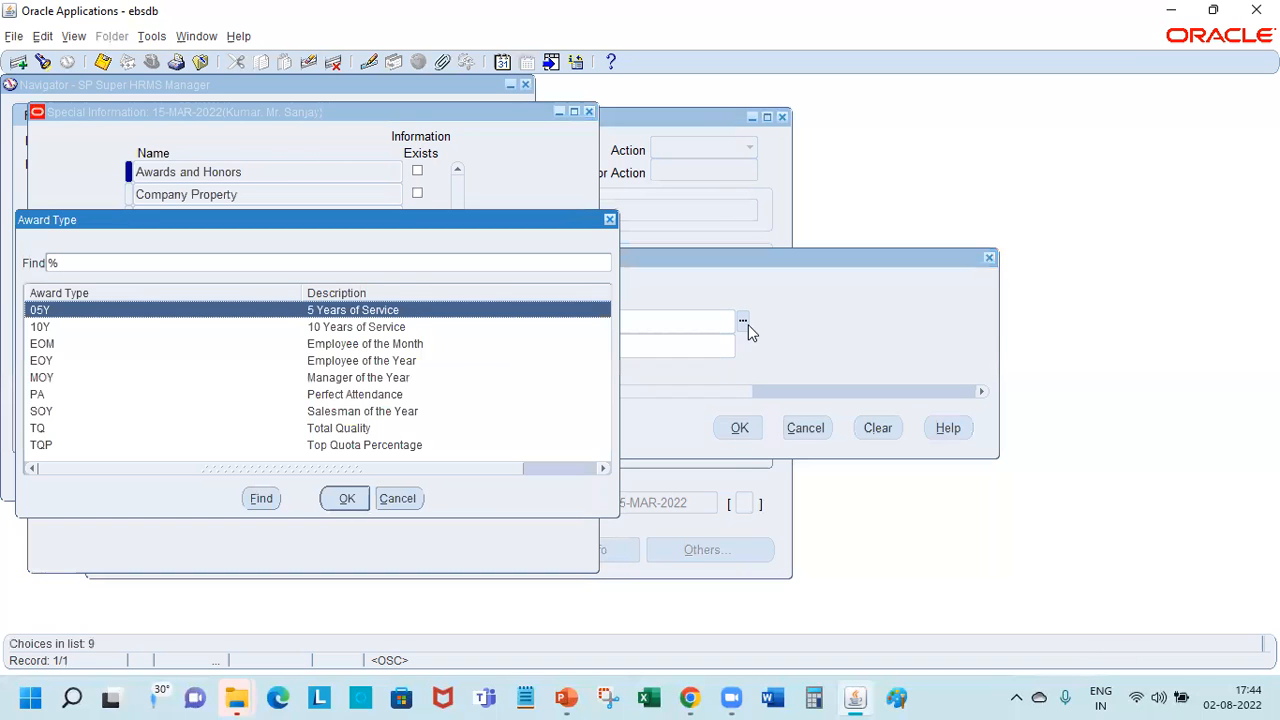
{"action": "mouse_move", "coordinate": [230, 376]}
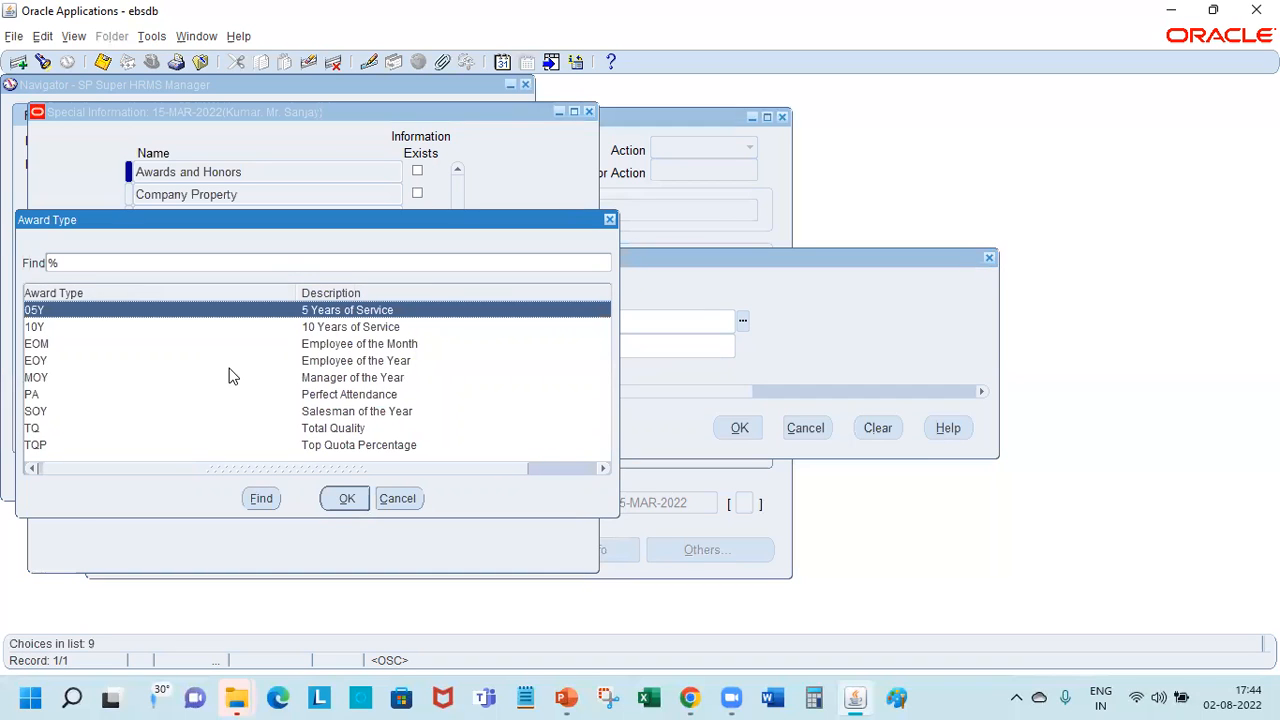
{"action": "left_click", "coordinate": [336, 344]}
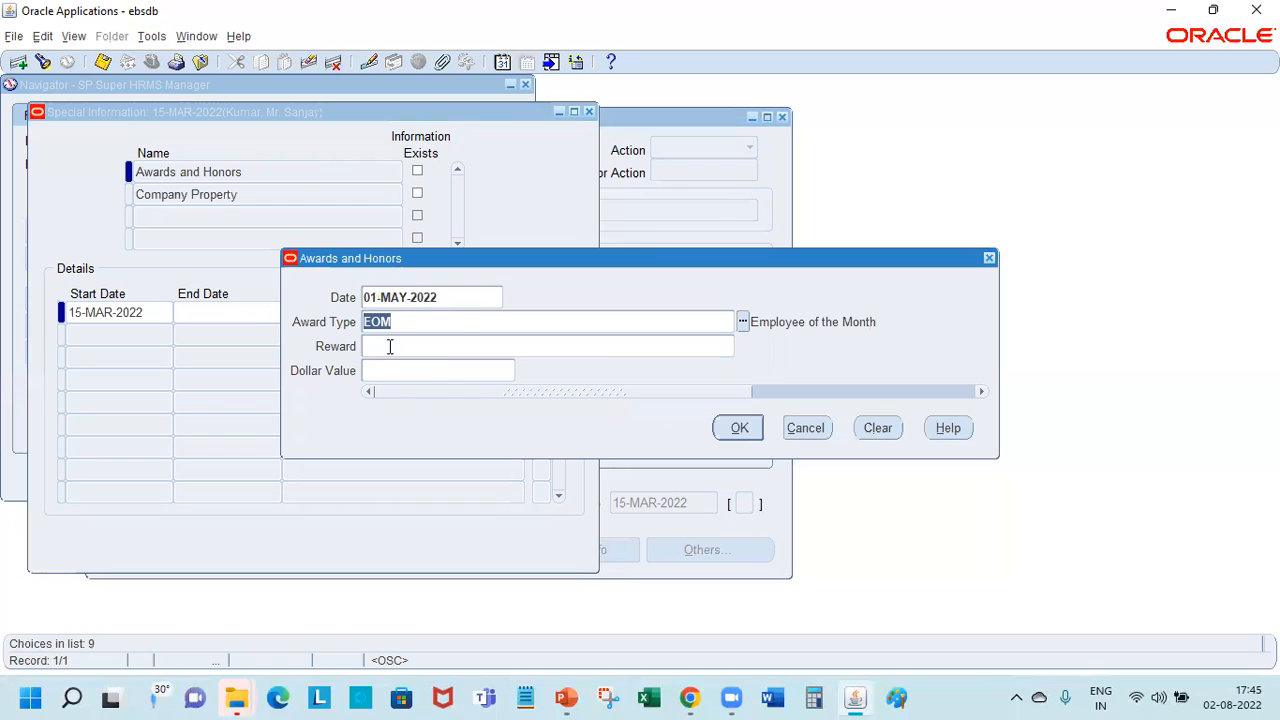
Set the reward to Savings Bond with dollar value 500.00 and confirm the award
{"action": "left_click", "coordinate": [550, 346]}
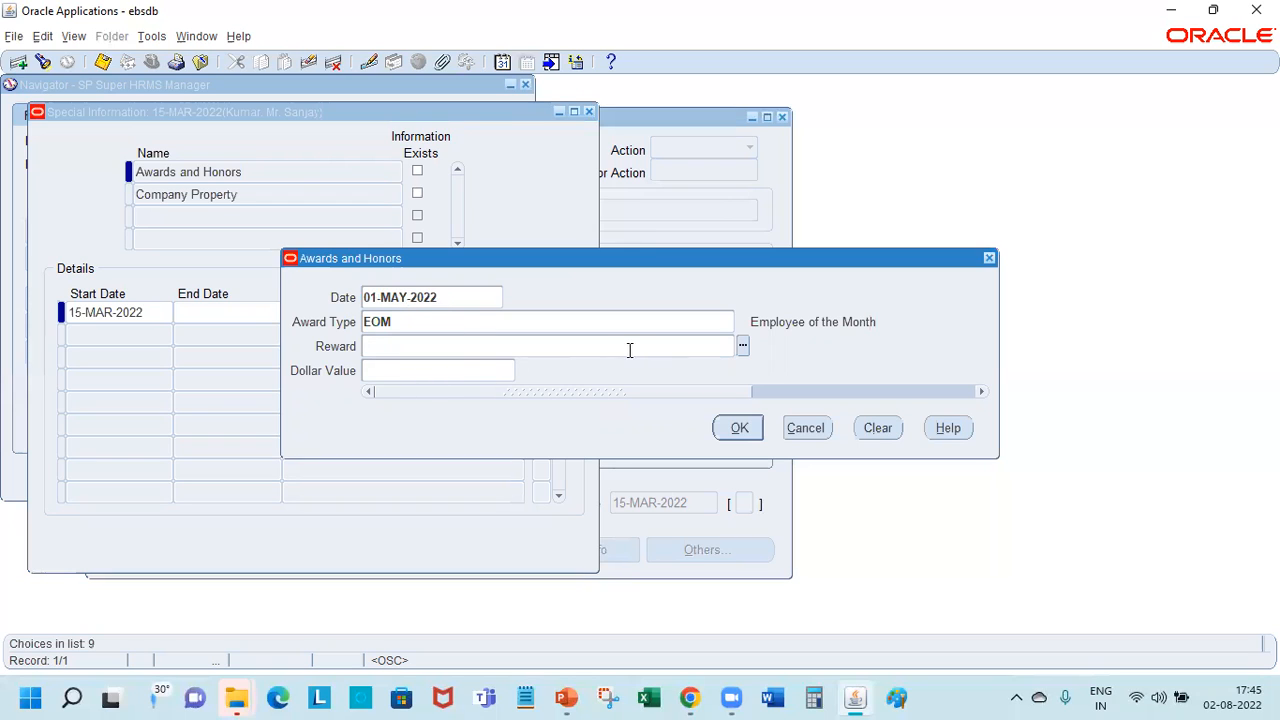
{"action": "left_click", "coordinate": [742, 346]}
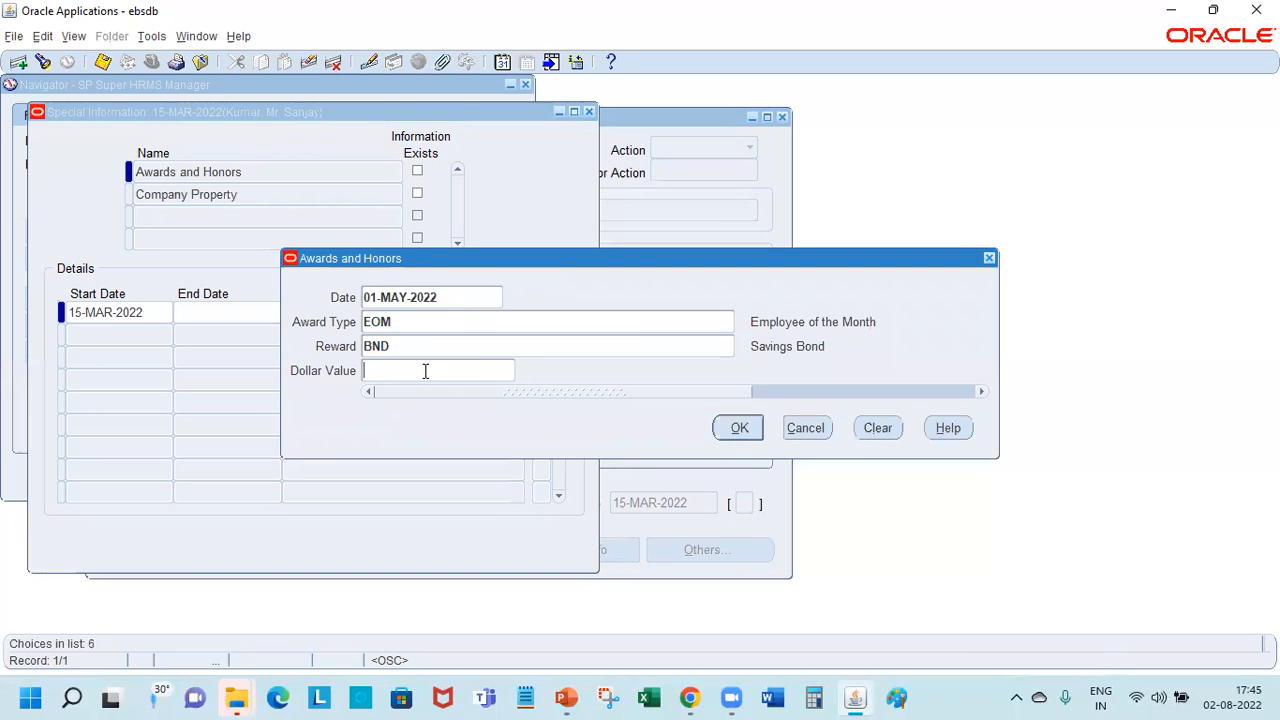
{"action": "type", "text": "500.00"}
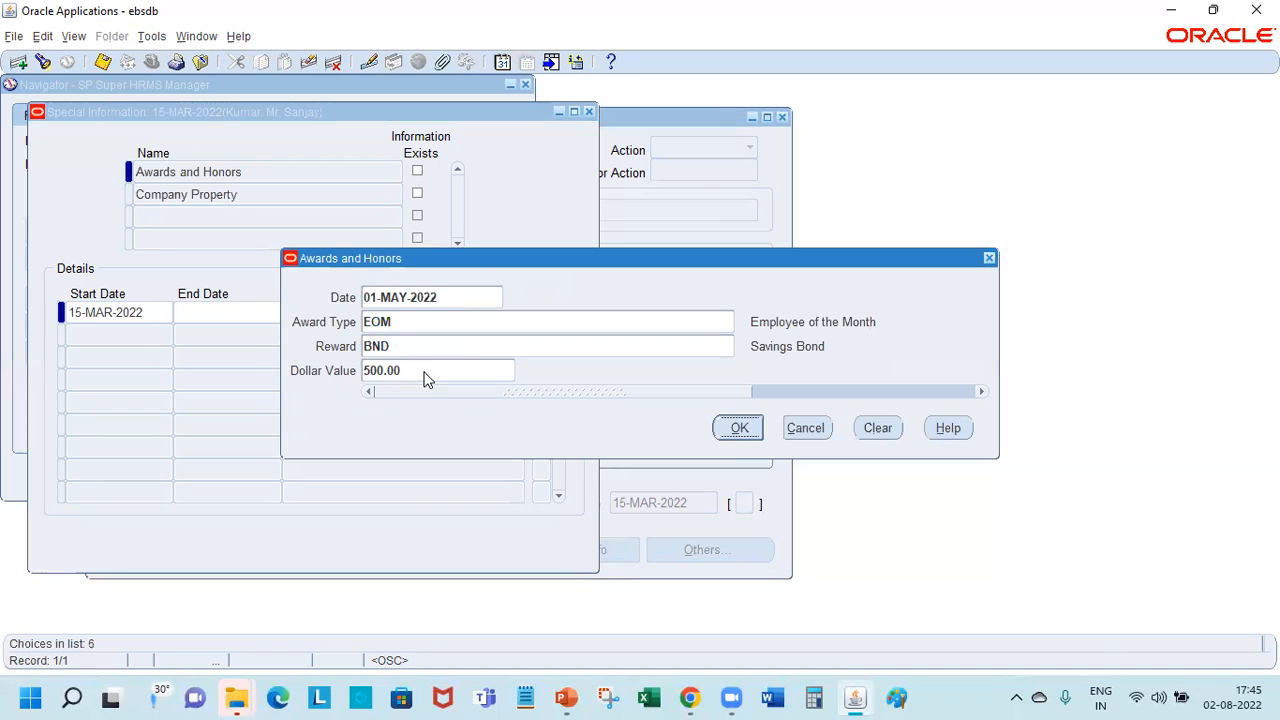
{"action": "left_click", "coordinate": [740, 428]}
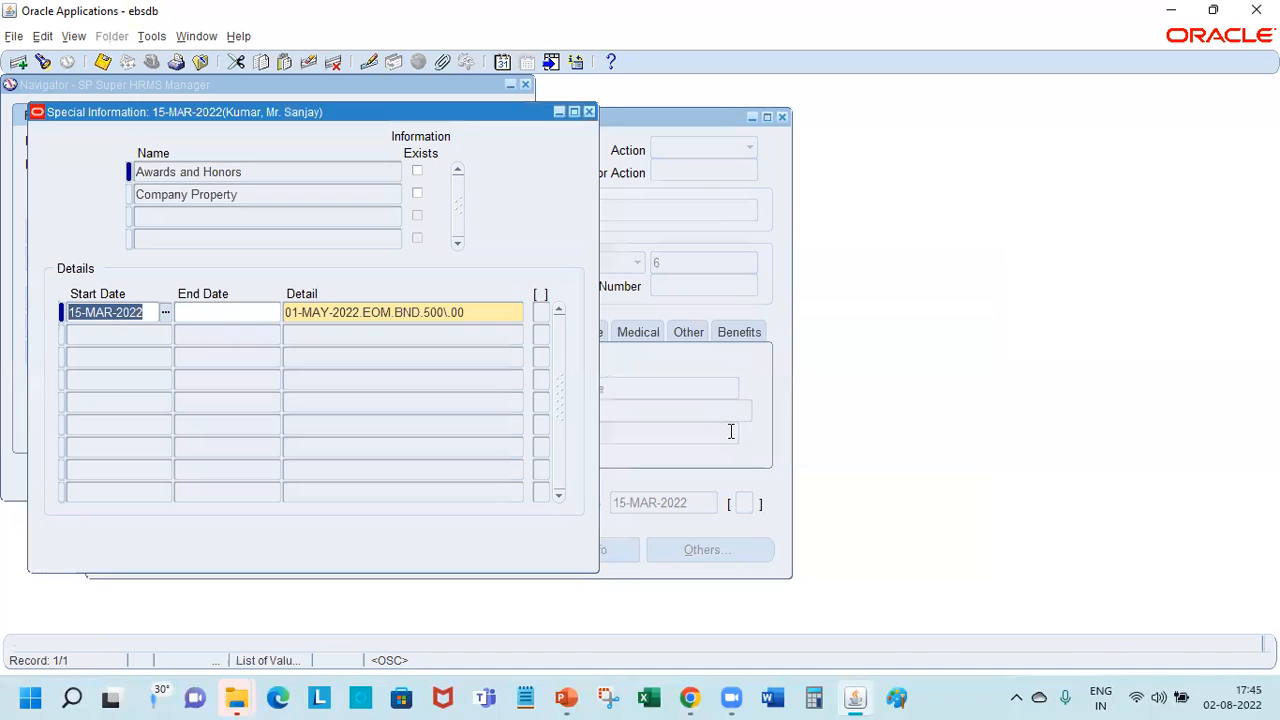
Enter a Company Property record for an American Express Corp Card valued 5000 with its serial number
{"action": "left_click", "coordinate": [104, 62]}
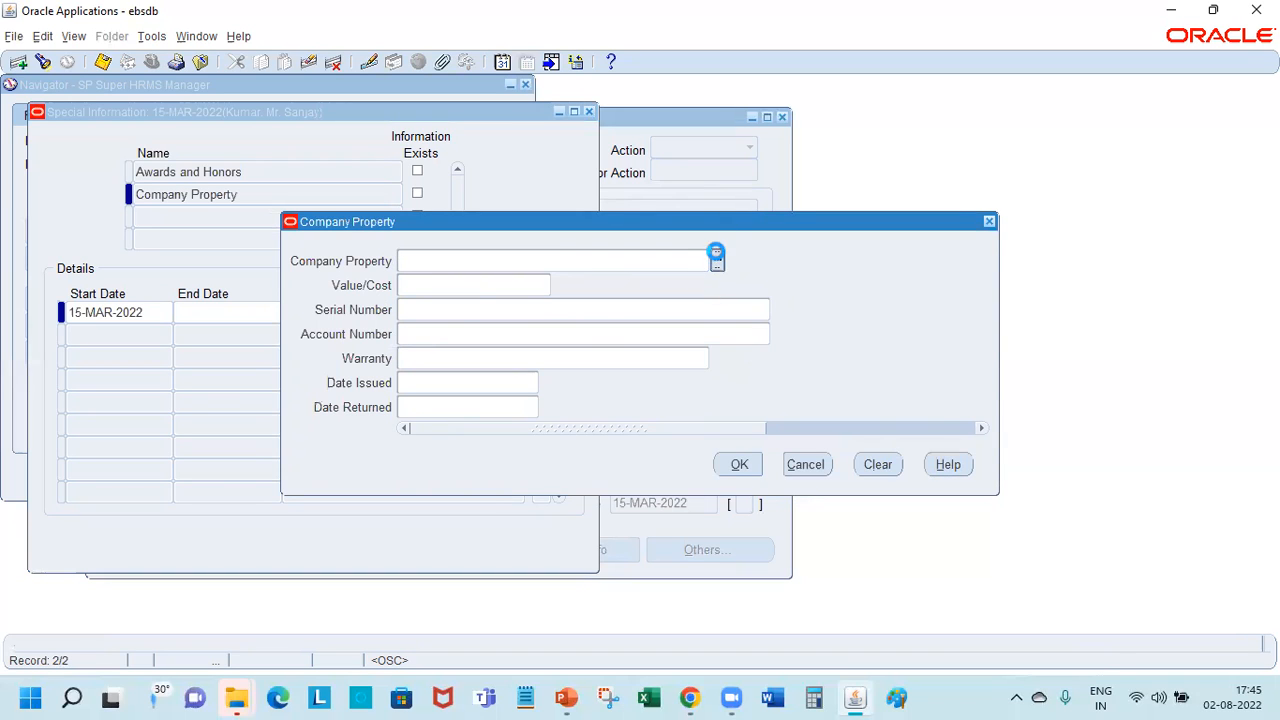
{"action": "left_click", "coordinate": [716, 258]}
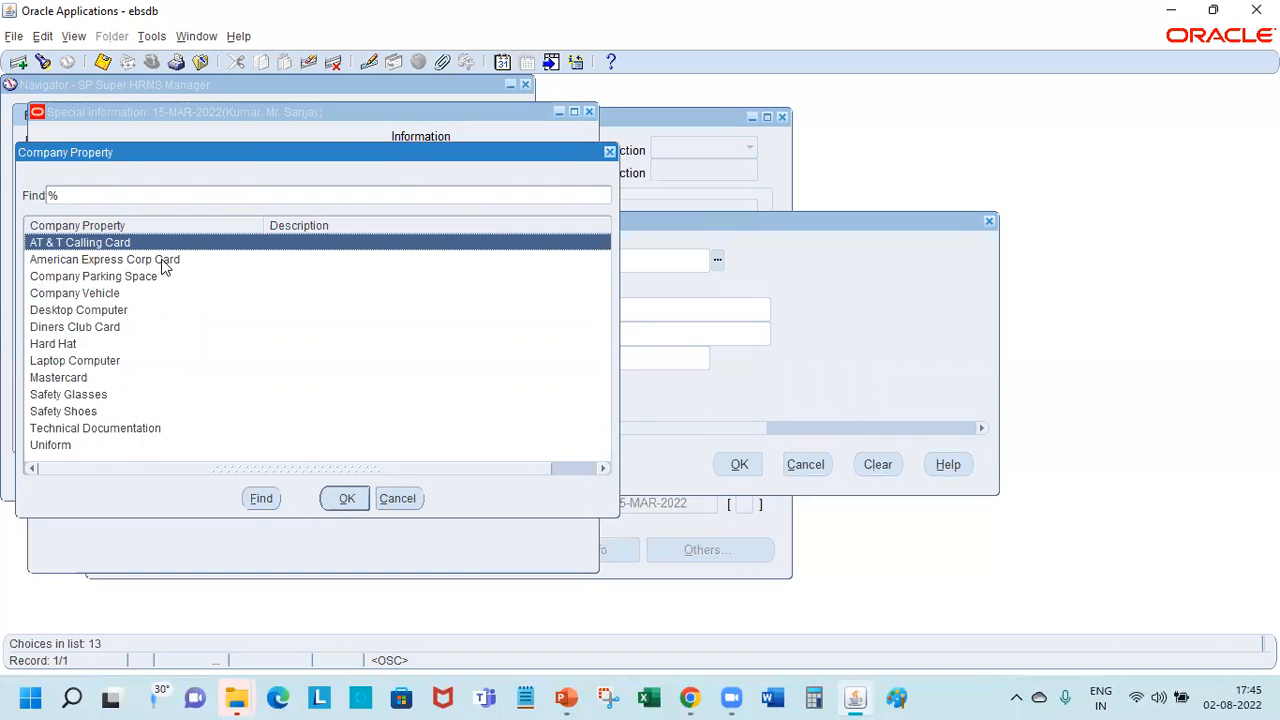
{"action": "double_click", "coordinate": [104, 260]}
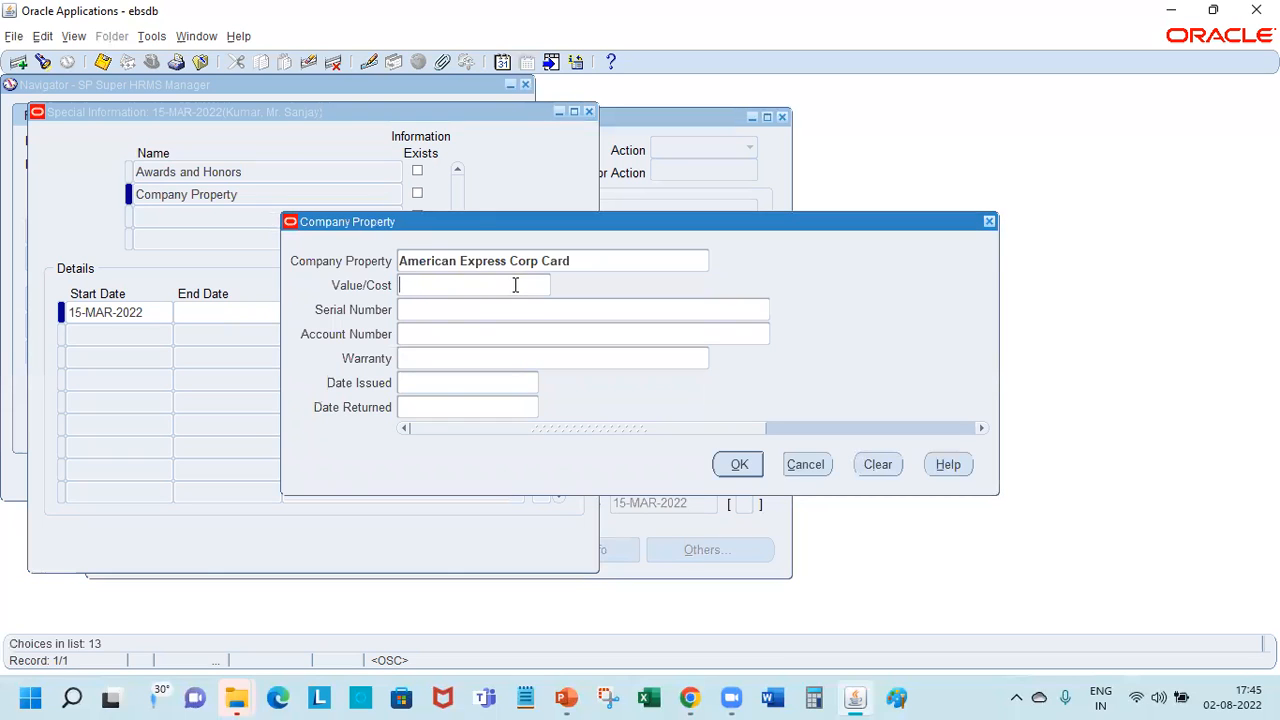
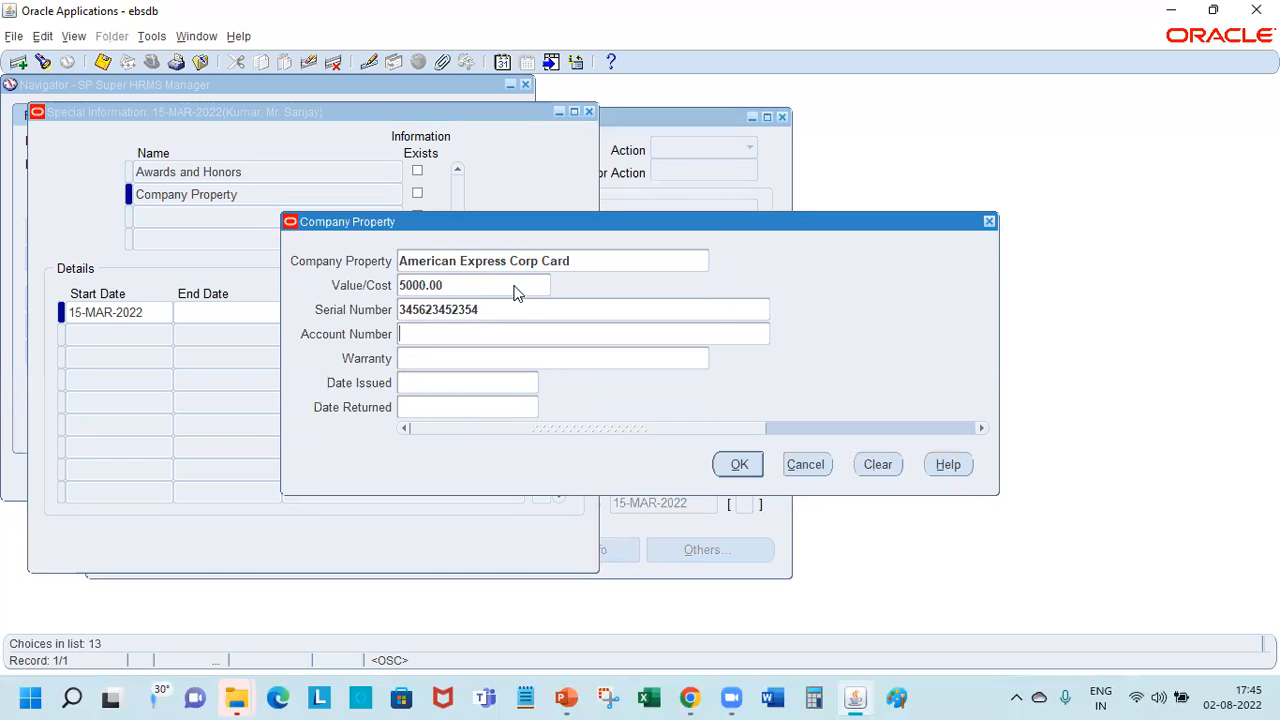
Set Date Issued to 19-MAR-2022 and save the card property record
{"action": "left_click", "coordinate": [550, 358]}
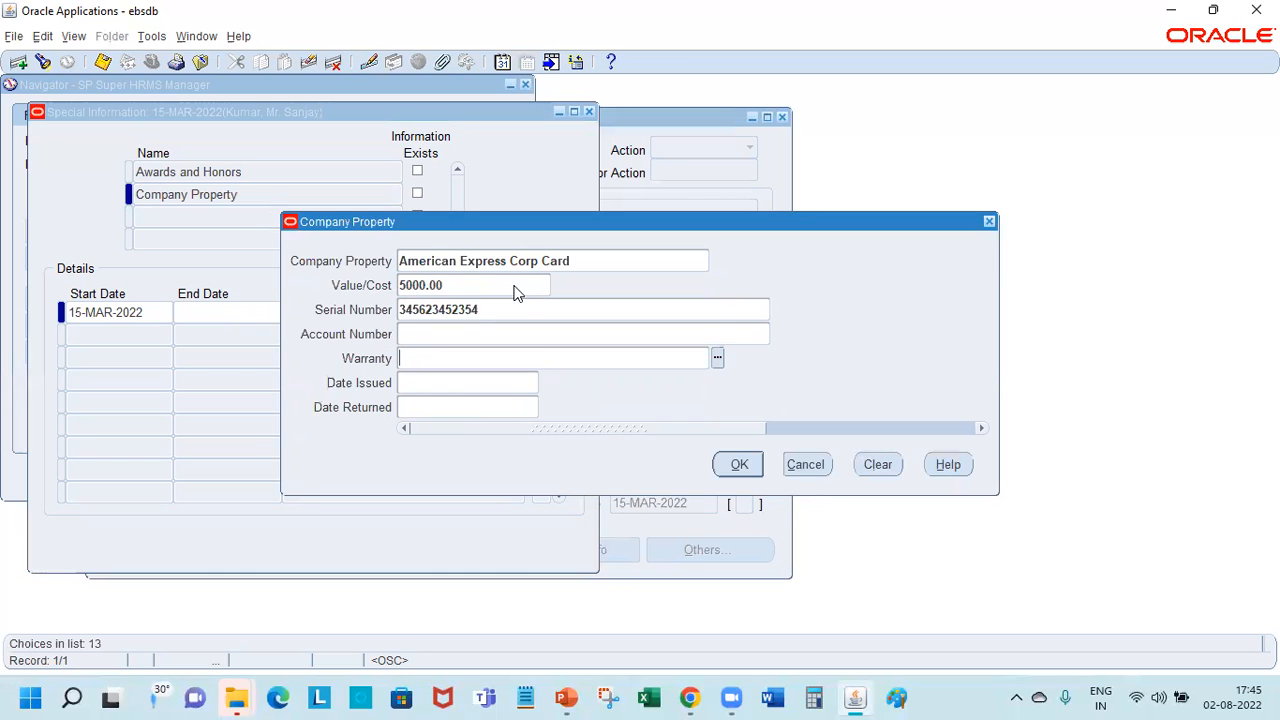
{"action": "type", "text": "1"}
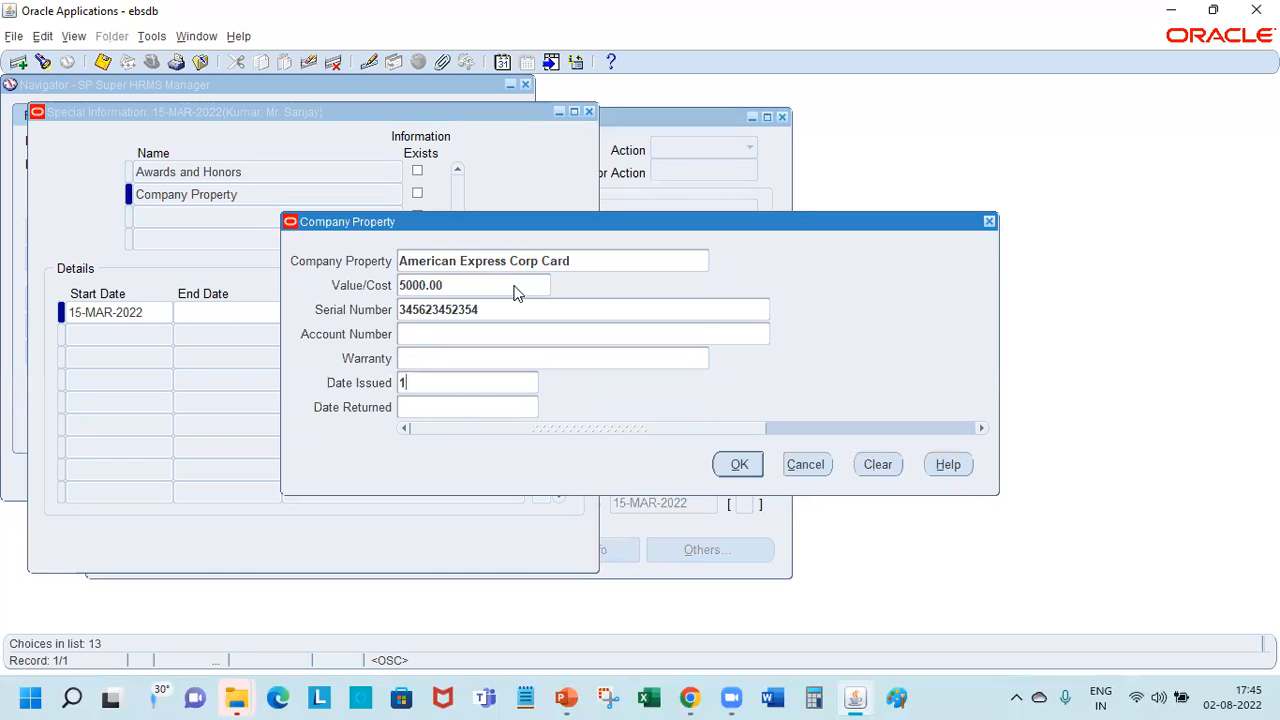
{"action": "type", "text": "9-MAR-2022"}
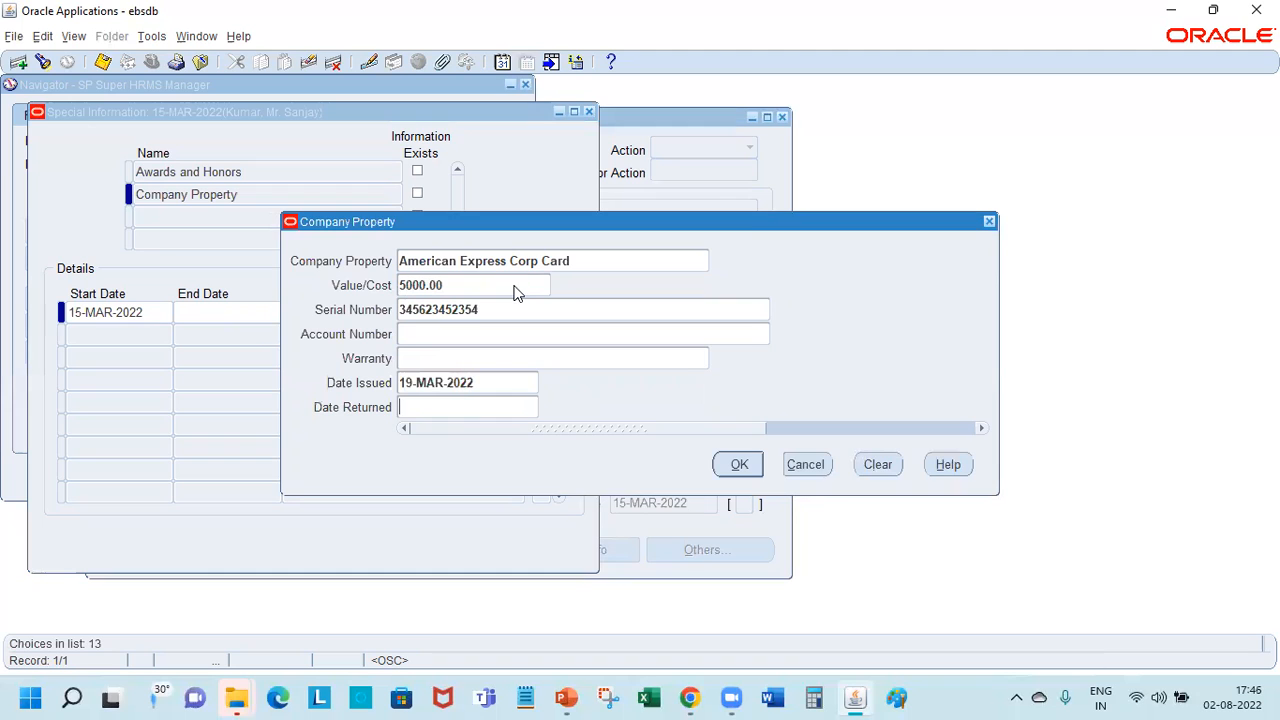
{"action": "left_click", "coordinate": [740, 464]}
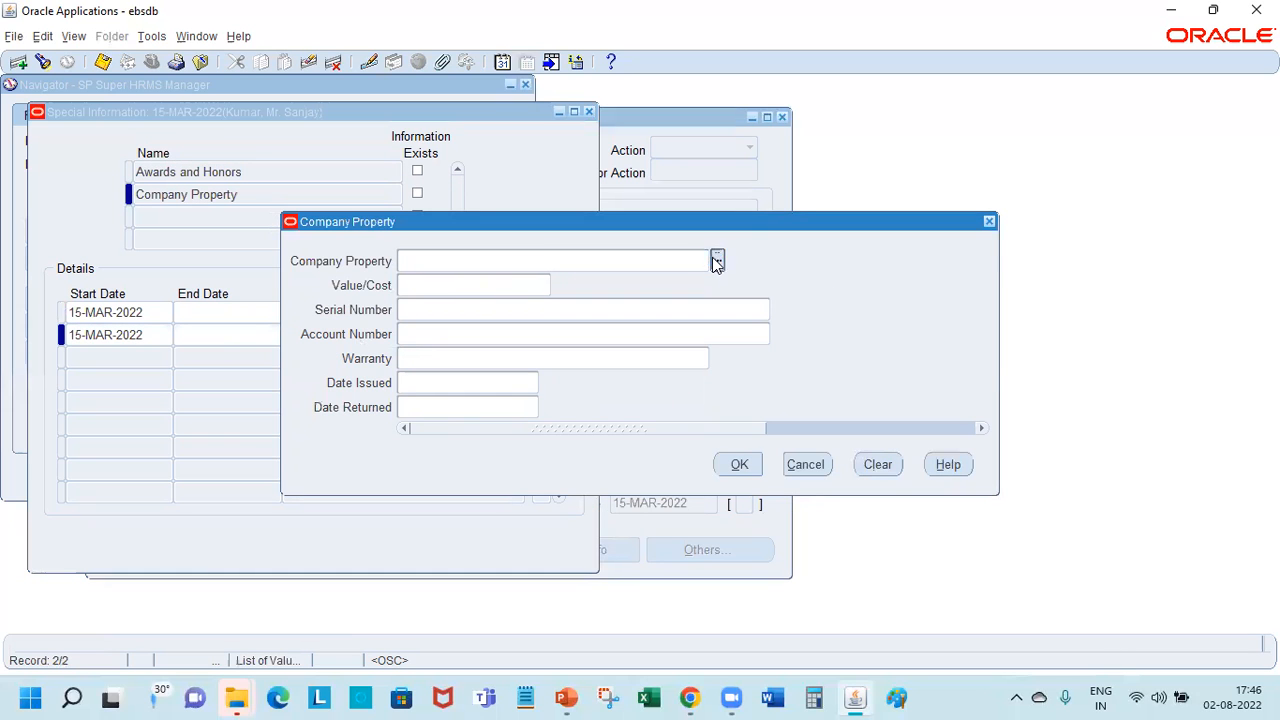
Enter a Laptop Computer property valued 1000.00 with serial number AXP8392
{"action": "left_click", "coordinate": [716, 260]}
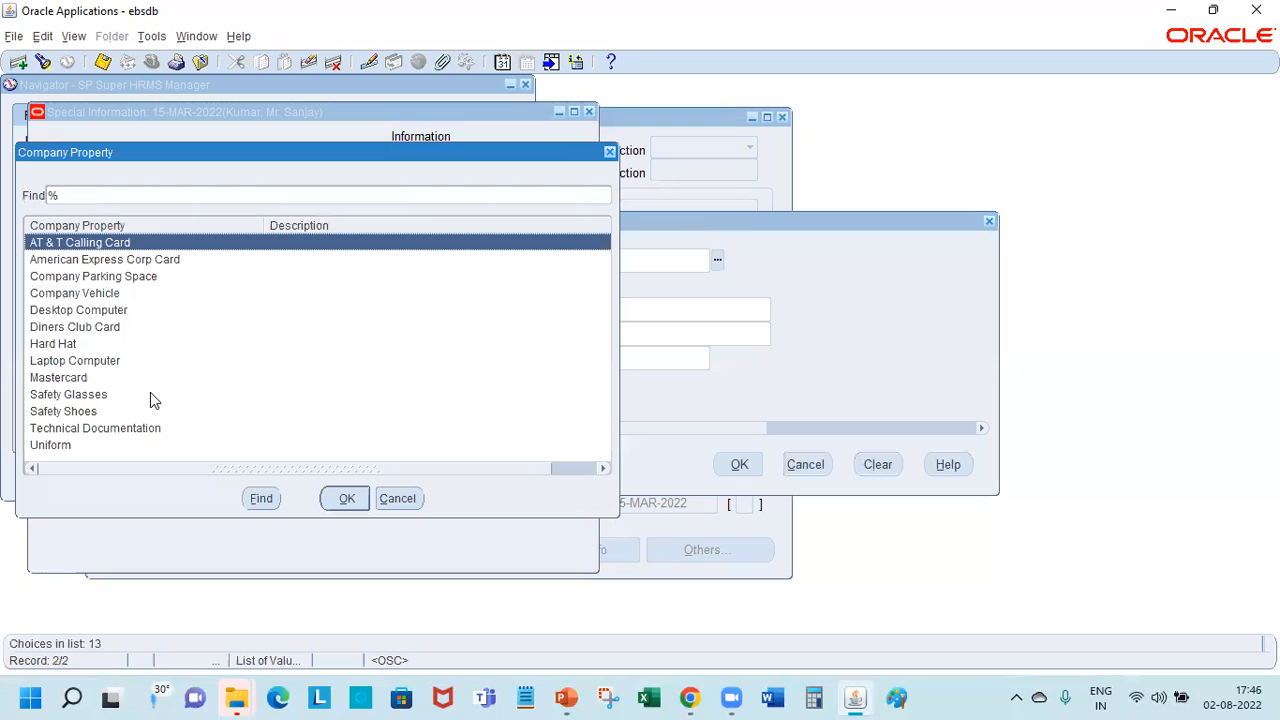
{"action": "left_click", "coordinate": [346, 498]}
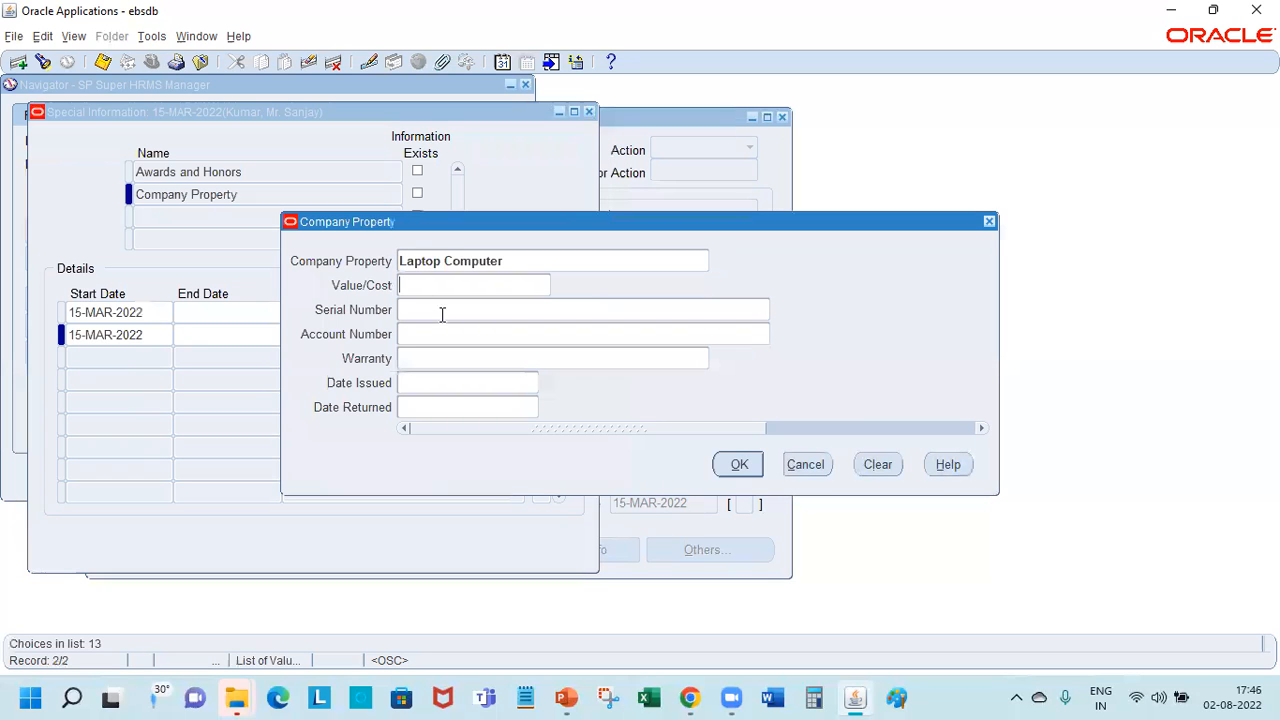
{"action": "type", "text": "1"}
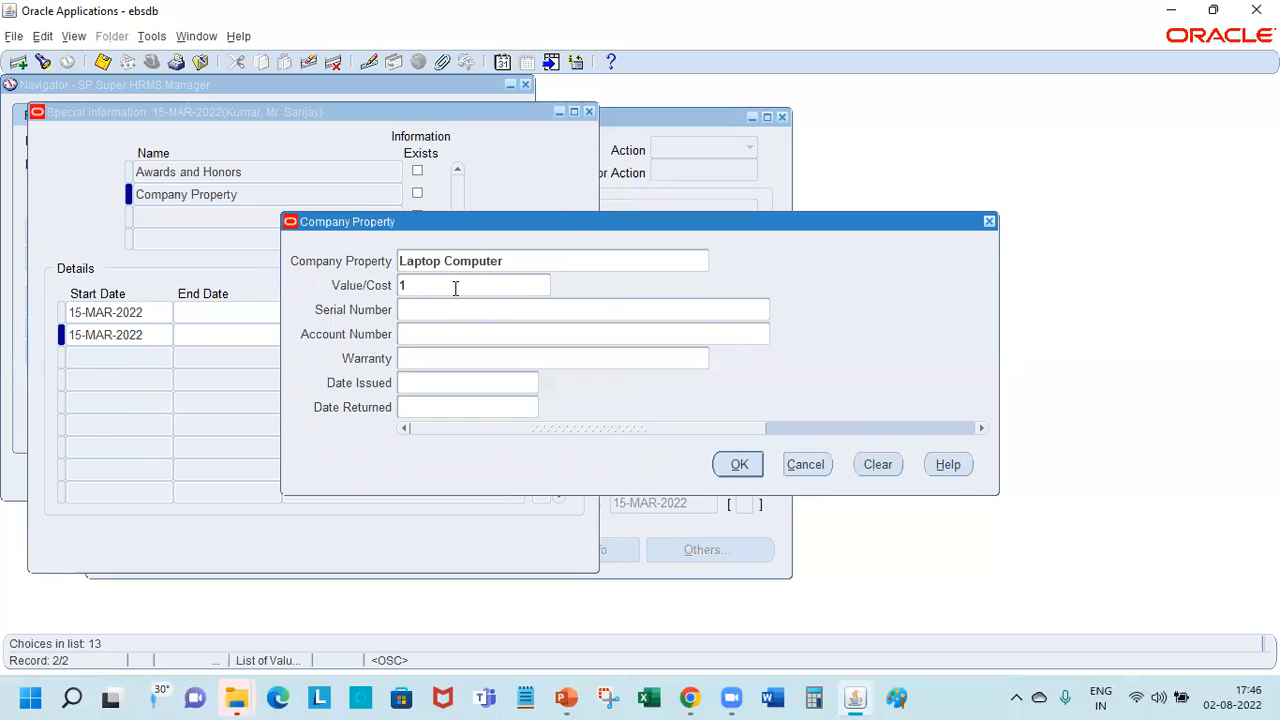
{"action": "type", "text": "1000.00"}
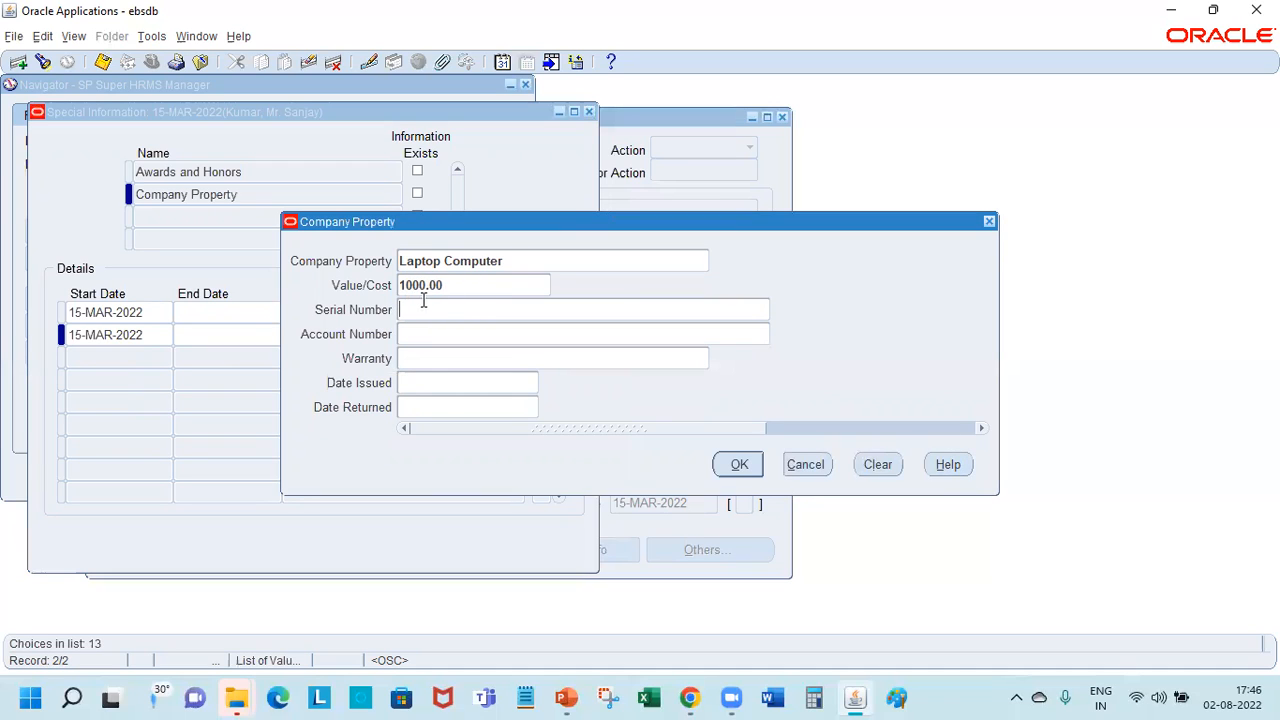
{"action": "type", "text": "A"}
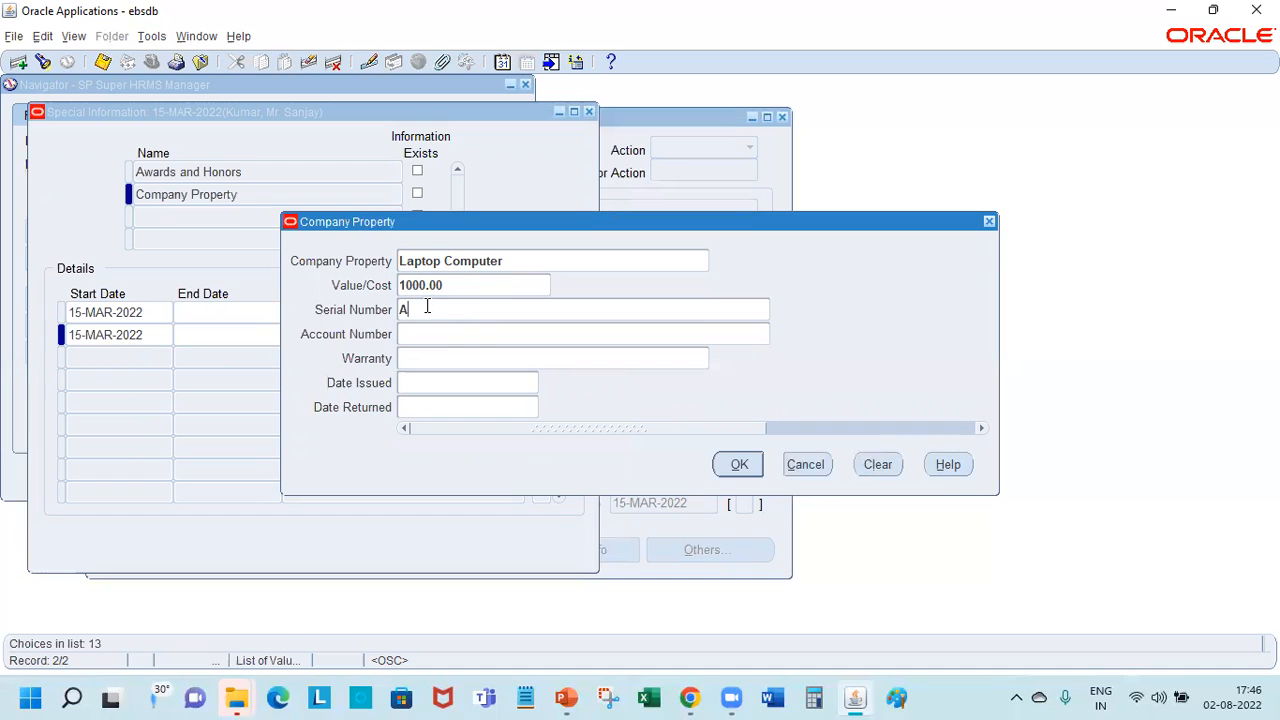
{"action": "type", "text": "XP"}
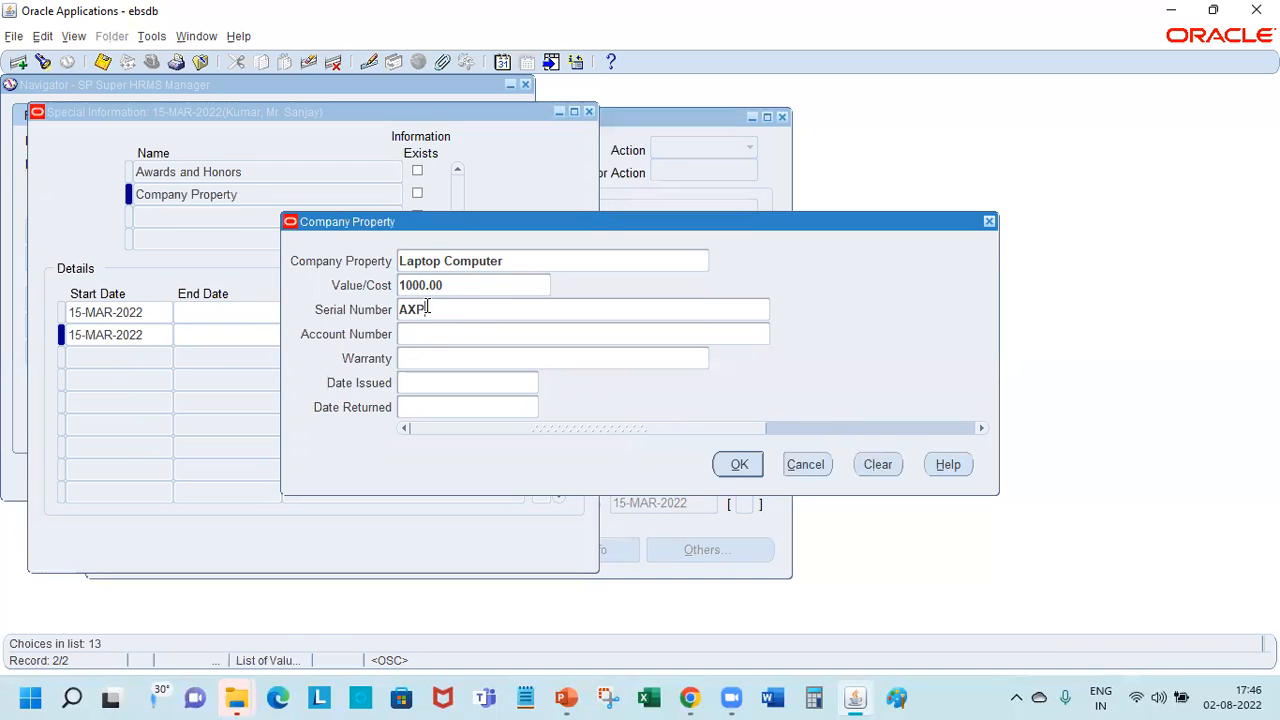
{"action": "type", "text": "8392"}
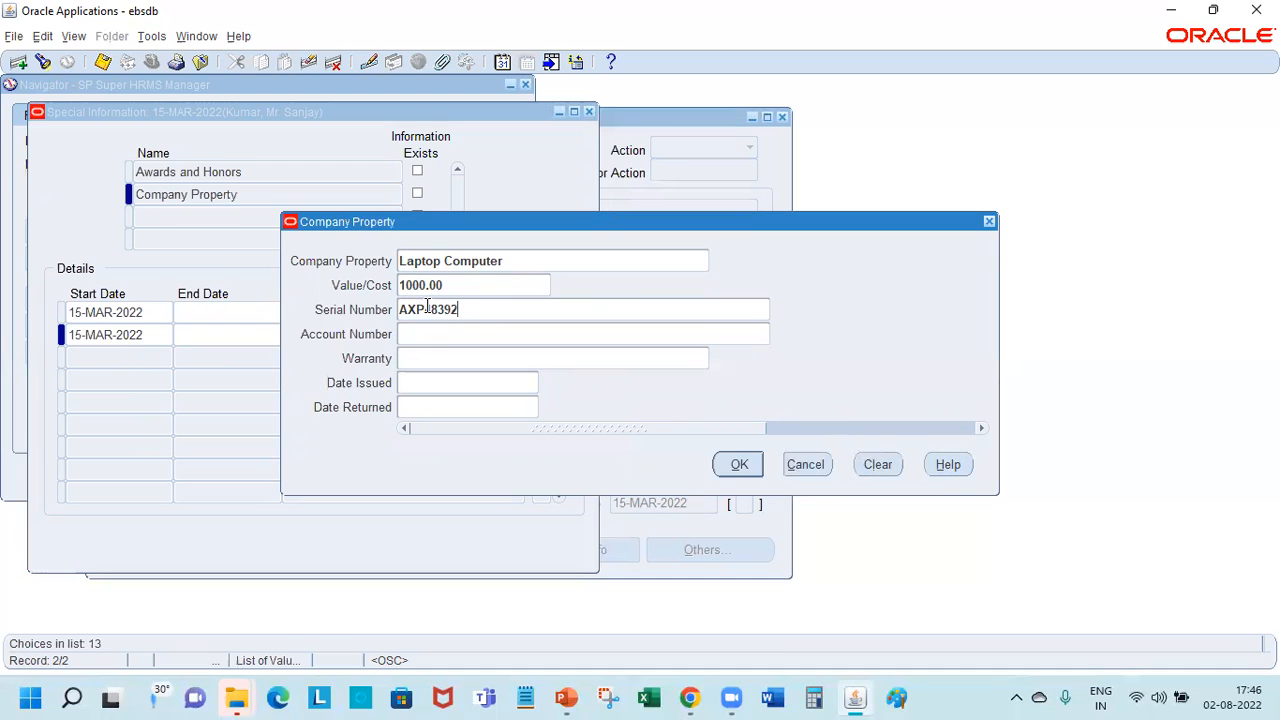
Set warranty Yes and Date Issued 18-MAR-2022, then confirm the laptop record
{"action": "left_click", "coordinate": [584, 334]}
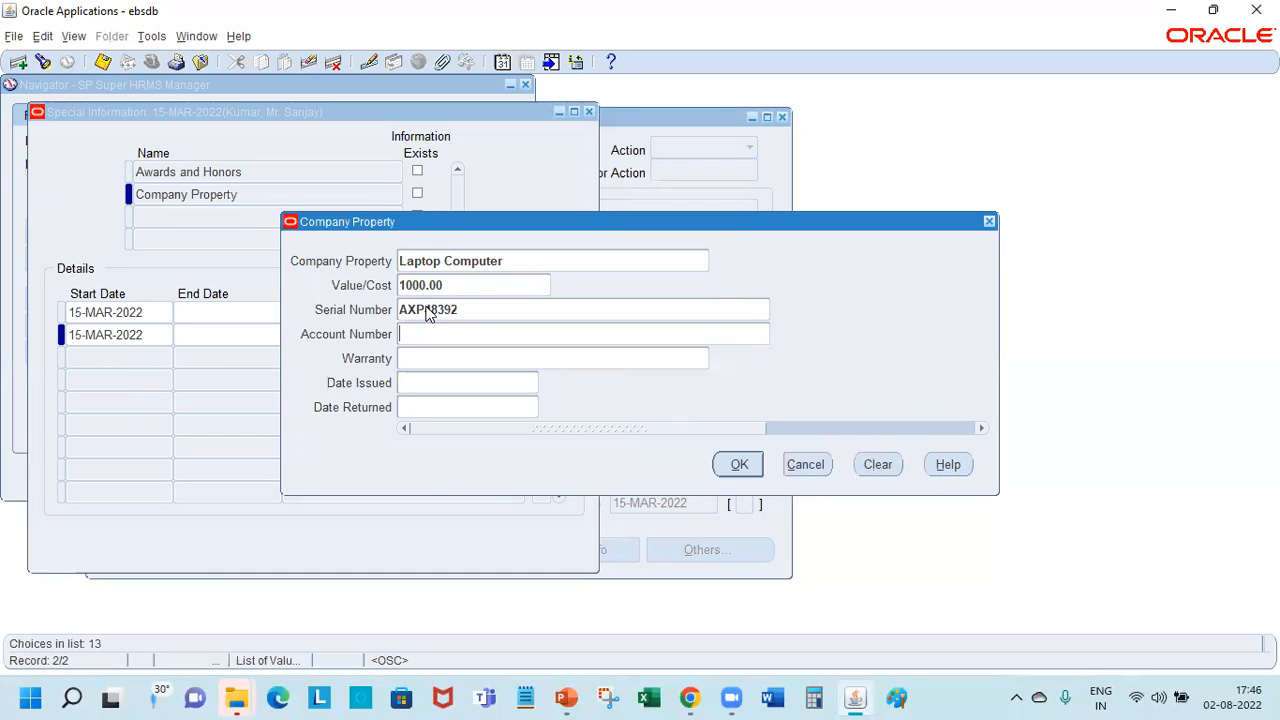
{"action": "type", "text": "y"}
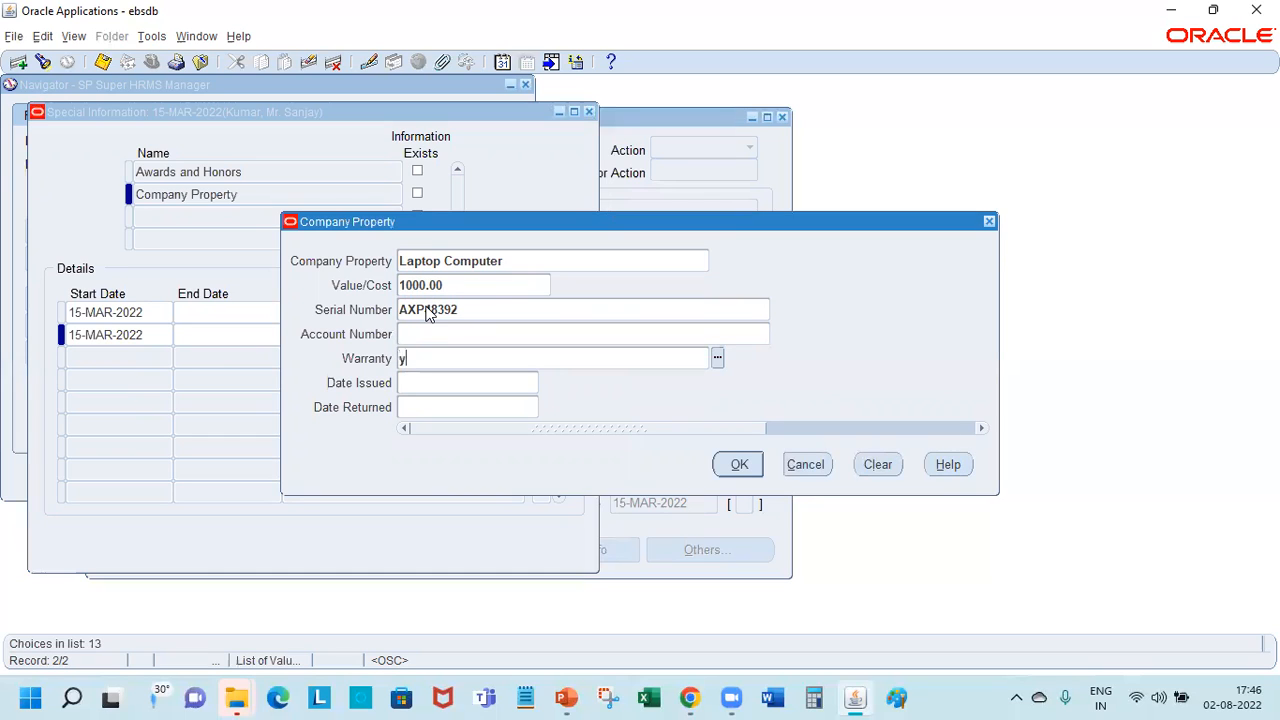
{"action": "type", "text": "1"}
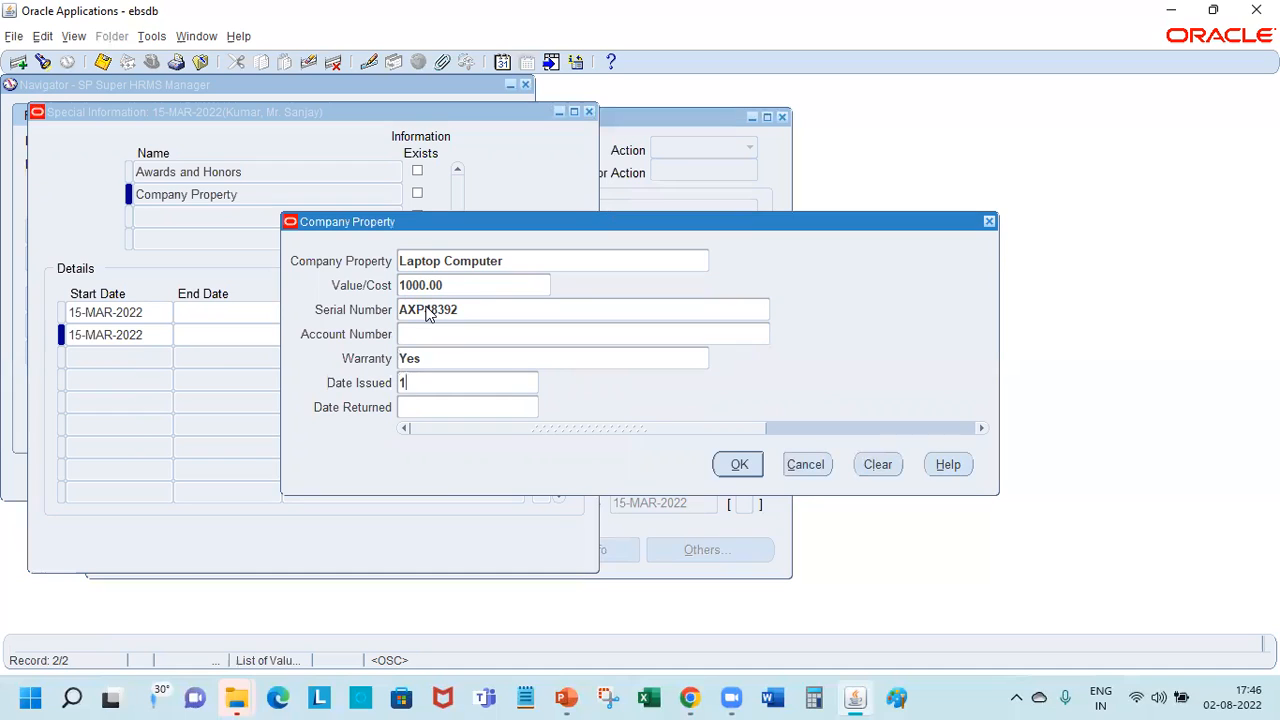
{"action": "type", "text": "8-MAR-2022"}
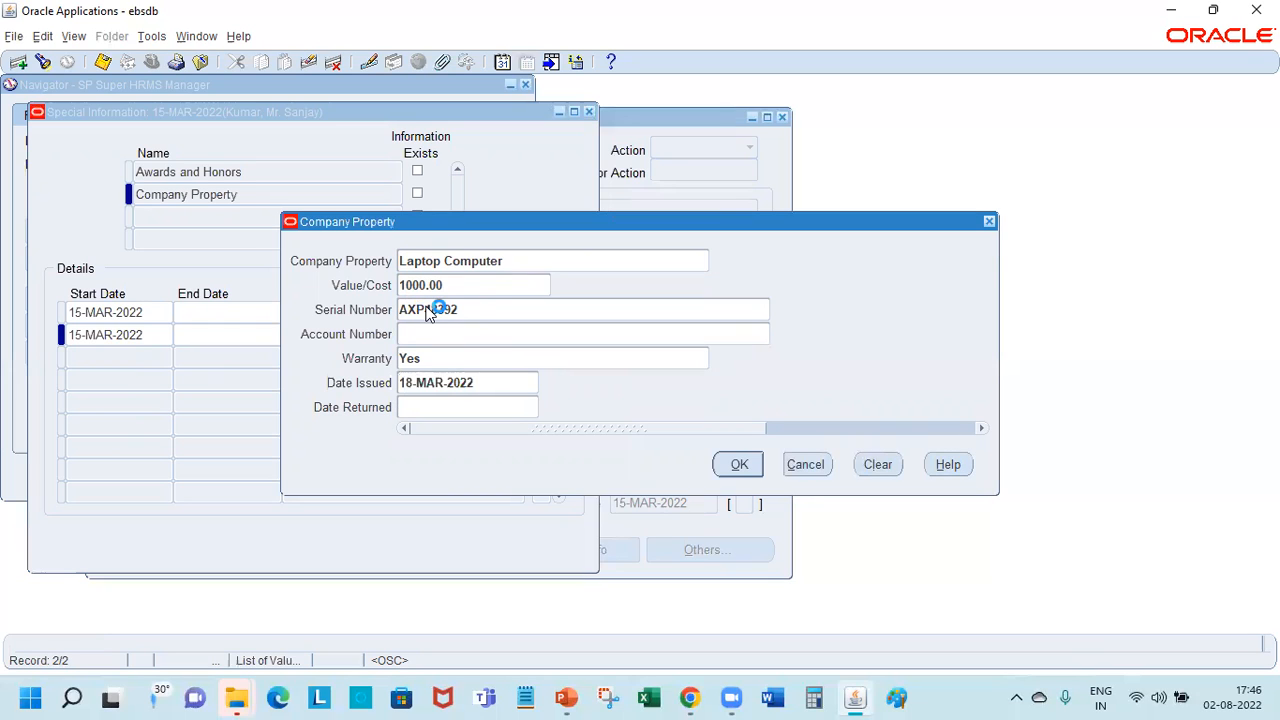
{"action": "left_click", "coordinate": [740, 464]}
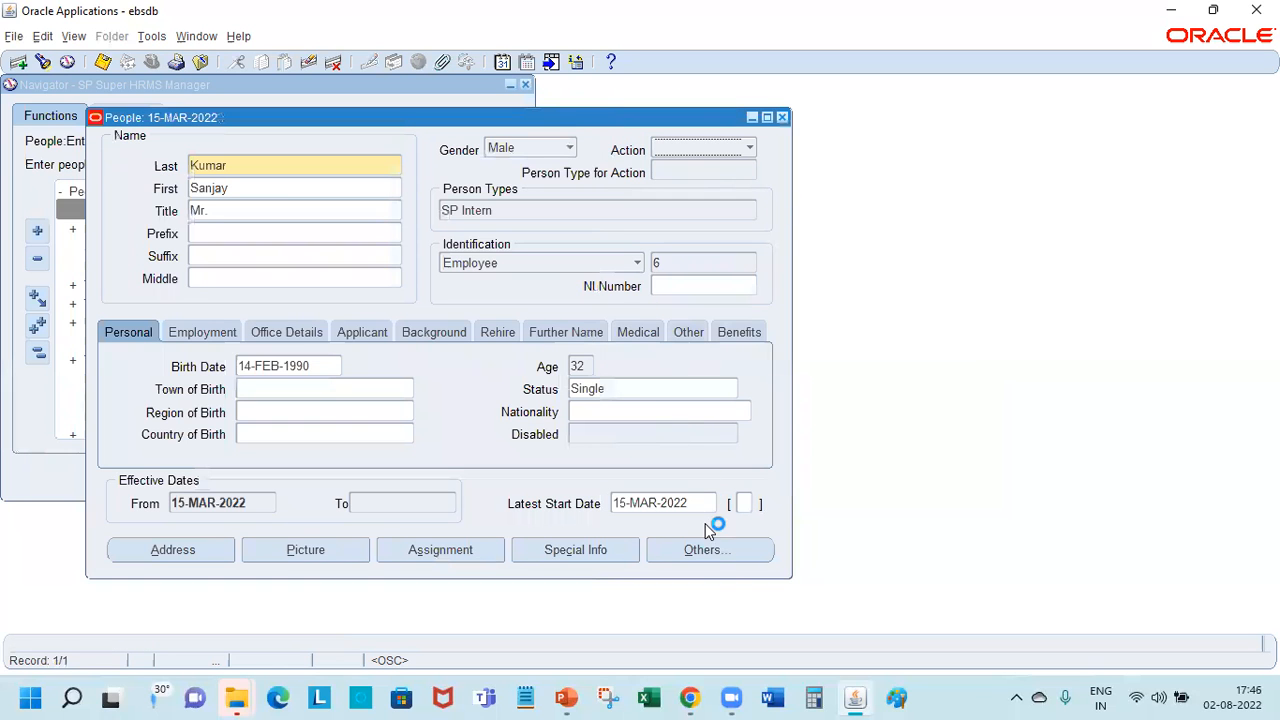
Choose Phones from Others > Navigation Options to reach Kumar's Phone Numbers window
{"action": "left_click", "coordinate": [708, 548]}
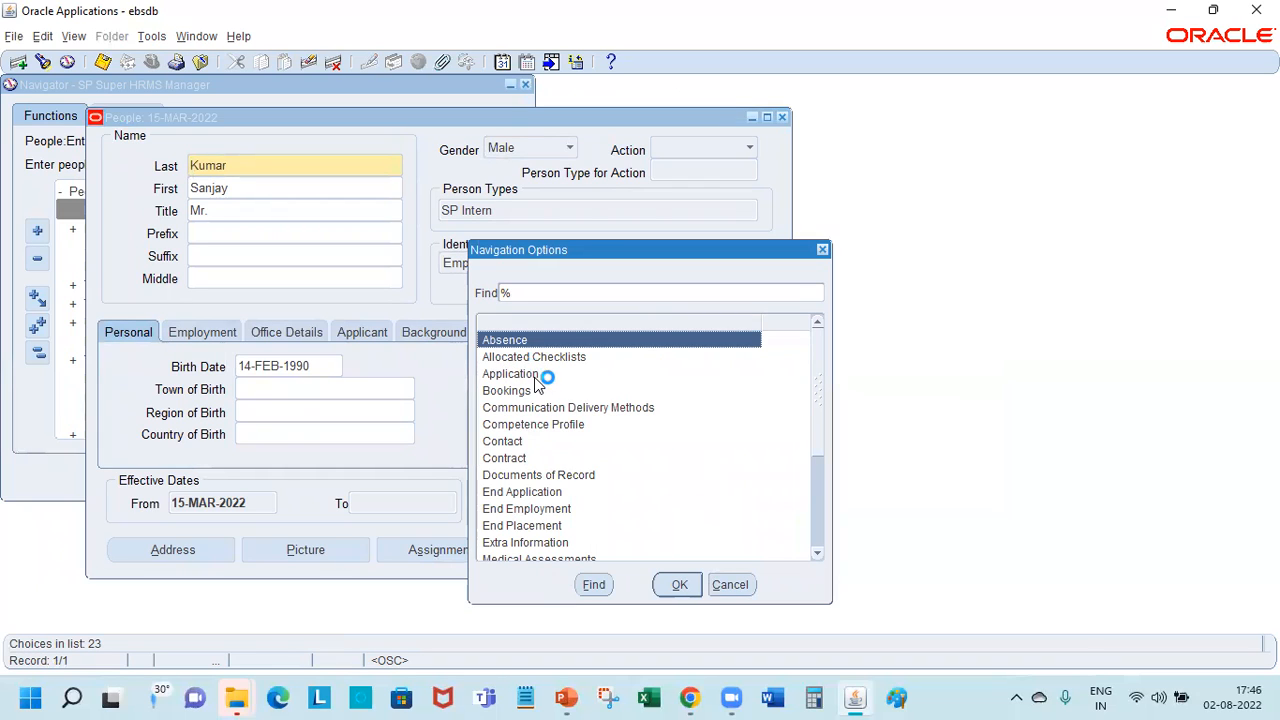
{"action": "mouse_move", "coordinate": [556, 432]}
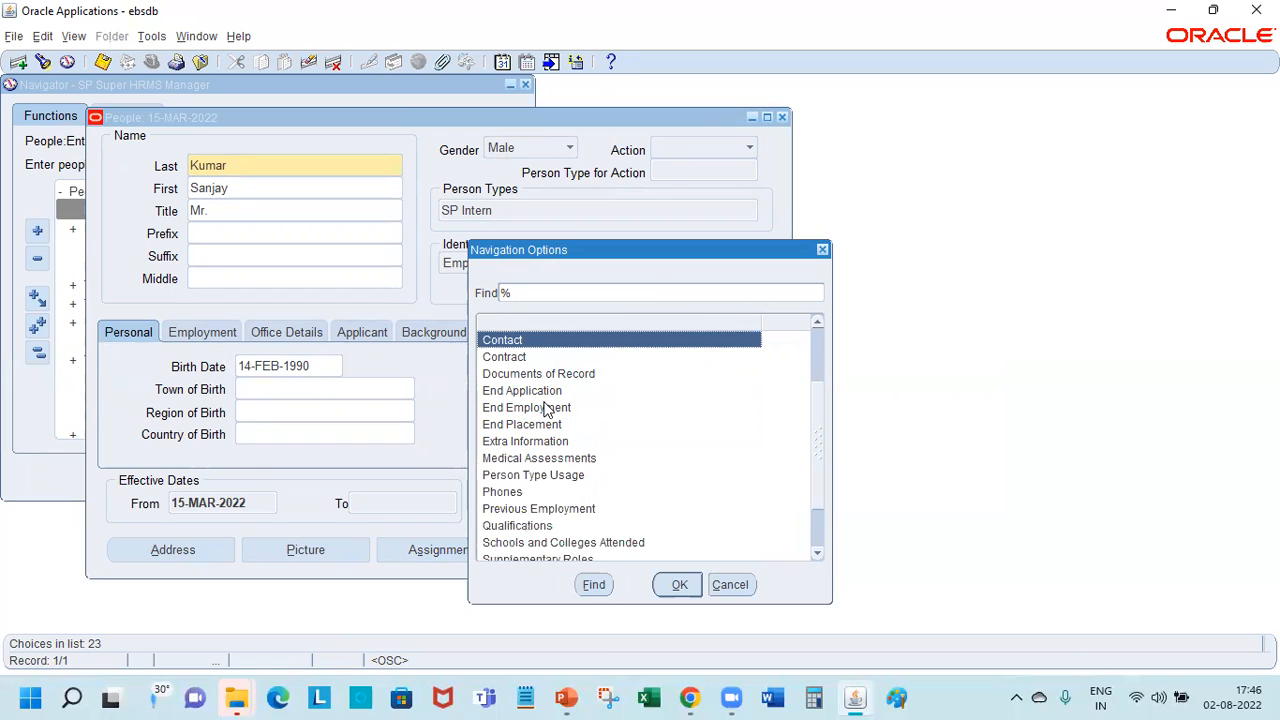
{"action": "left_click", "coordinate": [538, 374]}
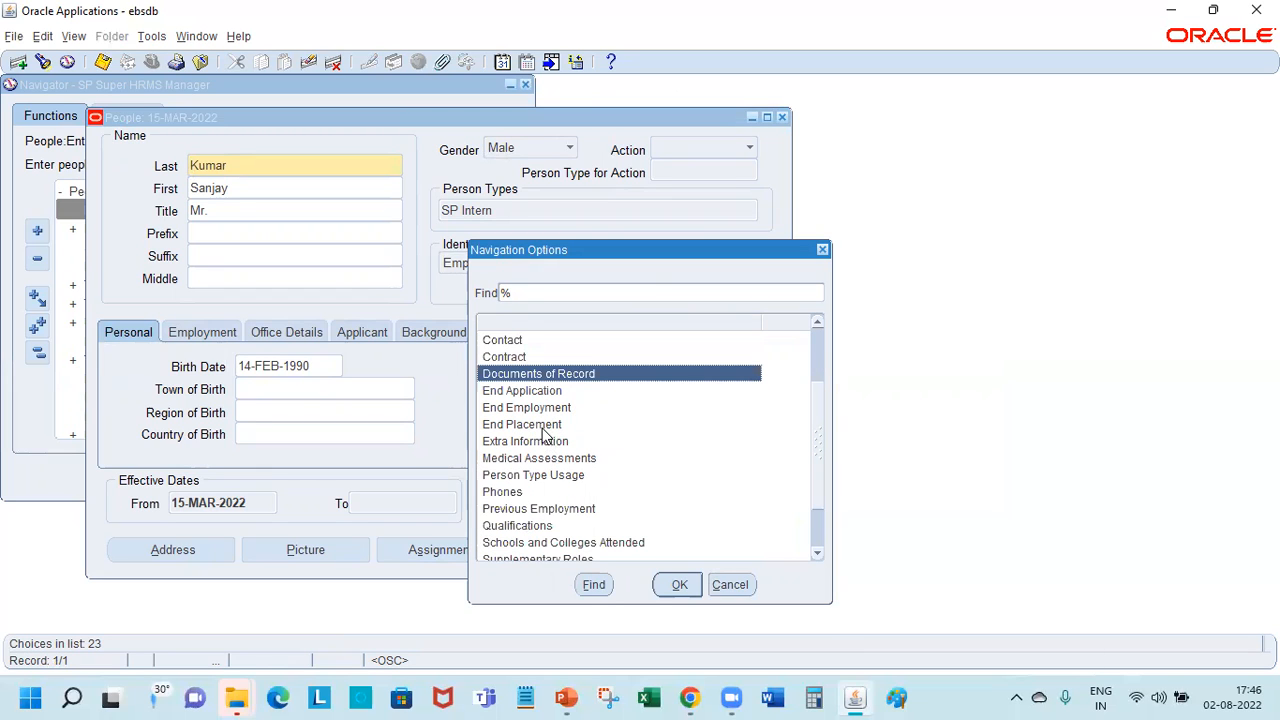
{"action": "left_click", "coordinate": [540, 458]}
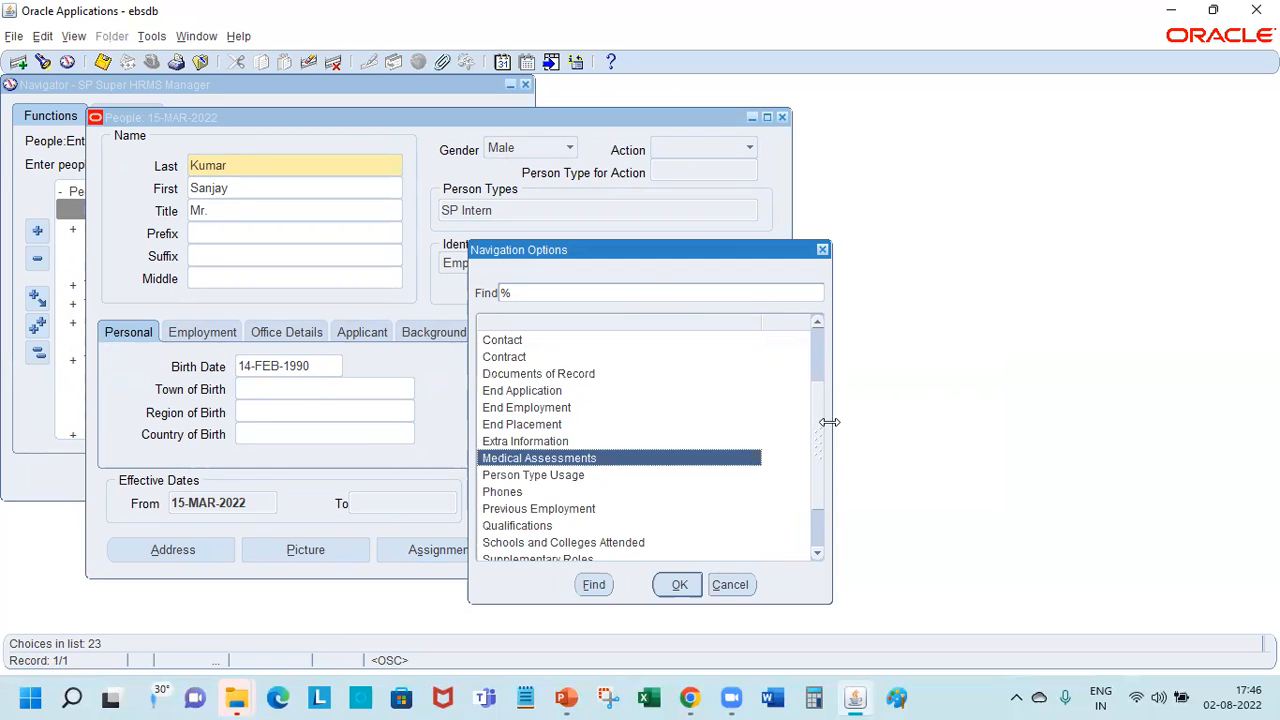
{"action": "scroll", "scroll_direction": "down", "scroll_amount": 3}
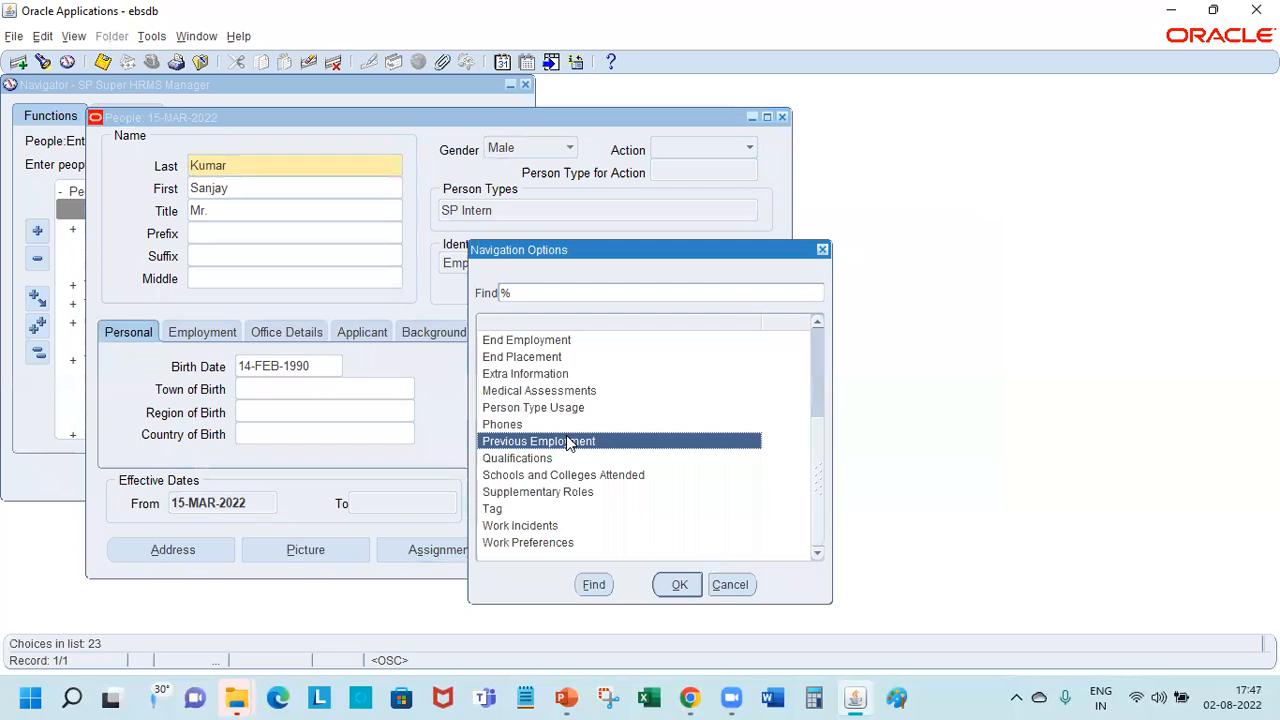
{"action": "left_click", "coordinate": [528, 542]}
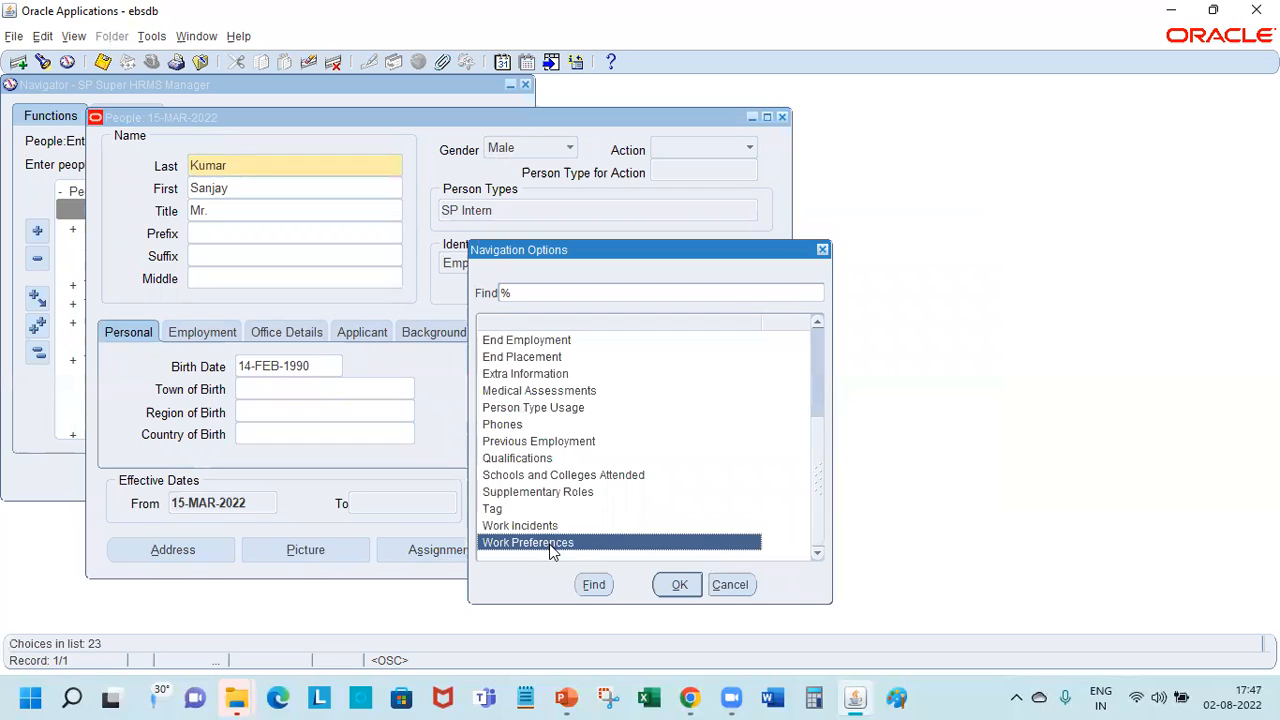
{"action": "mouse_move", "coordinate": [564, 512]}
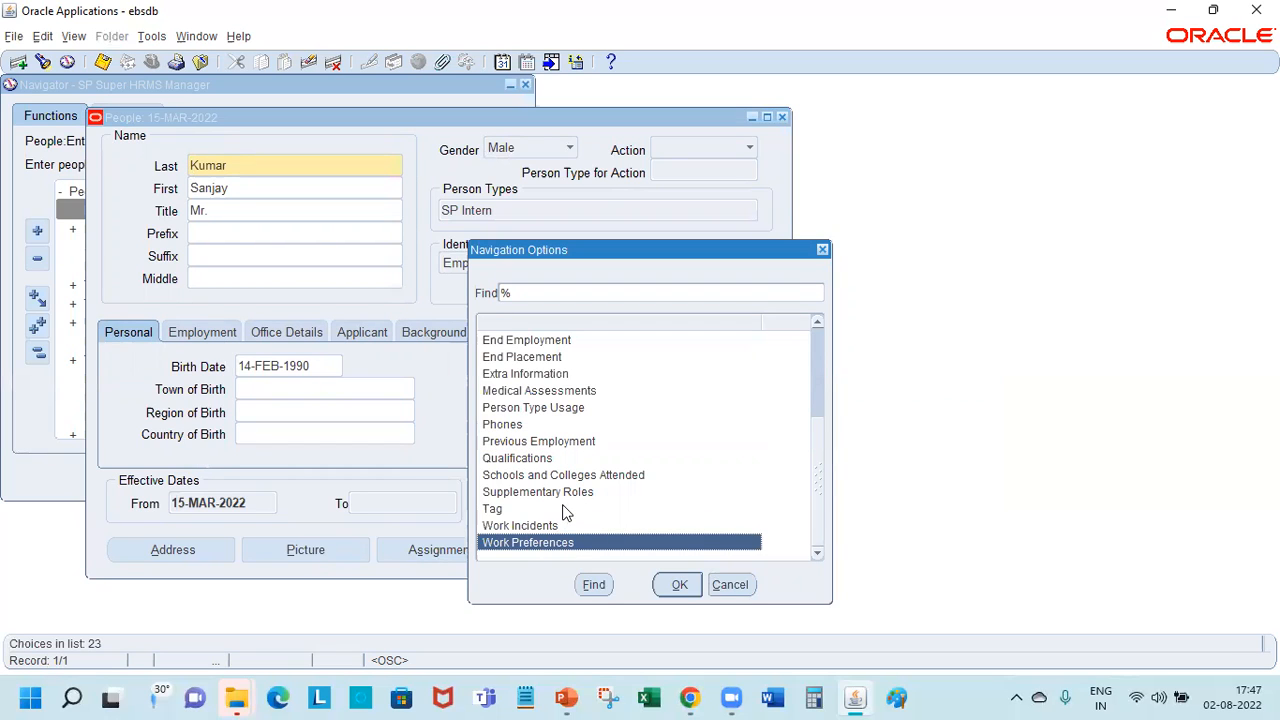
{"action": "left_click", "coordinate": [502, 424]}
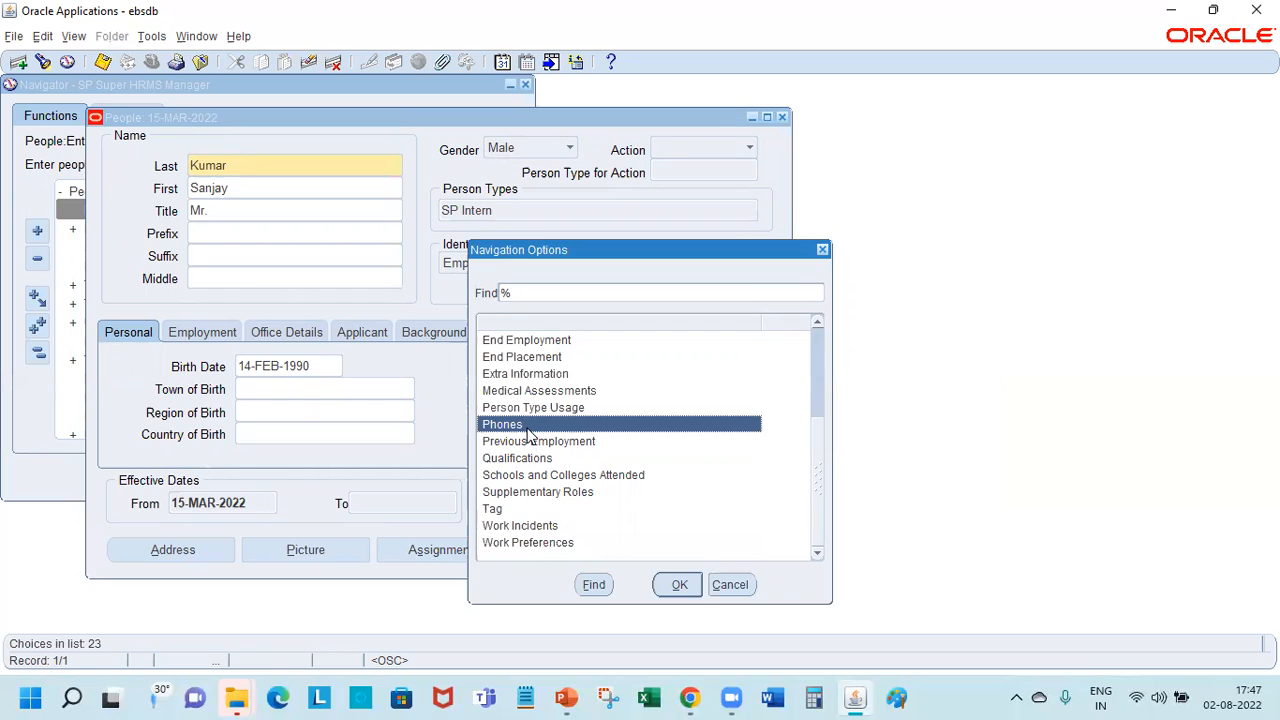
{"action": "left_click", "coordinate": [678, 584]}
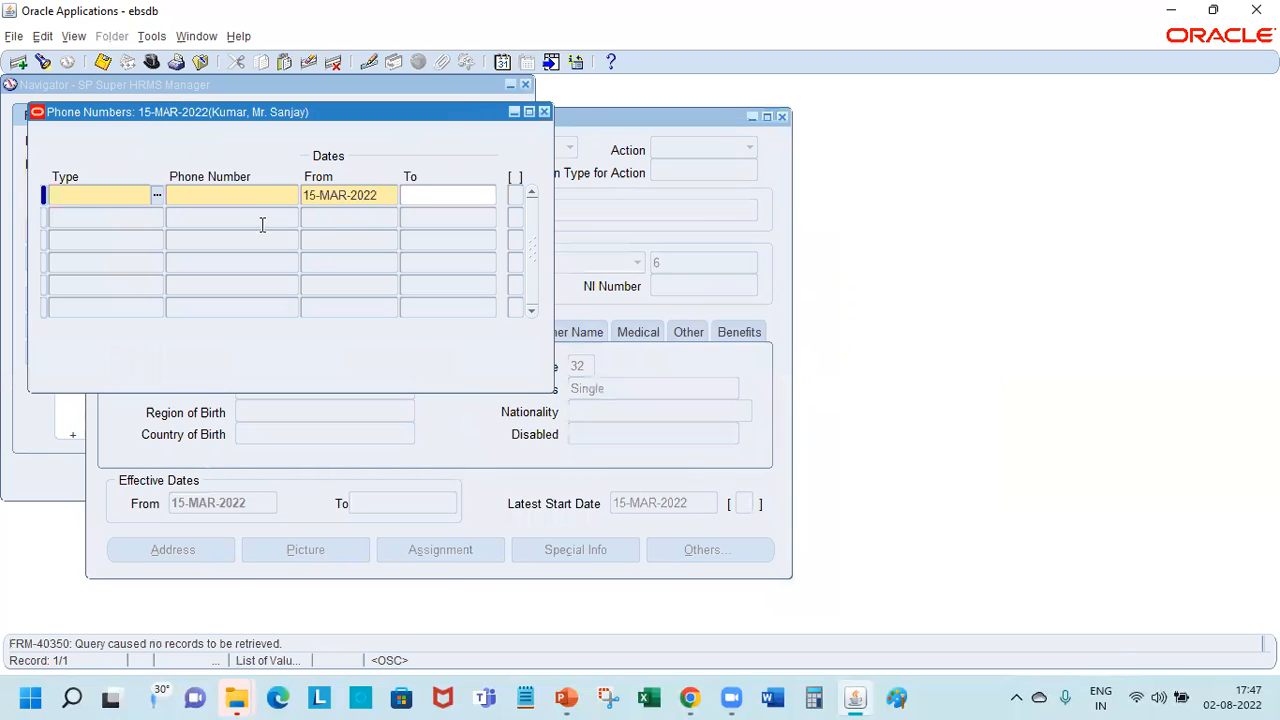
{"action": "type", "text": "mo"}
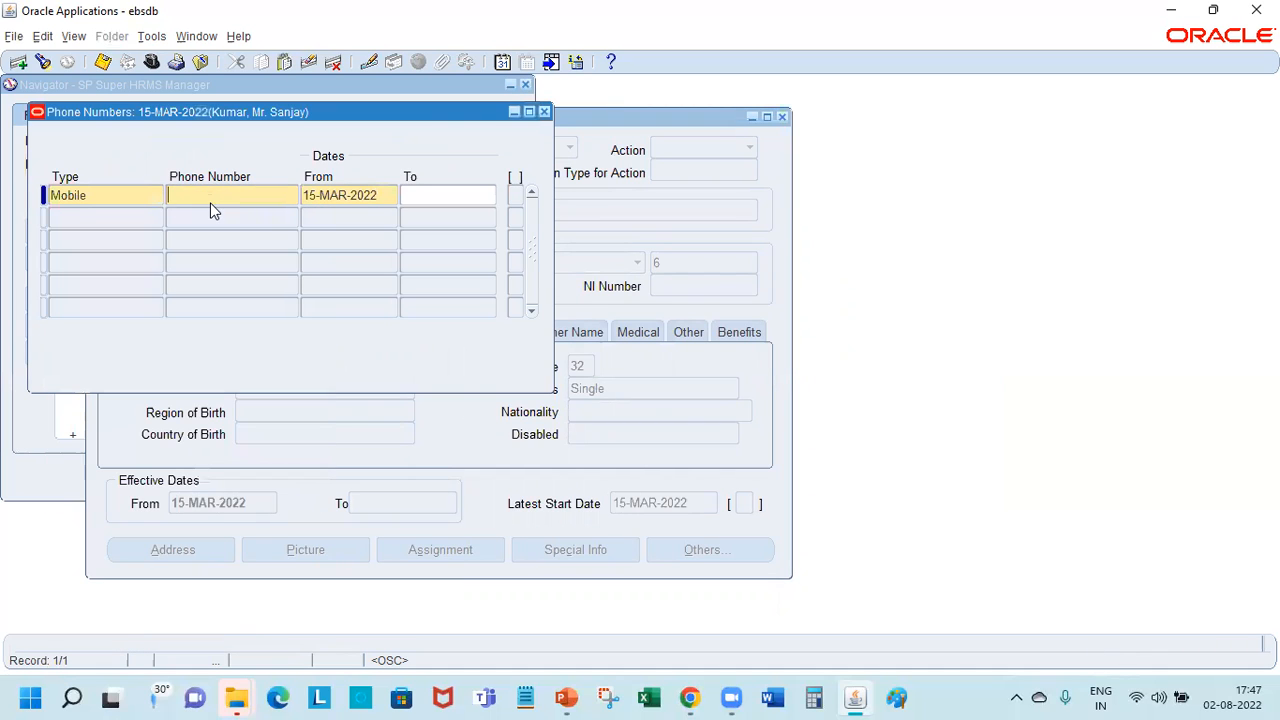
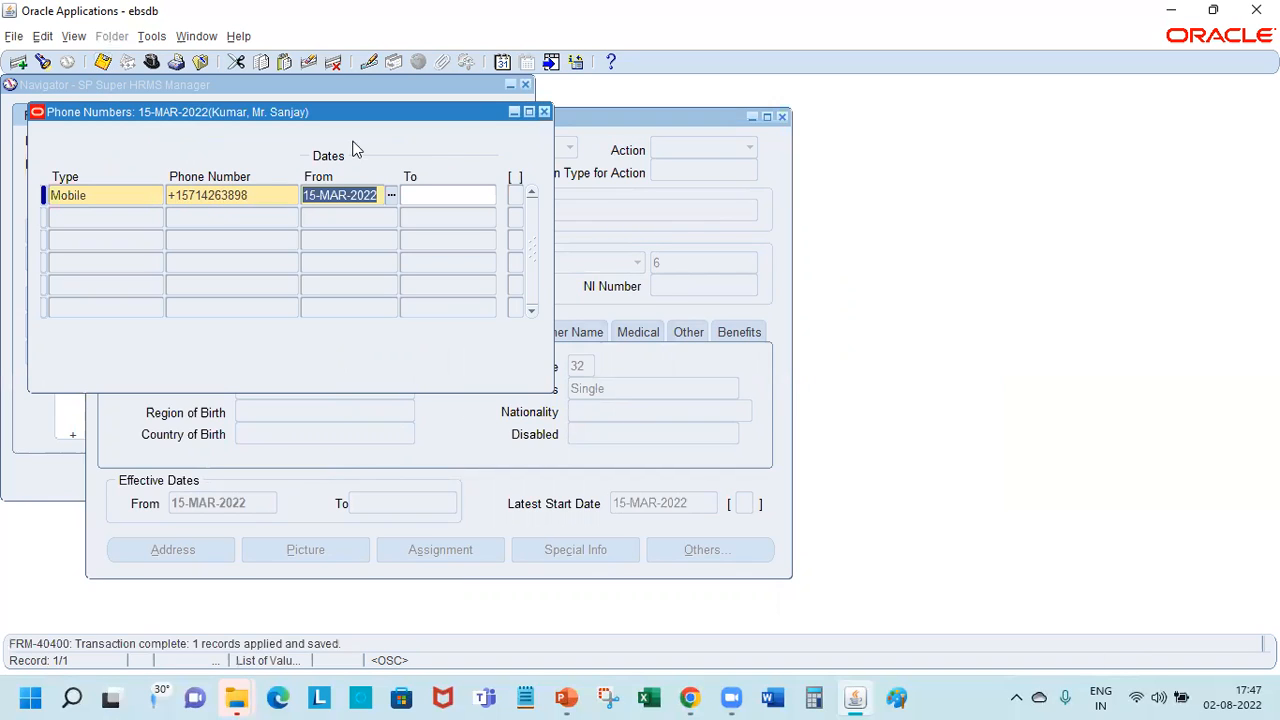
{"action": "left_click", "coordinate": [544, 112]}
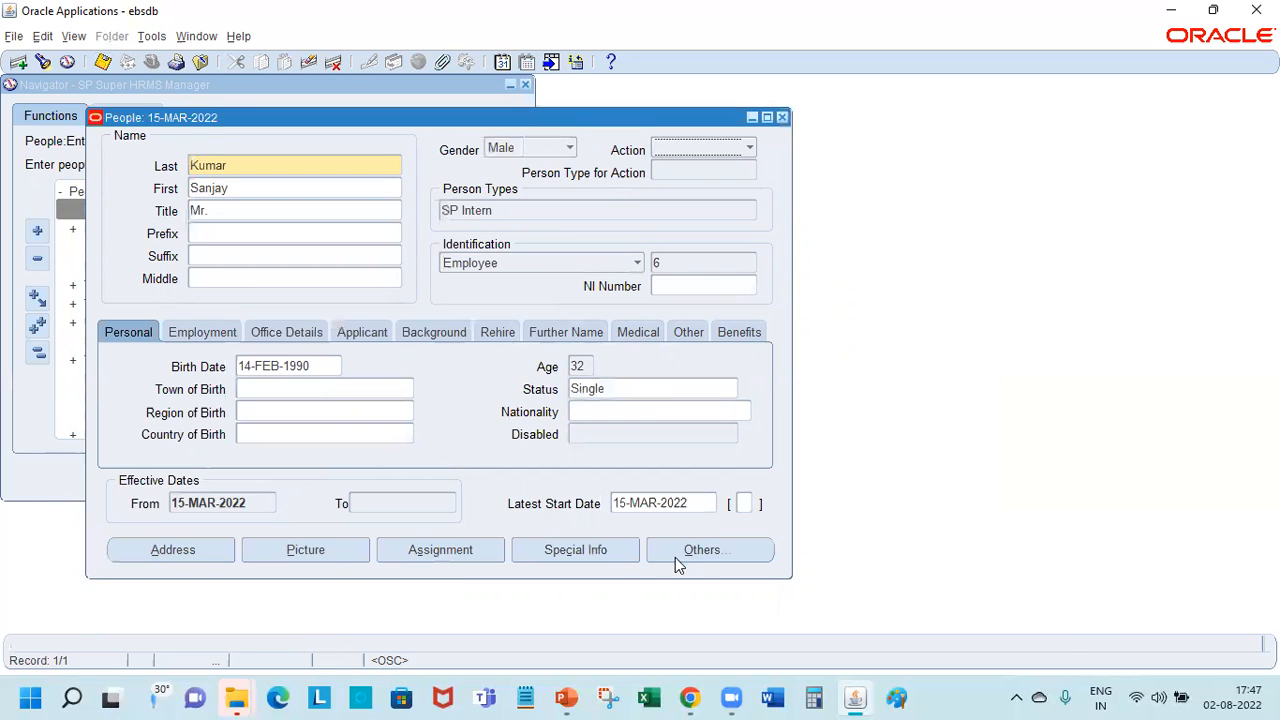
{"action": "left_click", "coordinate": [708, 548]}
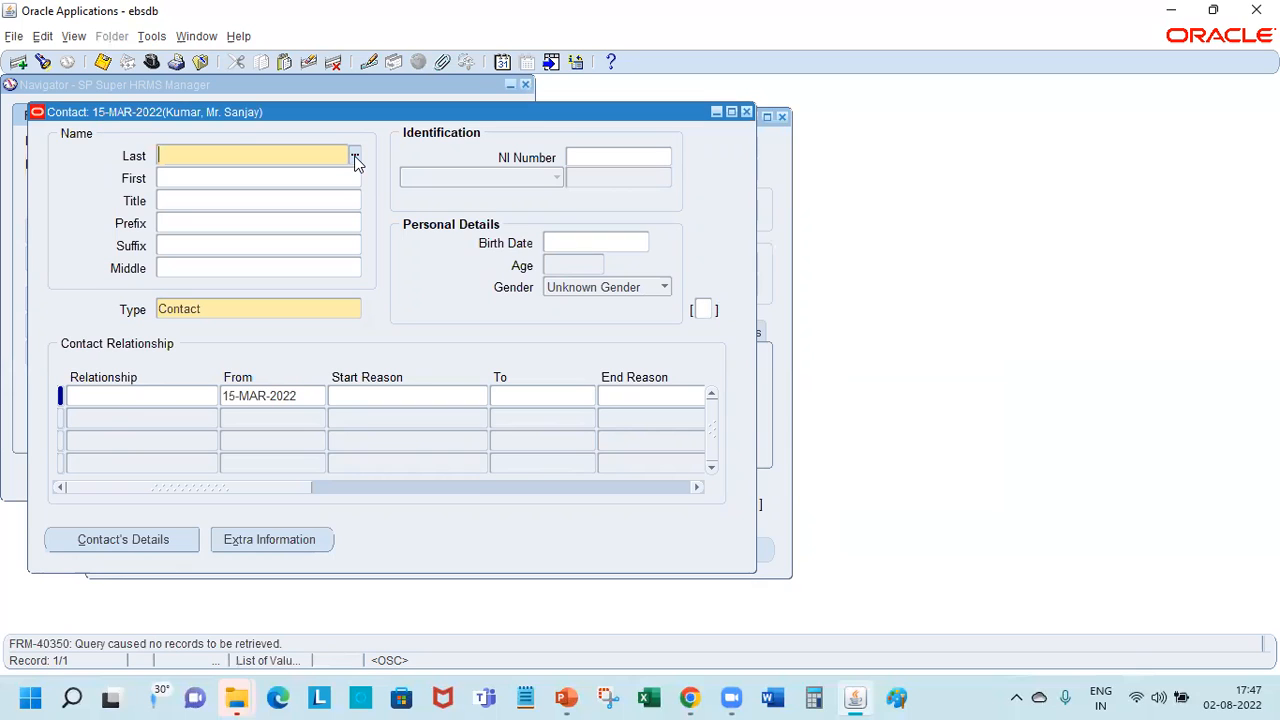
{"action": "left_click", "coordinate": [354, 156]}
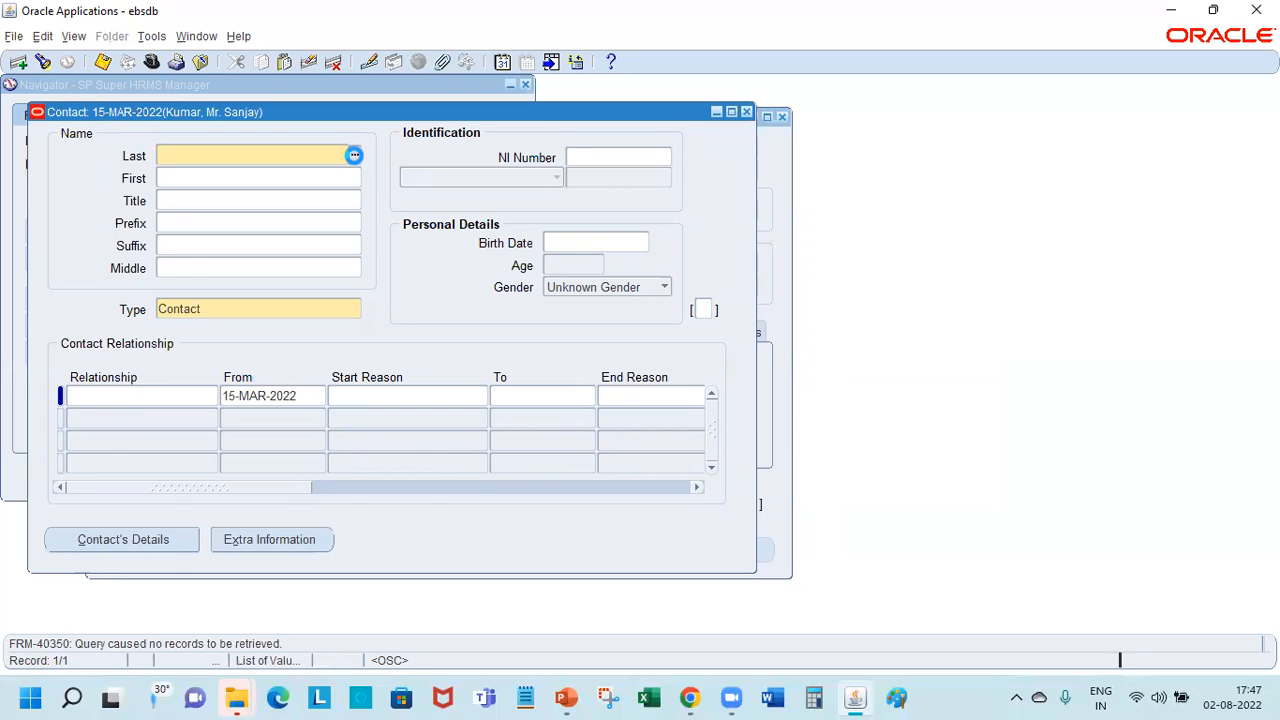
{"action": "left_click", "coordinate": [352, 156]}
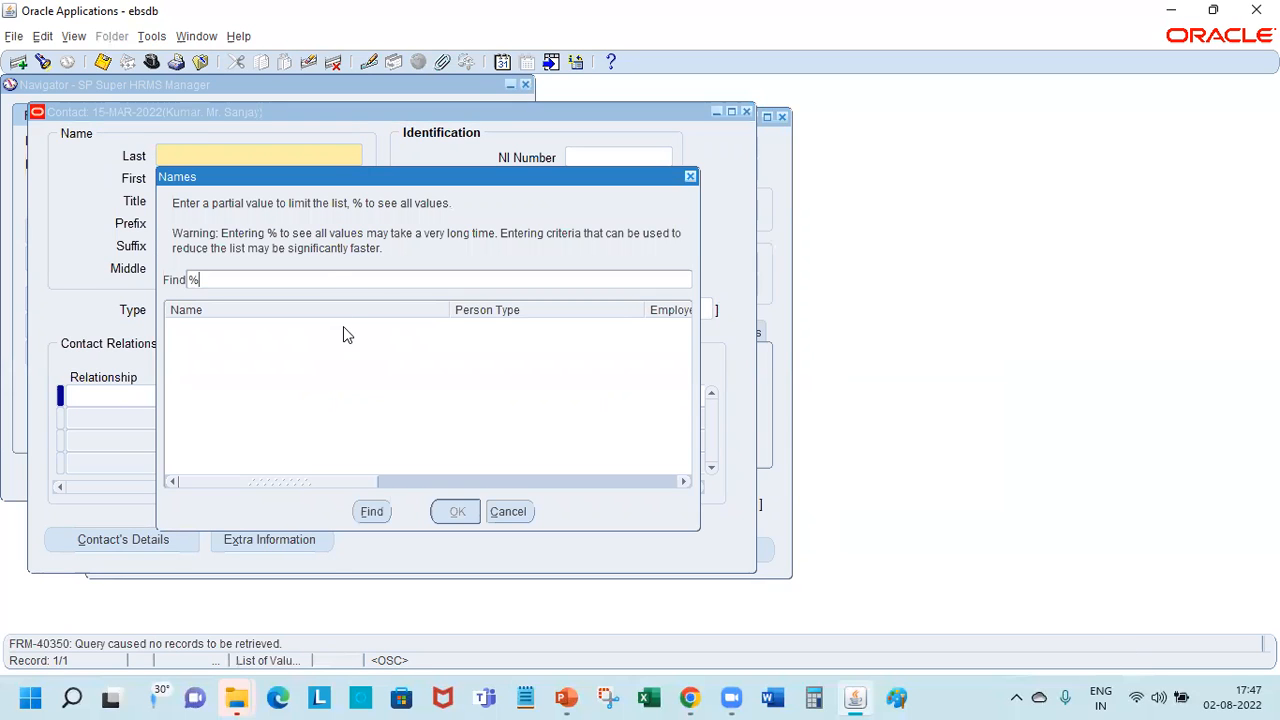
{"action": "left_click", "coordinate": [372, 512]}
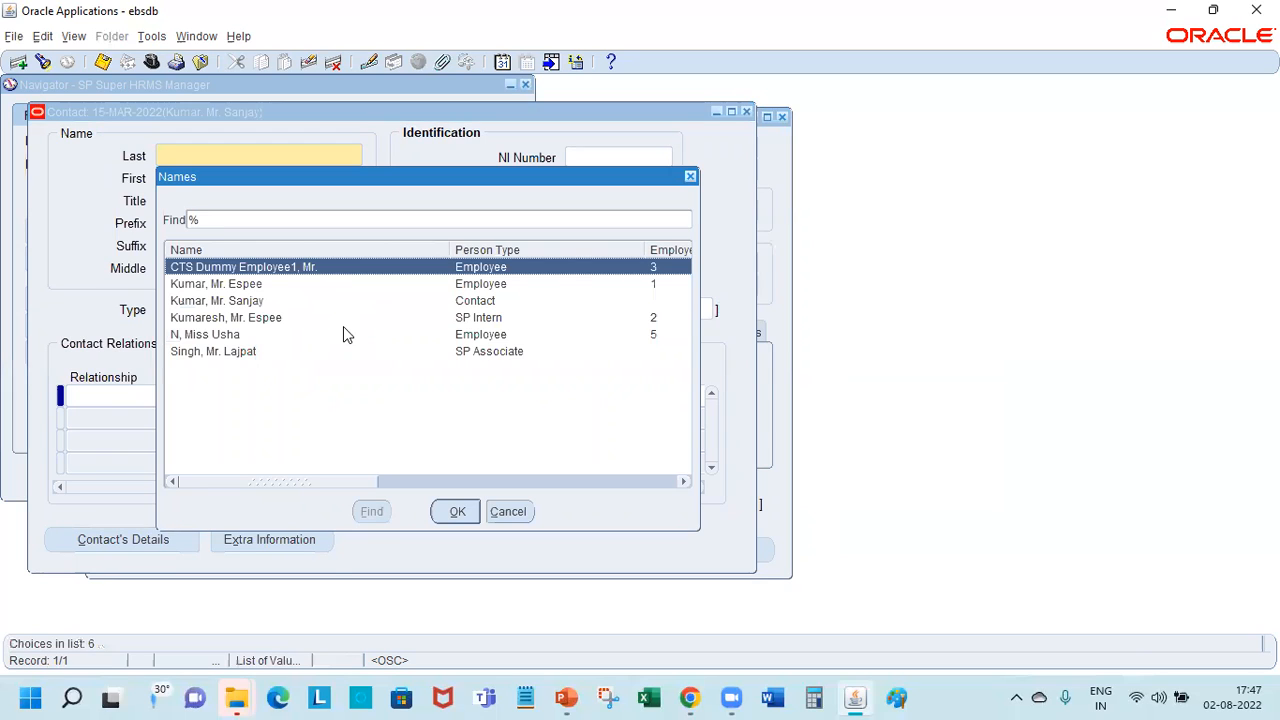
{"action": "mouse_move", "coordinate": [316, 352]}
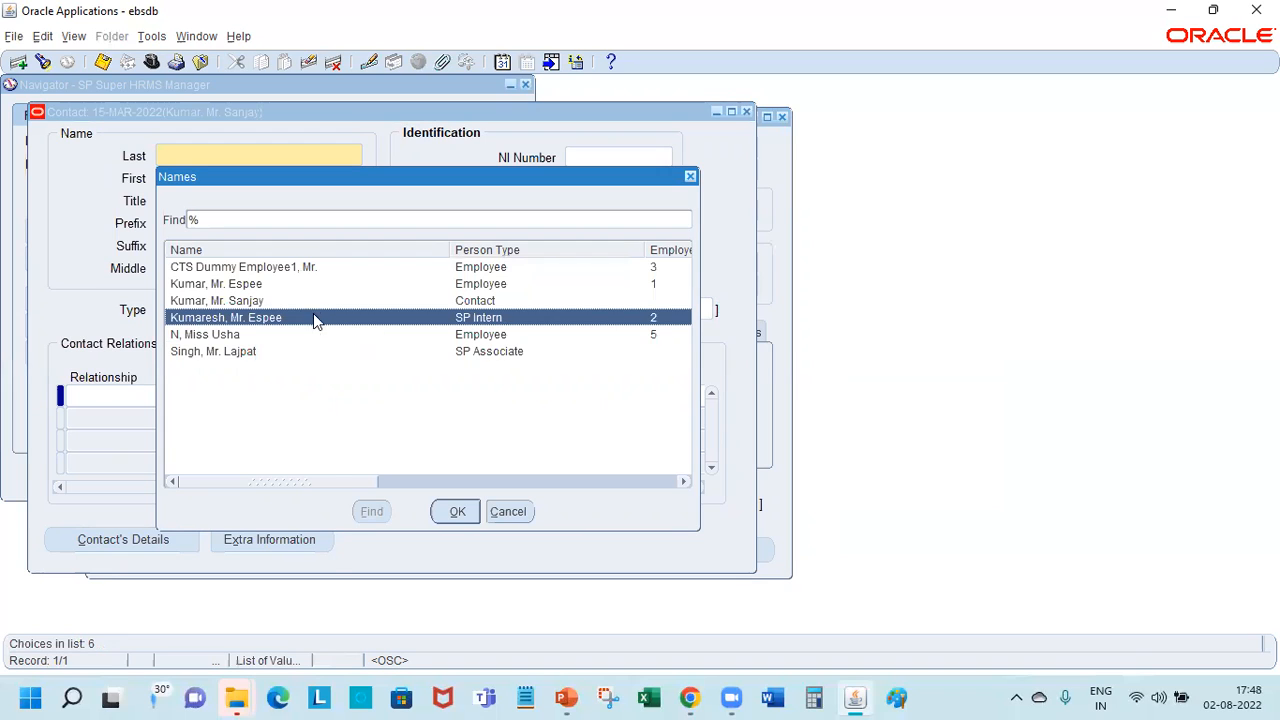
{"action": "left_click", "coordinate": [216, 284]}
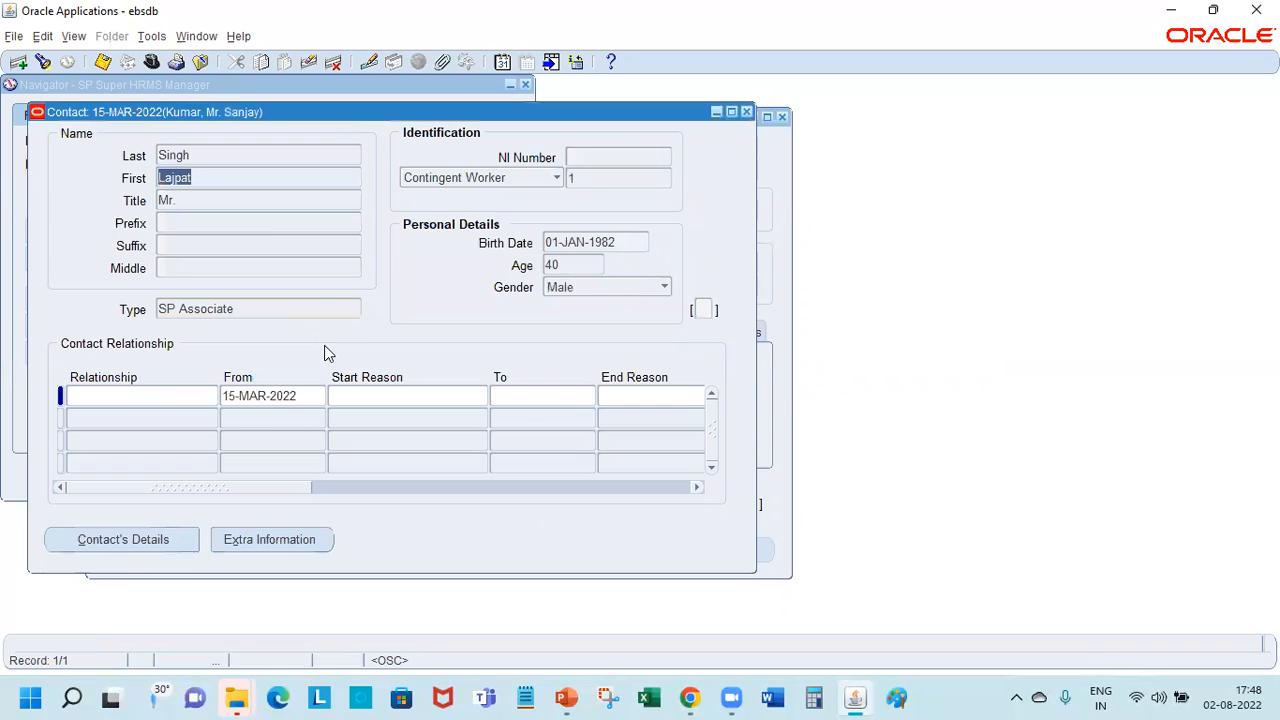
{"action": "left_click", "coordinate": [140, 396]}
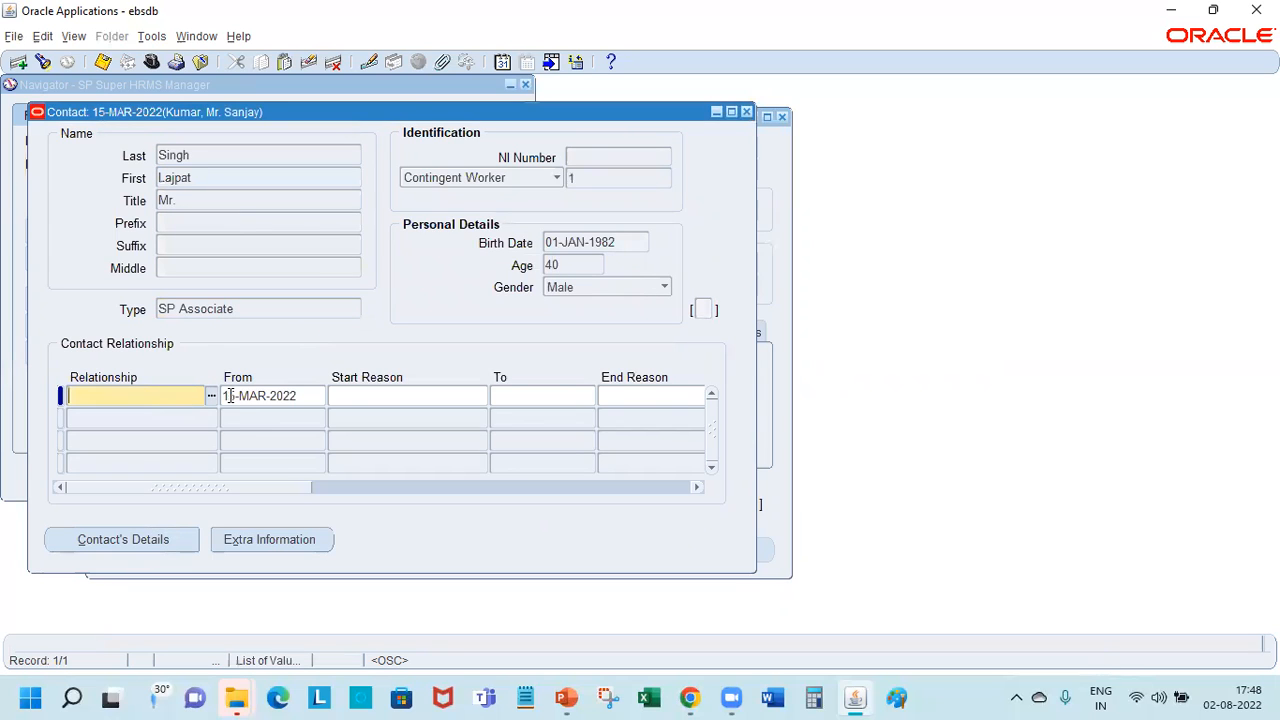
{"action": "left_click", "coordinate": [212, 396]}
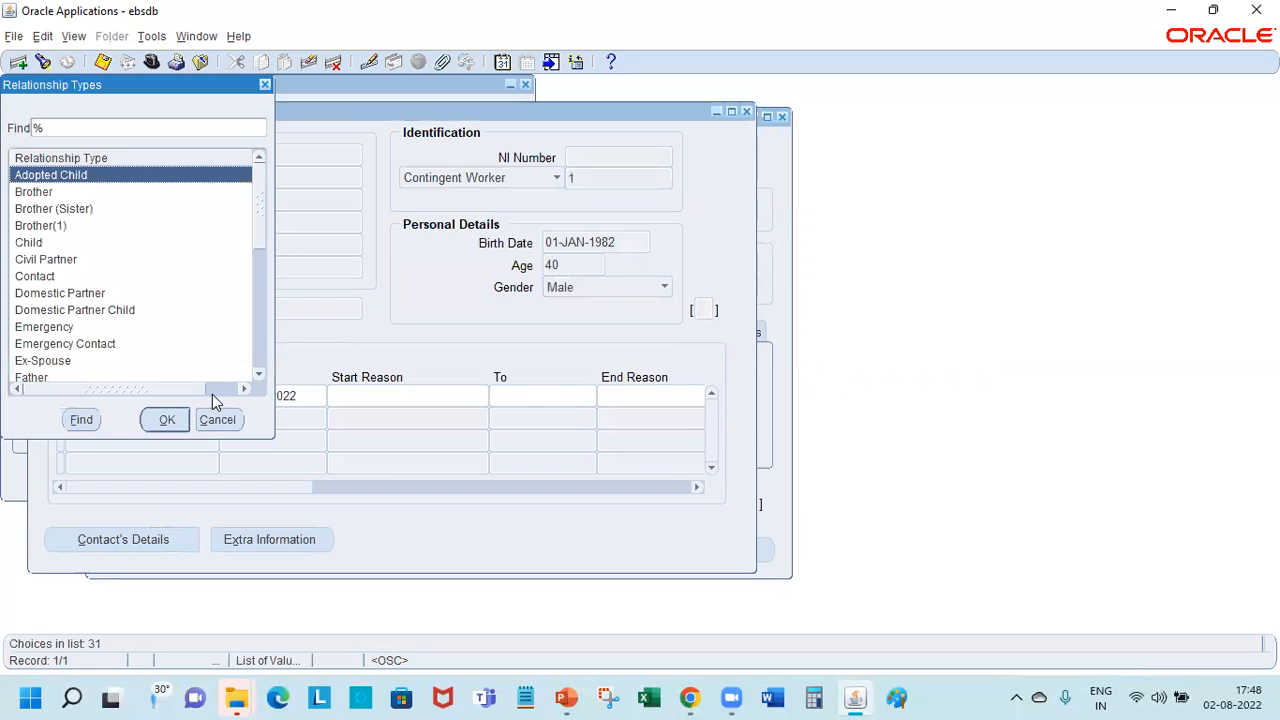
{"action": "mouse_move", "coordinate": [140, 260]}
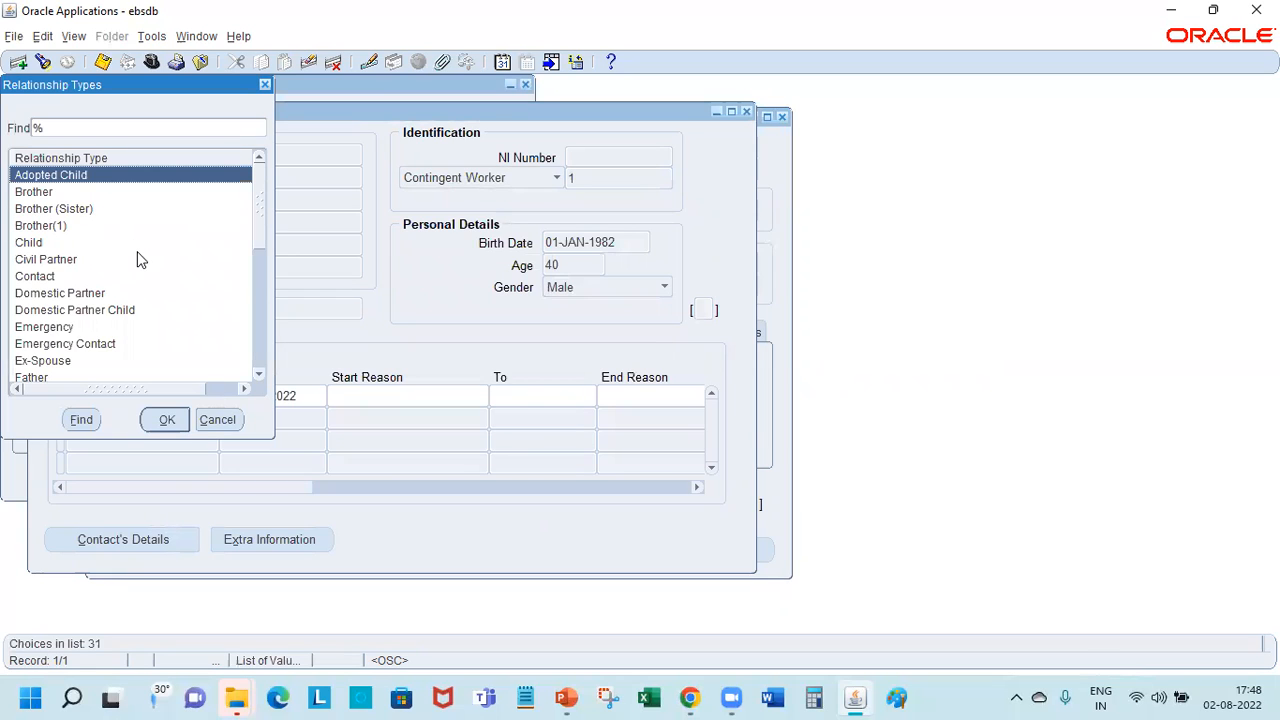
{"action": "scroll", "scroll_direction": "down", "scroll_amount": 3}
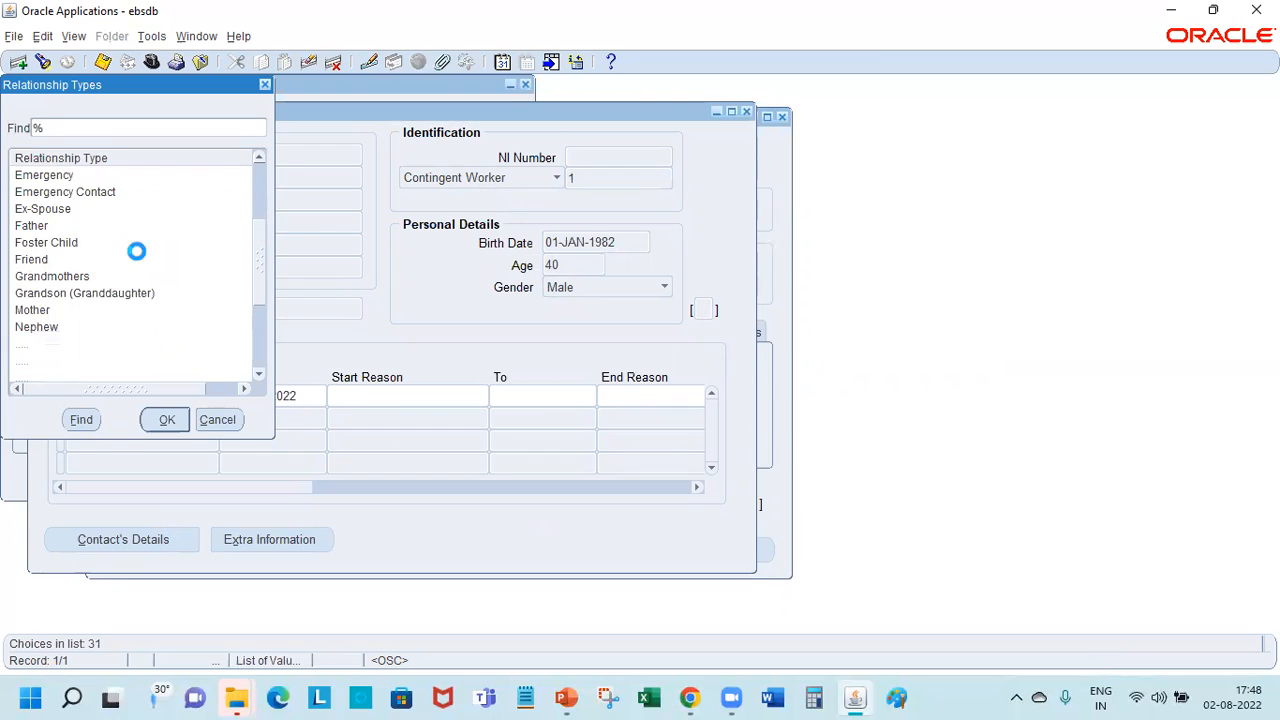
{"action": "scroll", "scroll_direction": "down", "scroll_amount": 3}
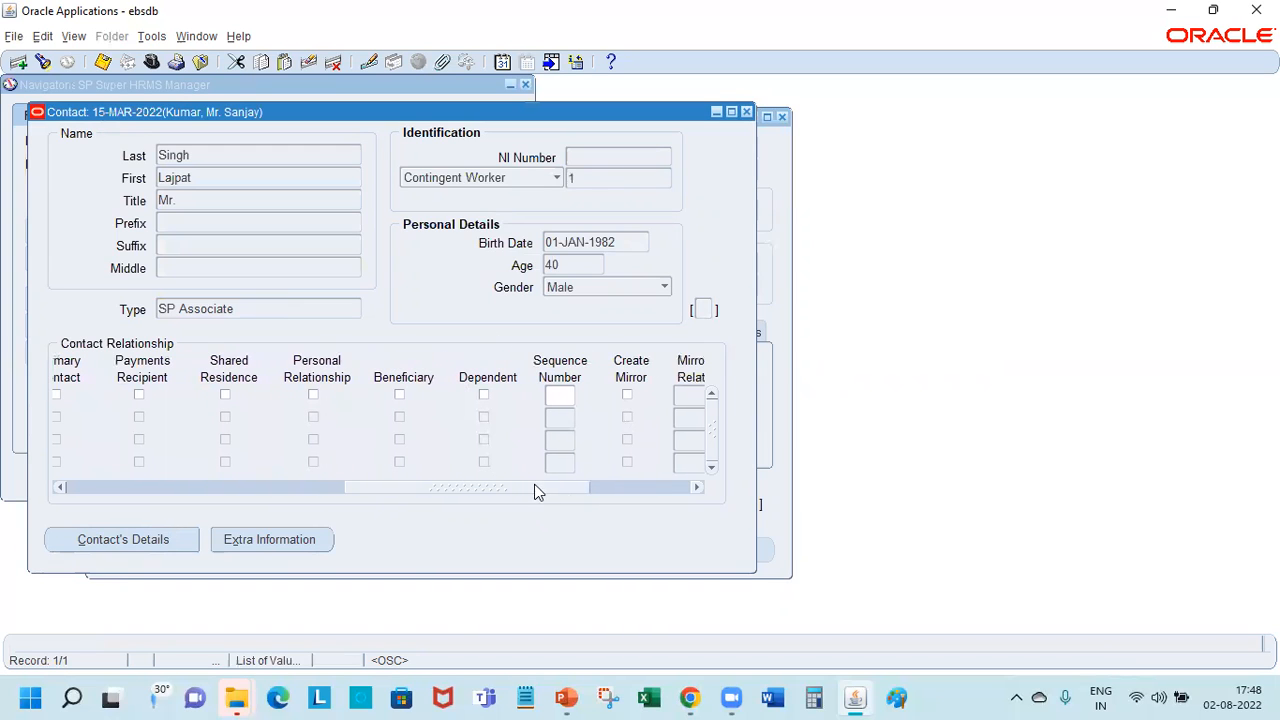
{"action": "scroll", "scroll_direction": "right", "scroll_amount": 3}
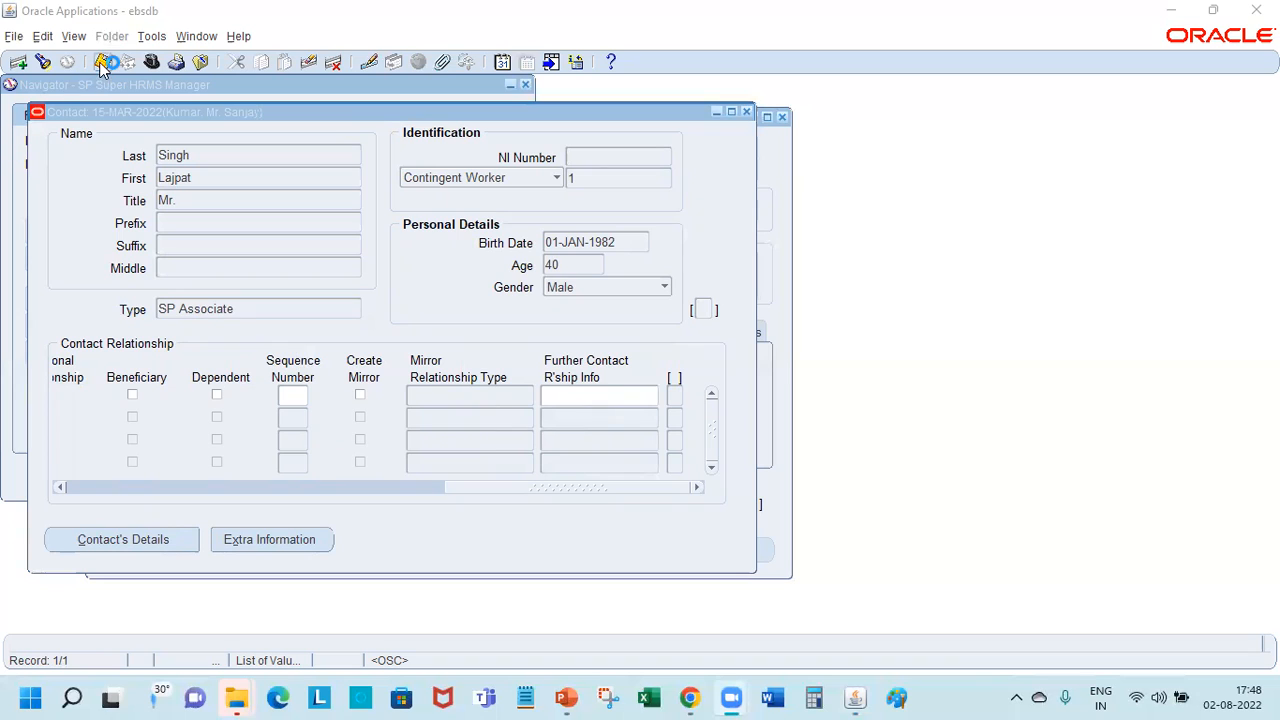
{"action": "left_click", "coordinate": [100, 62]}
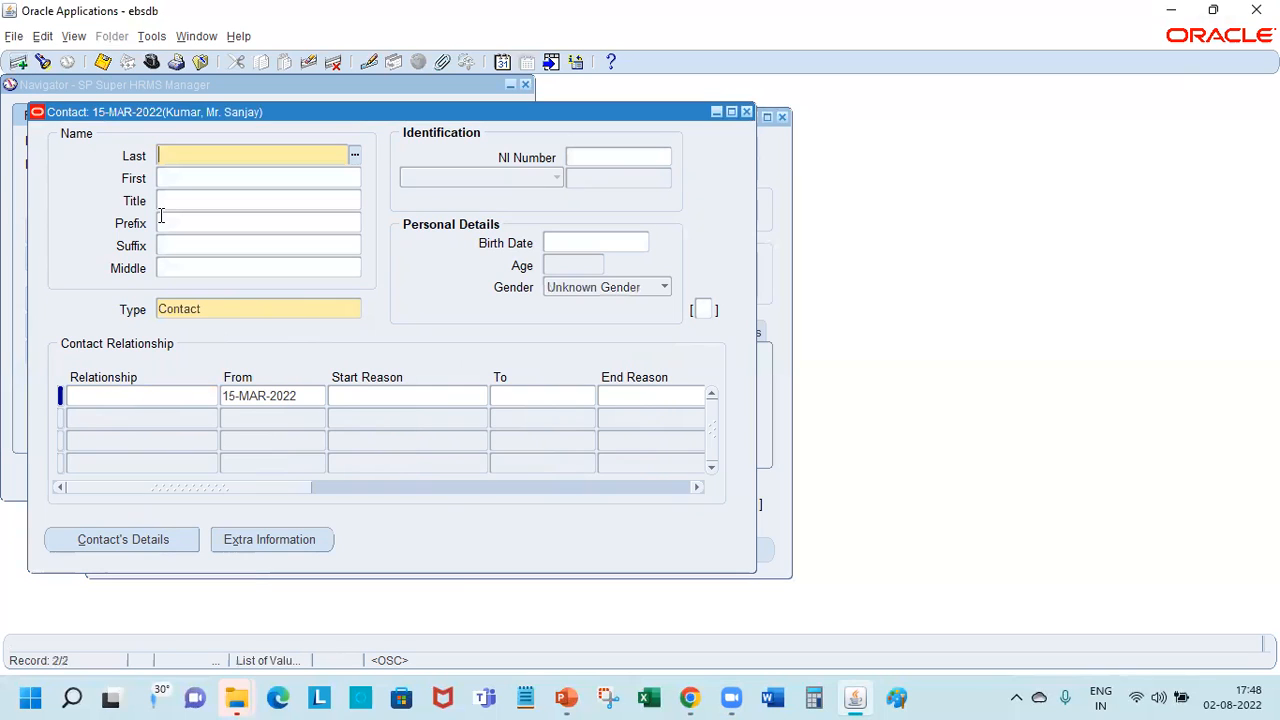
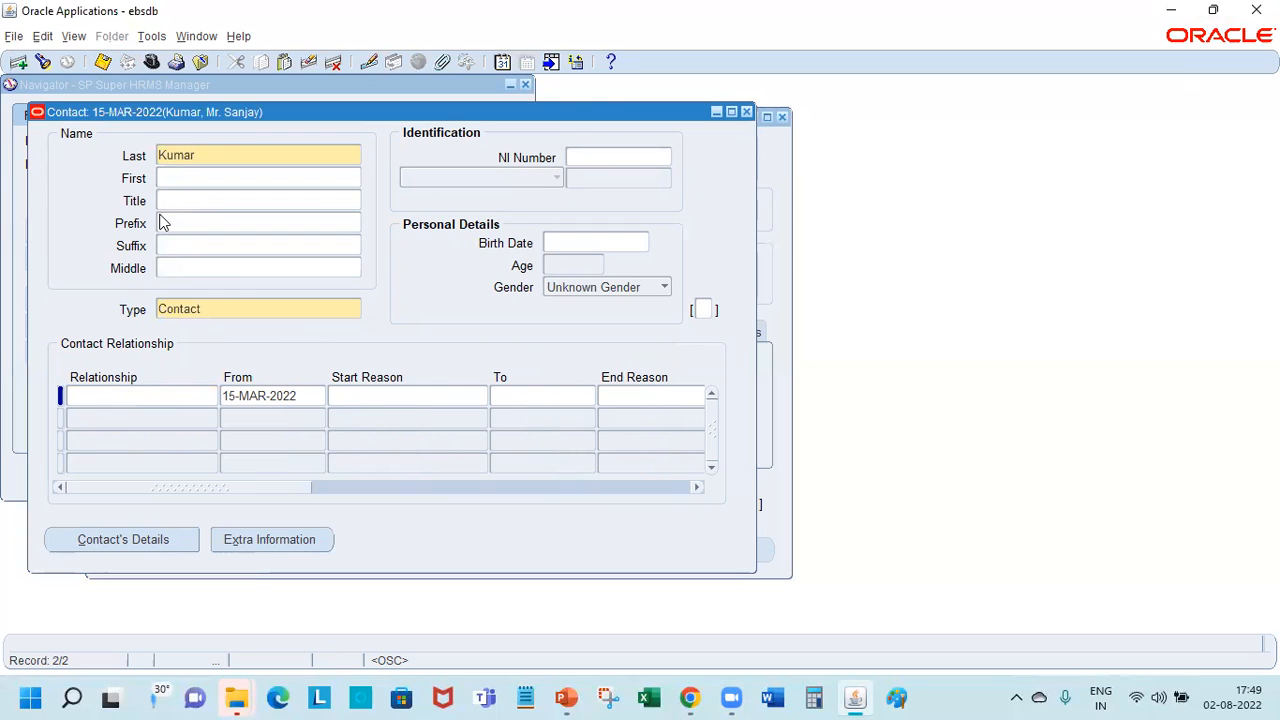
{"action": "left_click", "coordinate": [258, 176]}
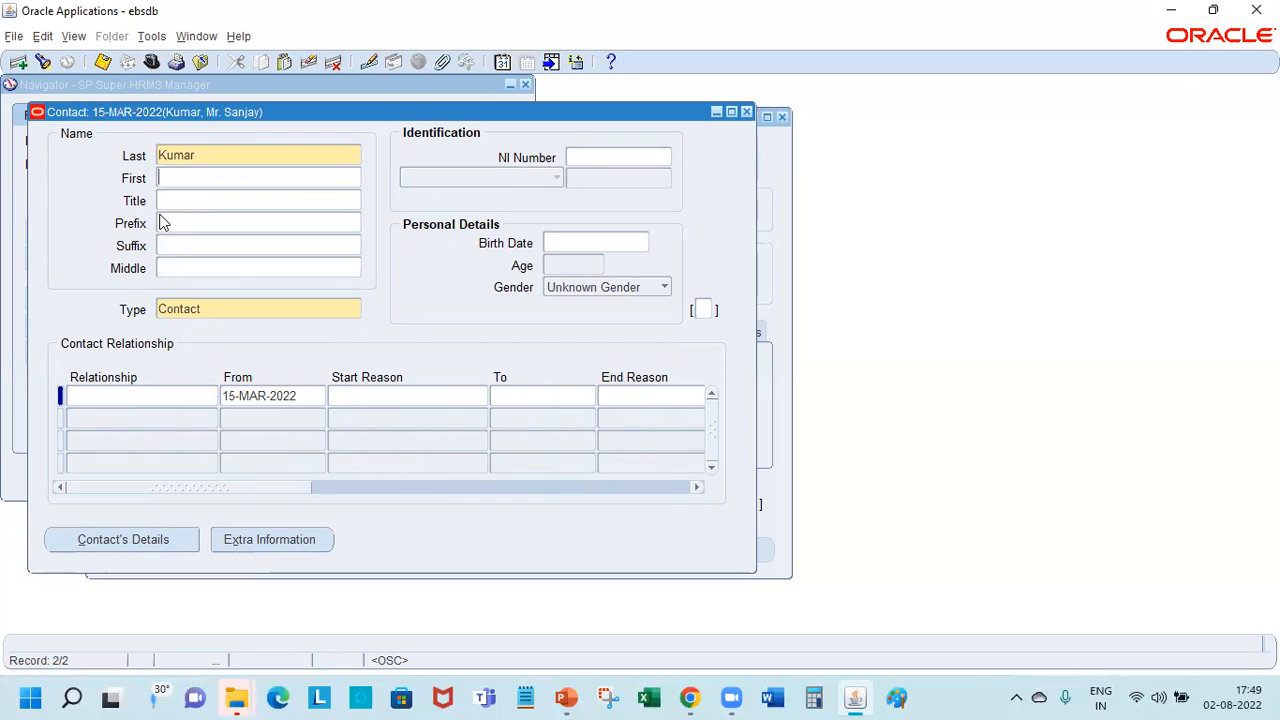
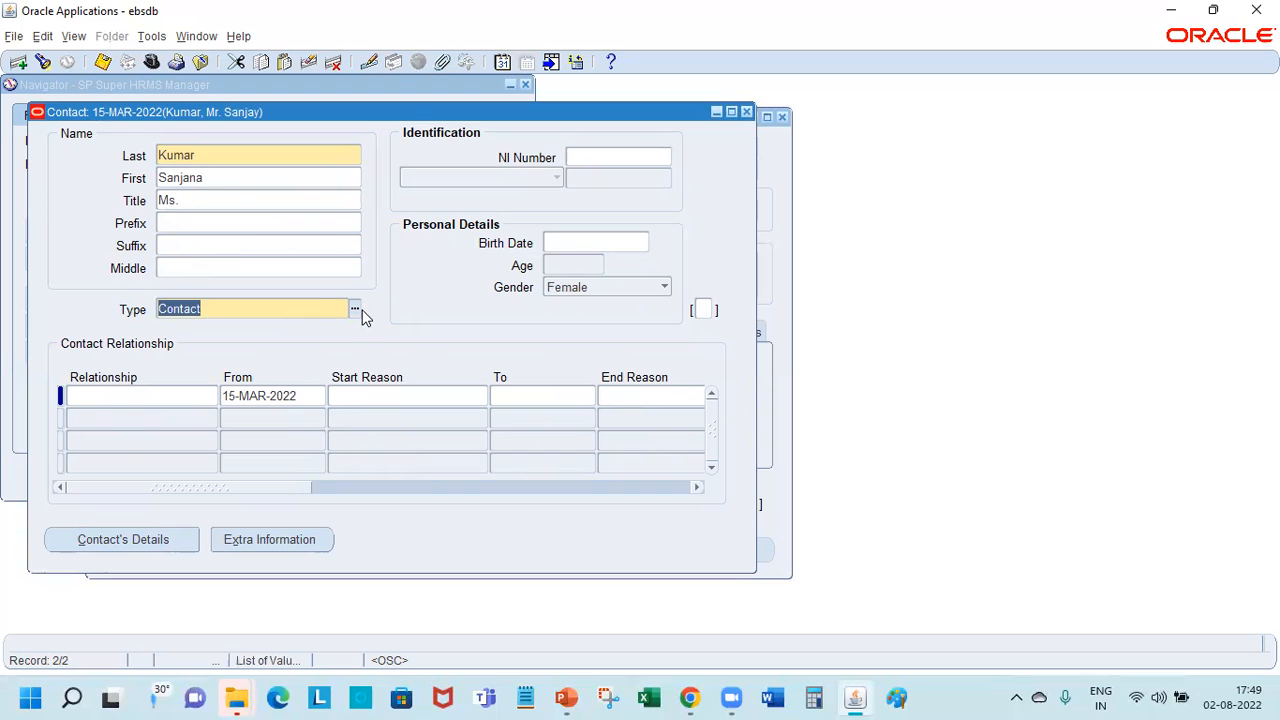
{"action": "left_click", "coordinate": [356, 308]}
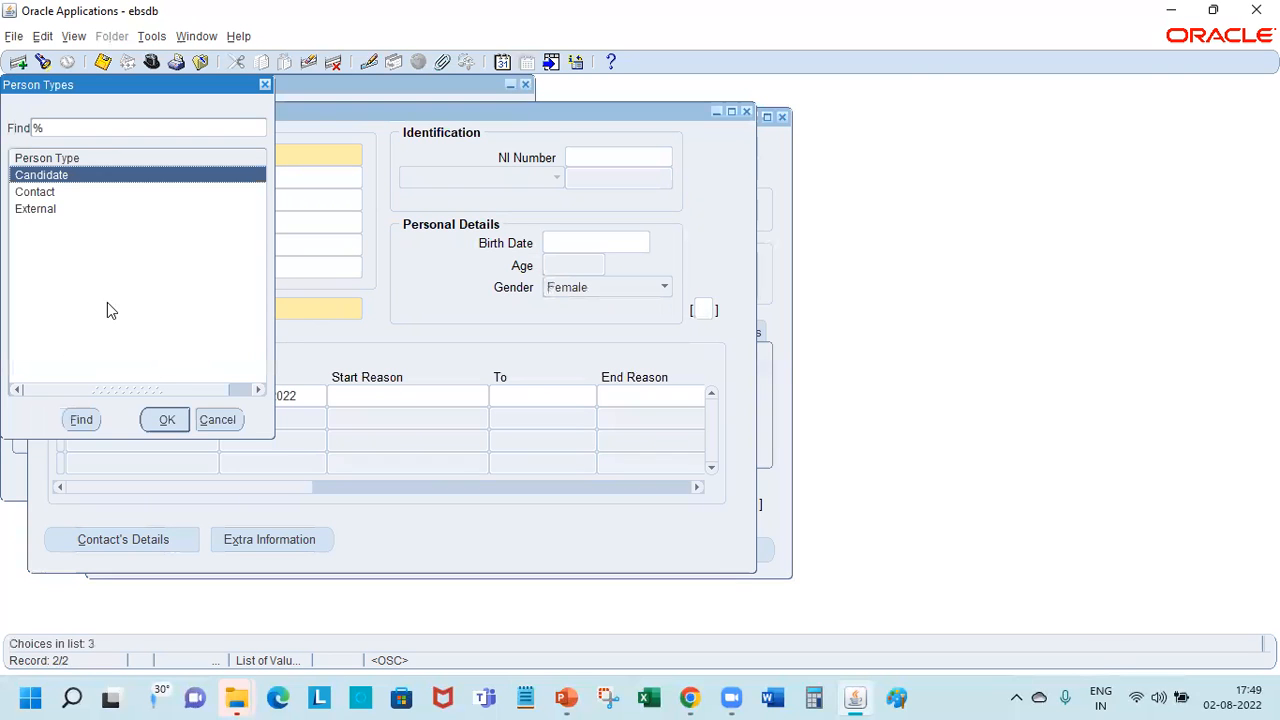
{"action": "left_click", "coordinate": [166, 420]}
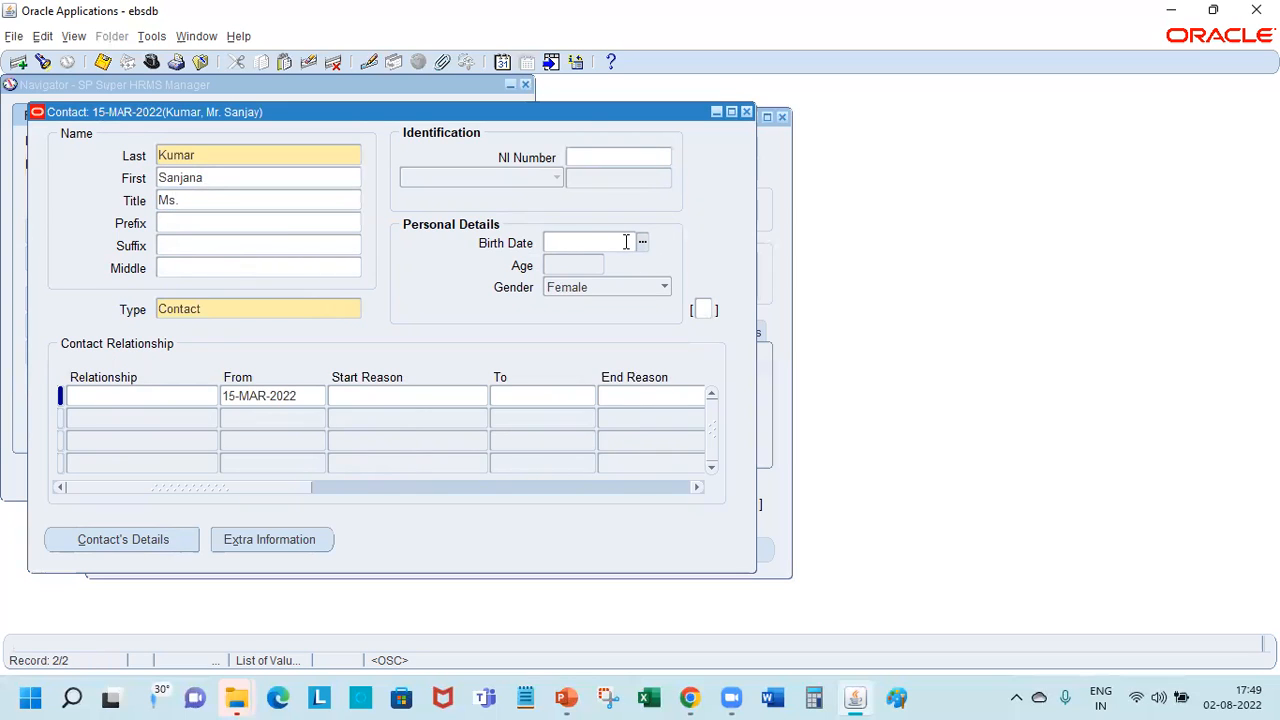
{"action": "type", "text": "1JAN"}
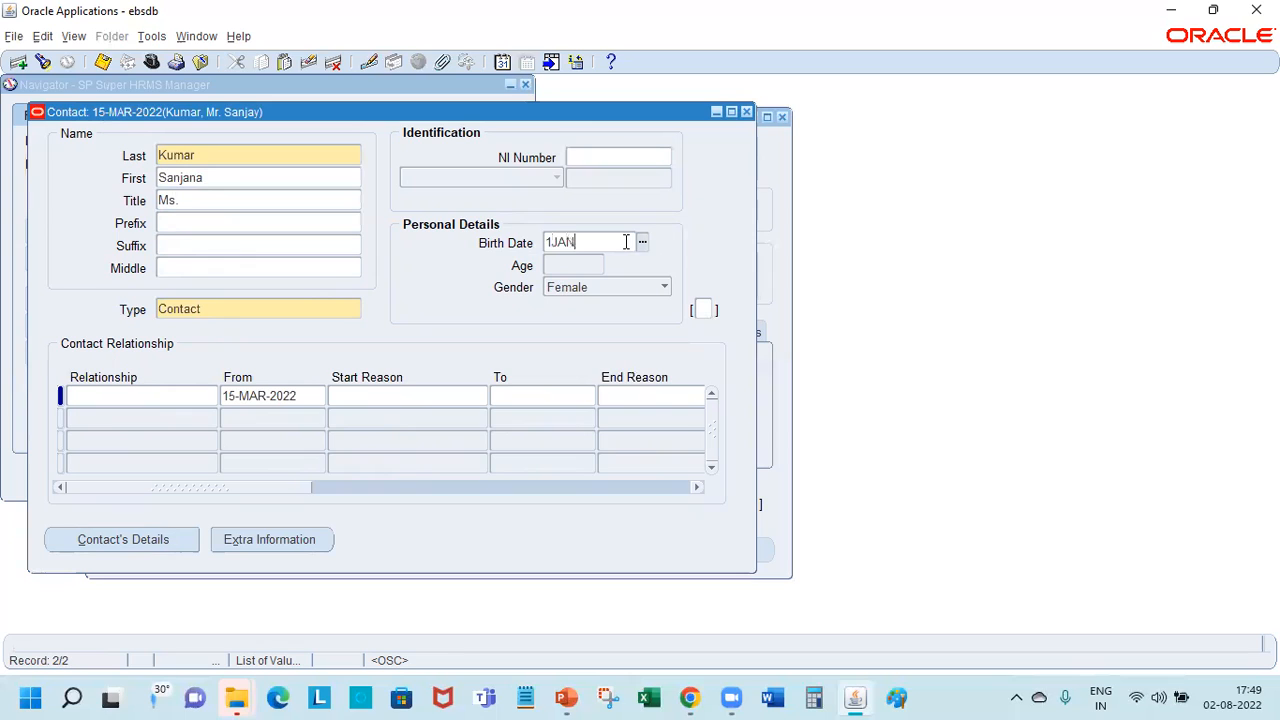
{"action": "type", "text": "1962"}
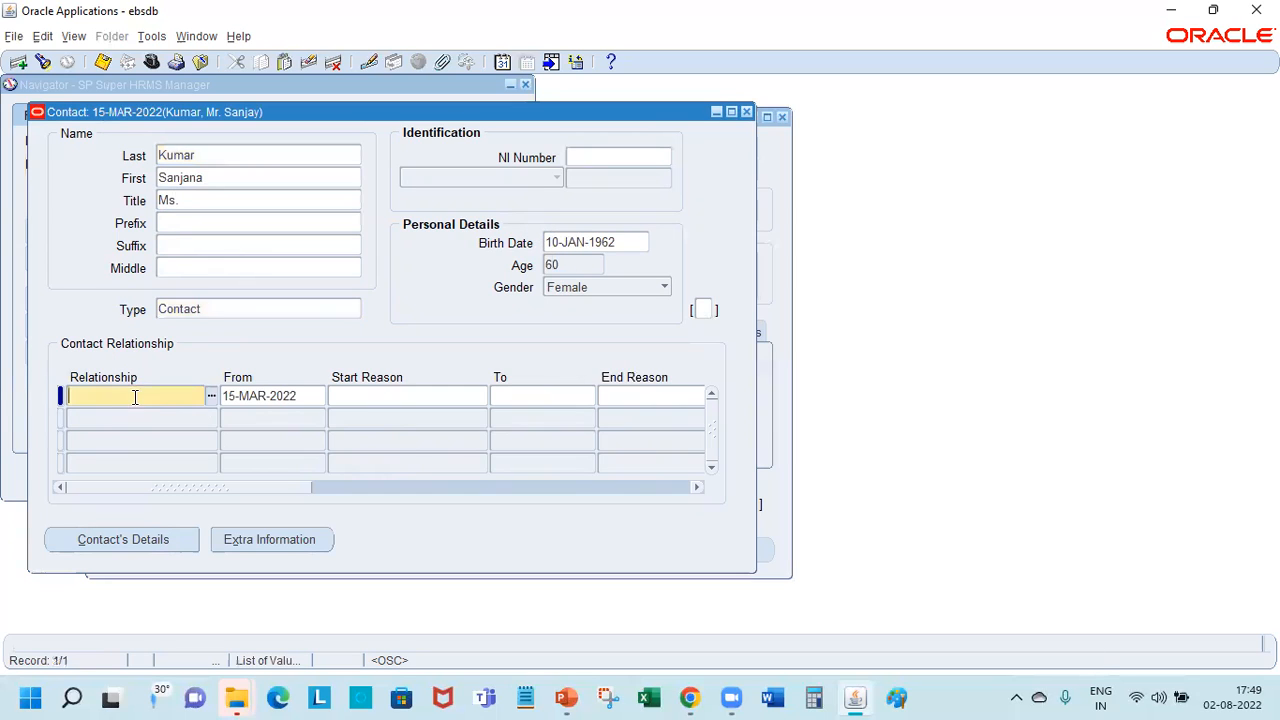
Set Sanjana's relationship to Emergency Contact via the 'em' lookup, effective 15-MAR-2022
{"action": "left_click", "coordinate": [212, 396]}
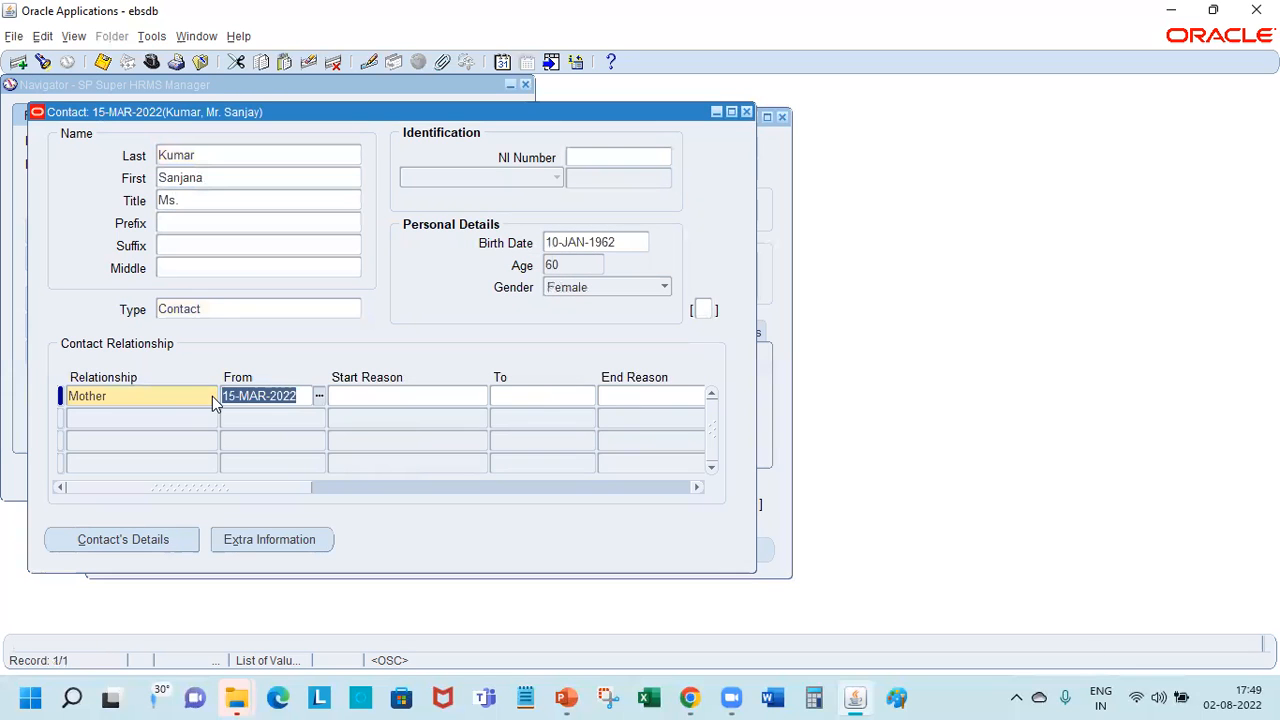
{"action": "type", "text": "em"}
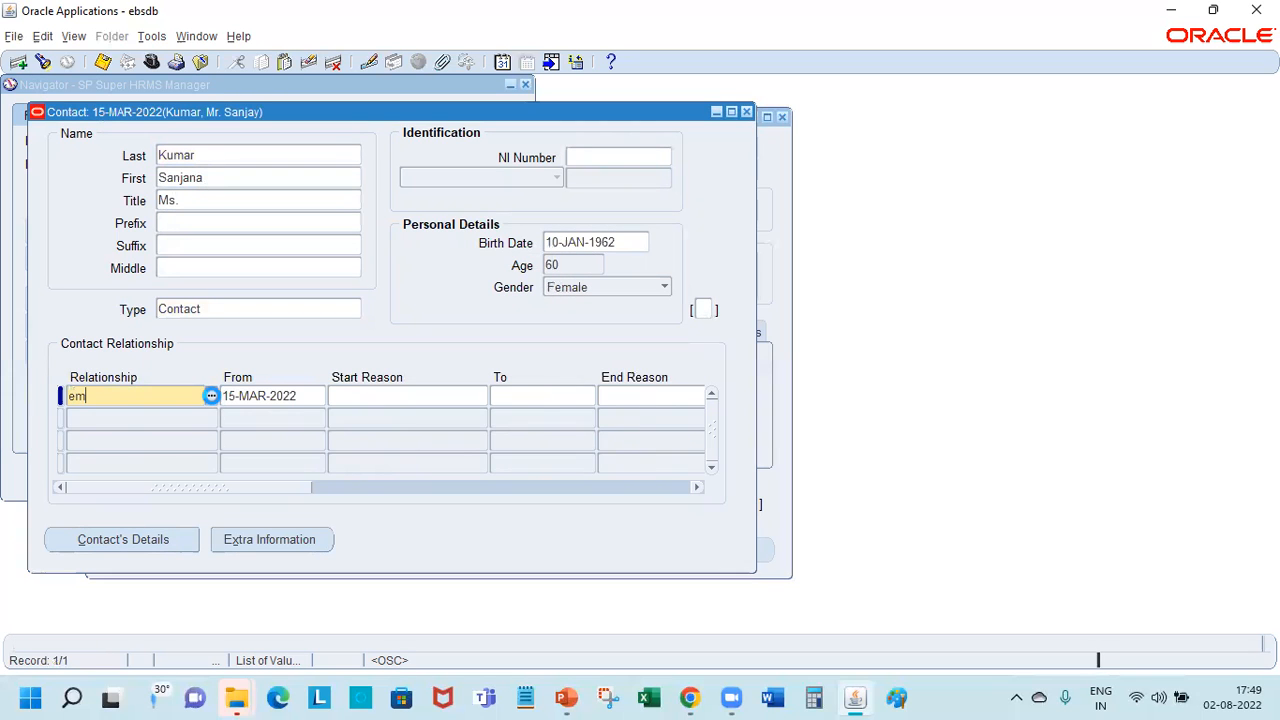
{"action": "left_click", "coordinate": [212, 396]}
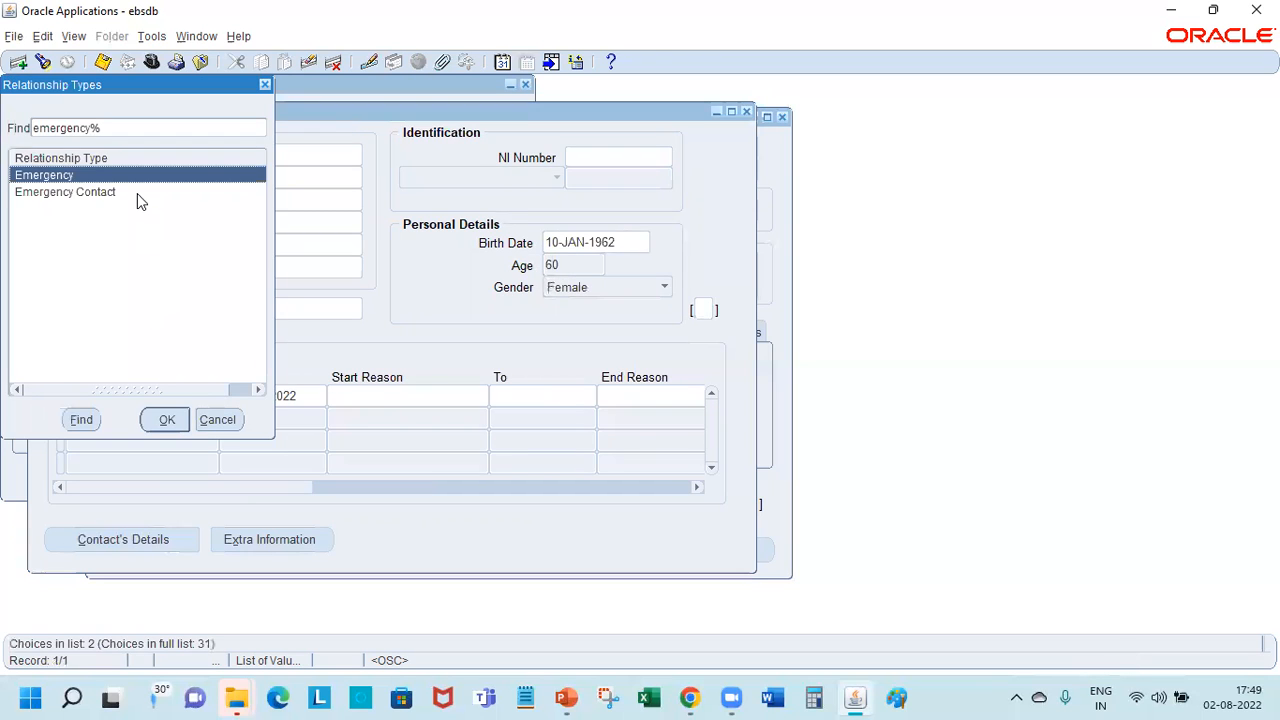
{"action": "left_click", "coordinate": [166, 420]}
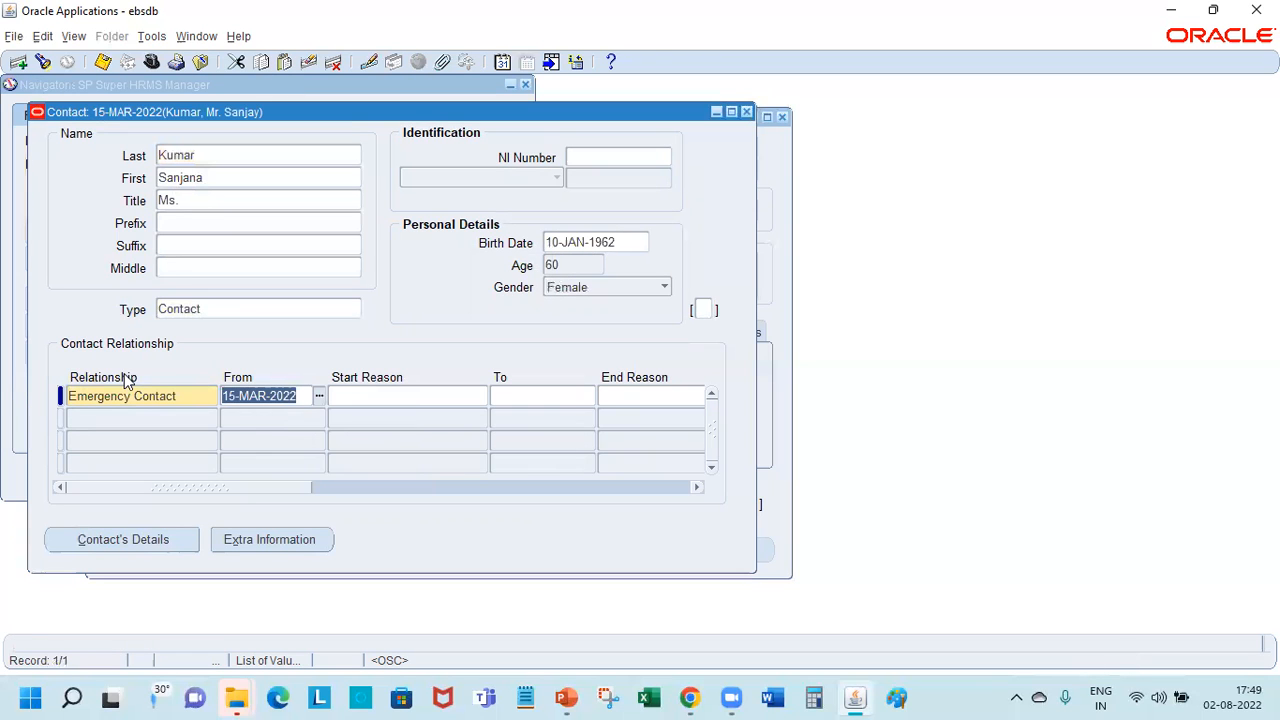